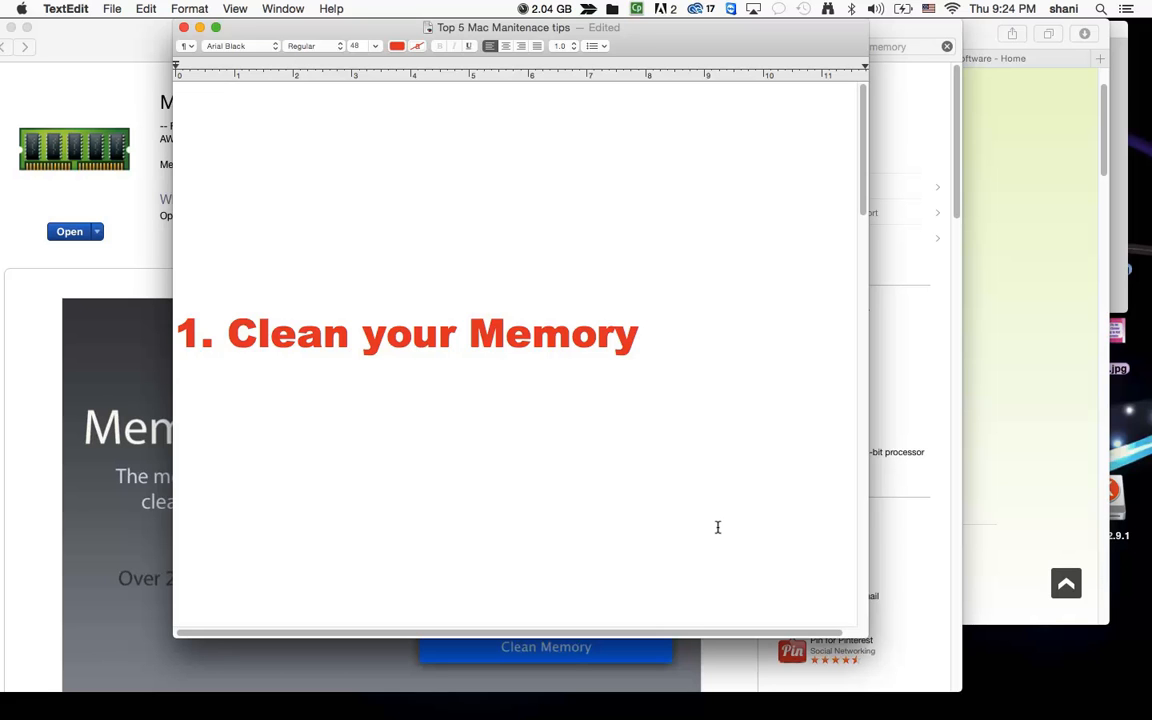
mouse_move(828, 512)
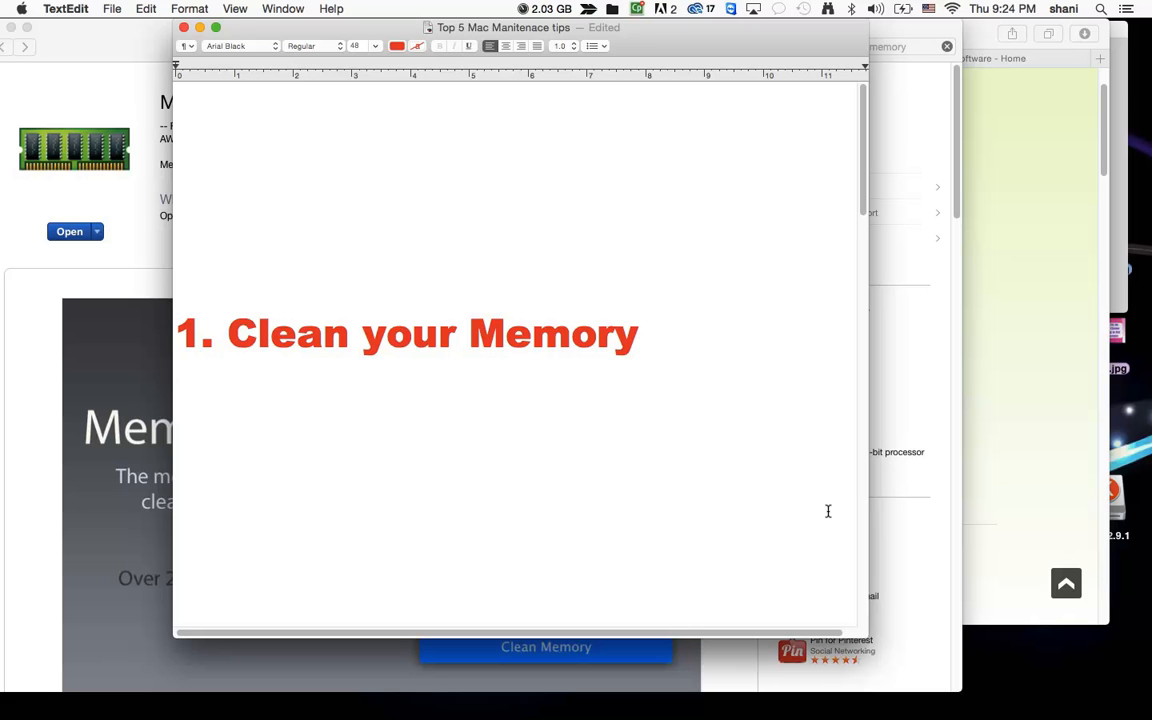
mouse_move(672, 114)
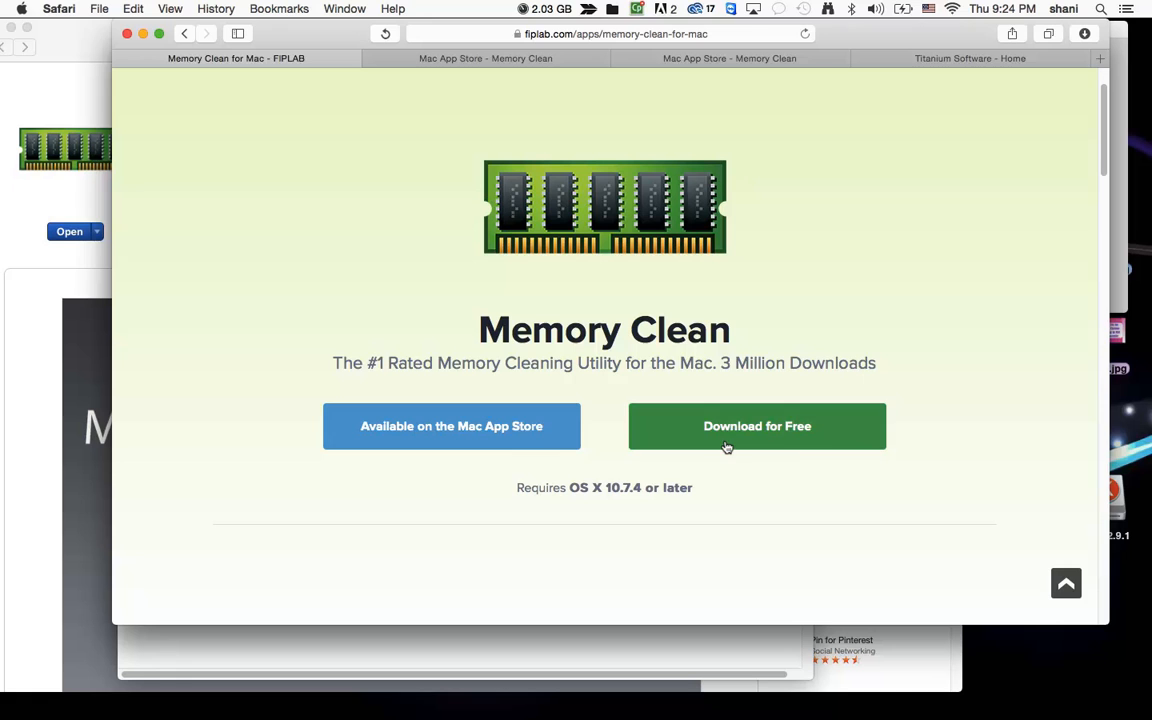
mouse_move(452, 426)
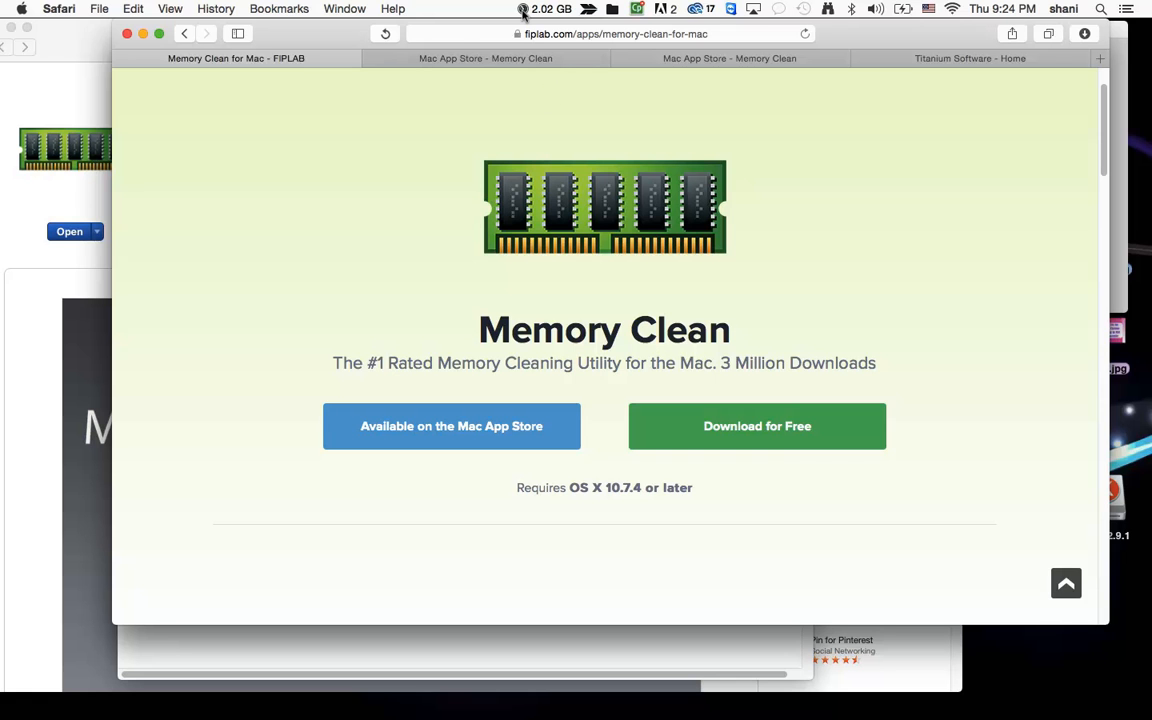
Show Memory Clean's readout: 2.02 GB free of 8 GB, 3.00 GB app memory, 5.98 GB used
left_click(548, 8)
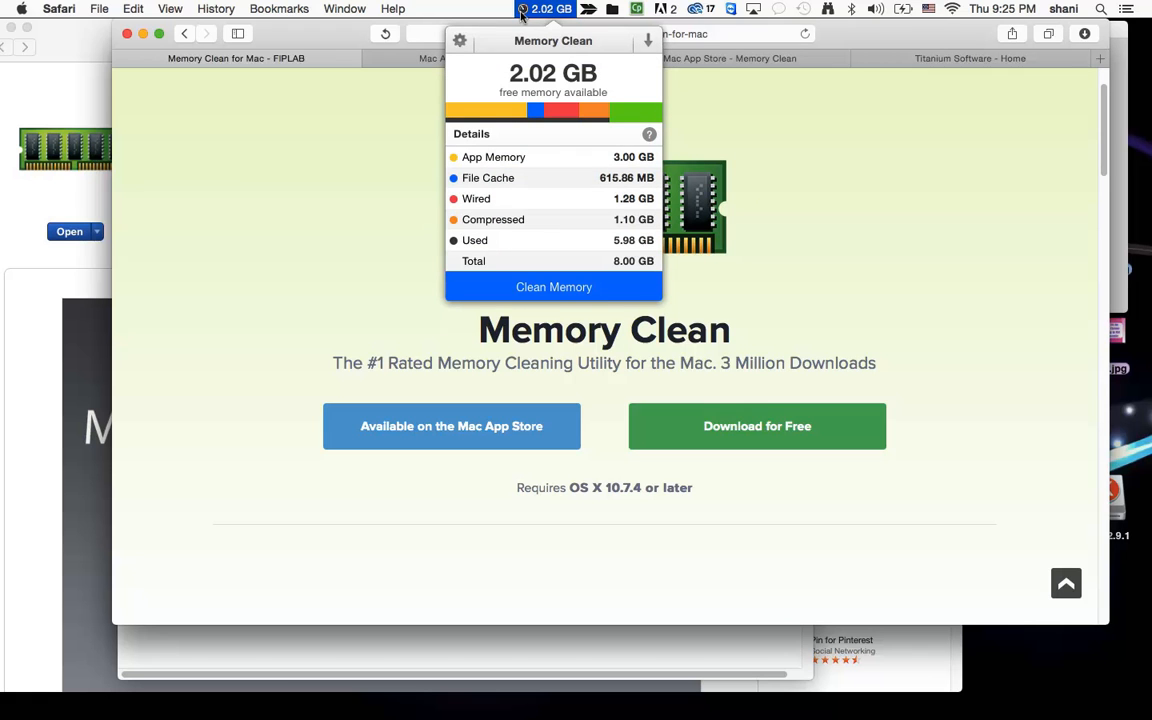
mouse_move(604, 202)
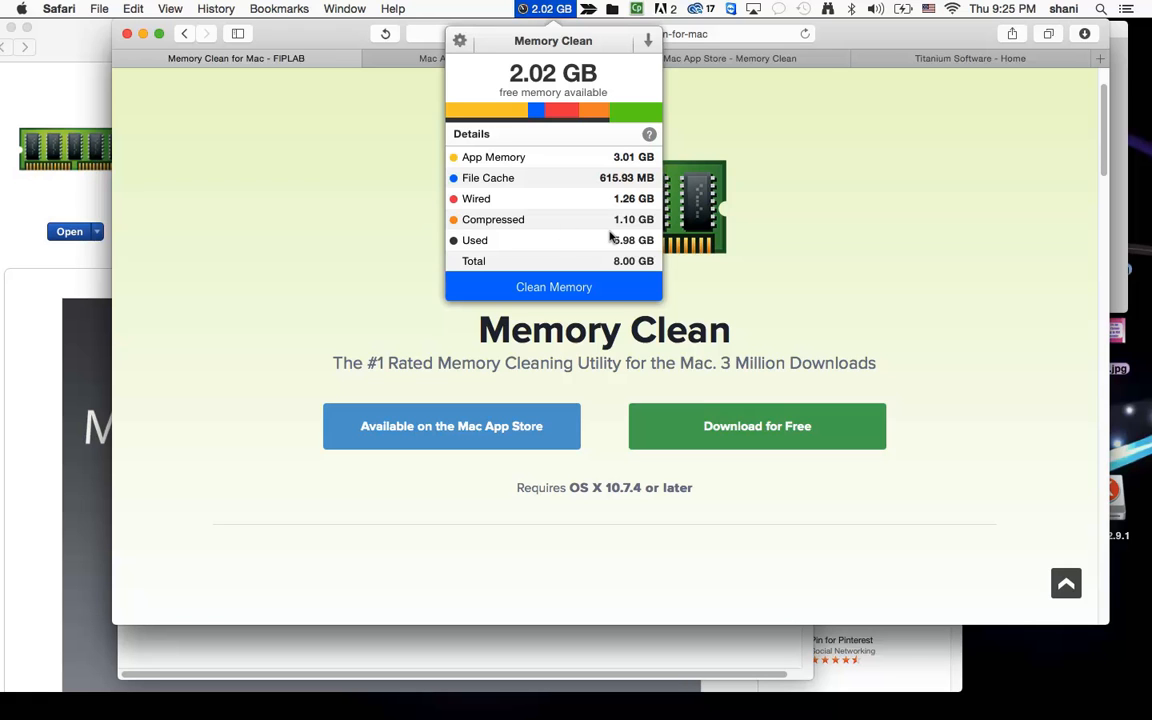
mouse_move(584, 168)
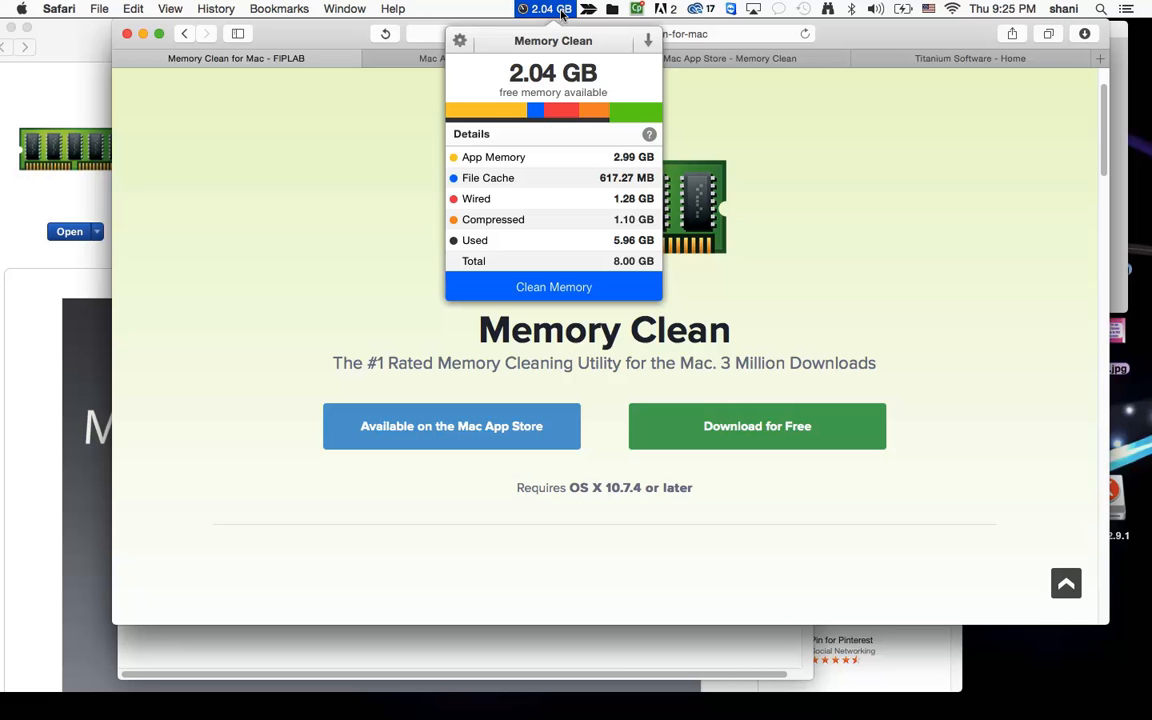
Run Clean Memory so free memory climbs from about 2 GB to 3.19 GB
left_click(544, 8)
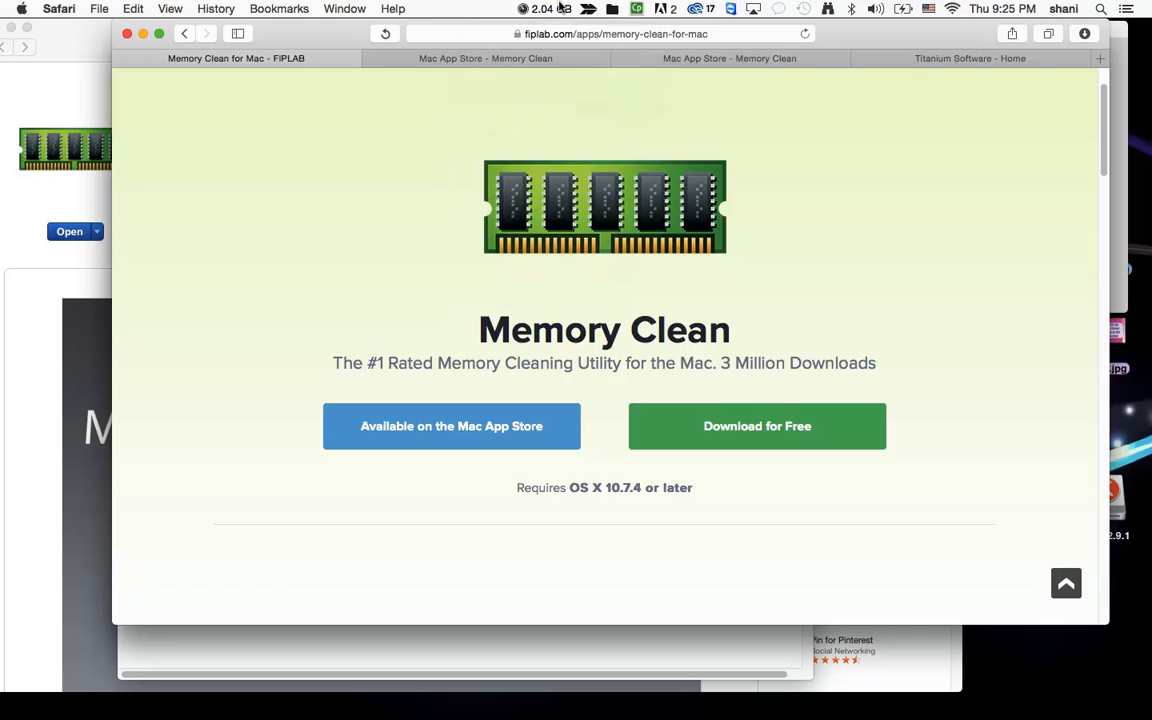
left_click(544, 8)
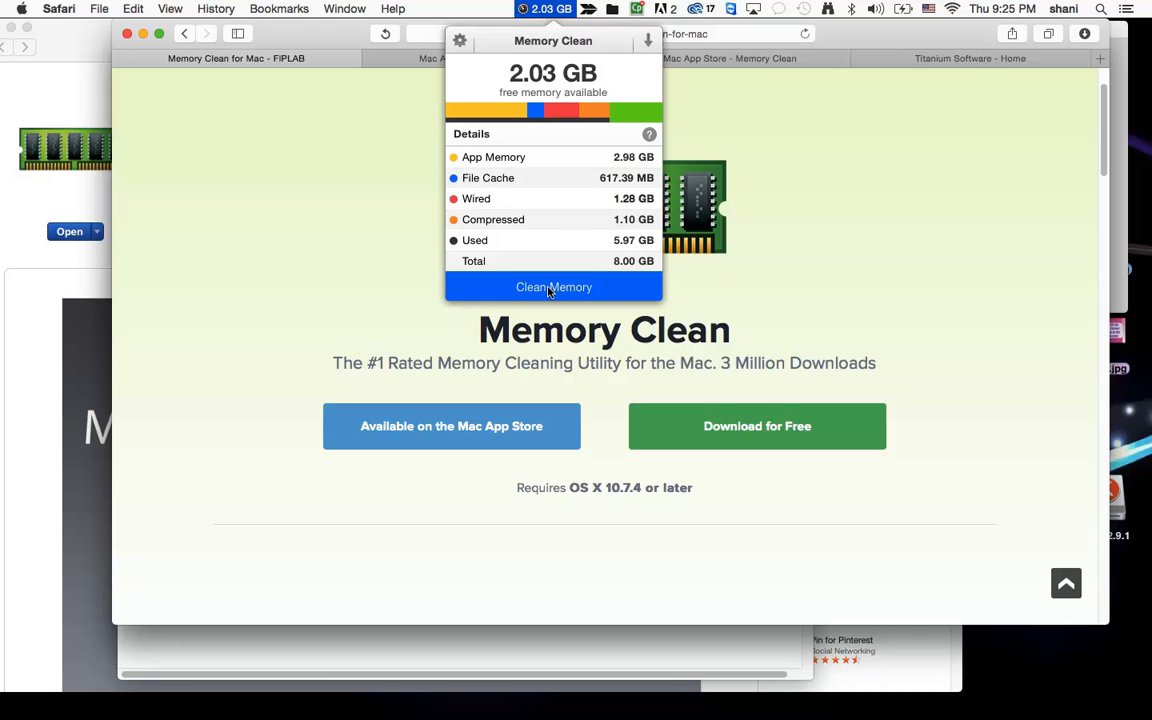
left_click(552, 288)
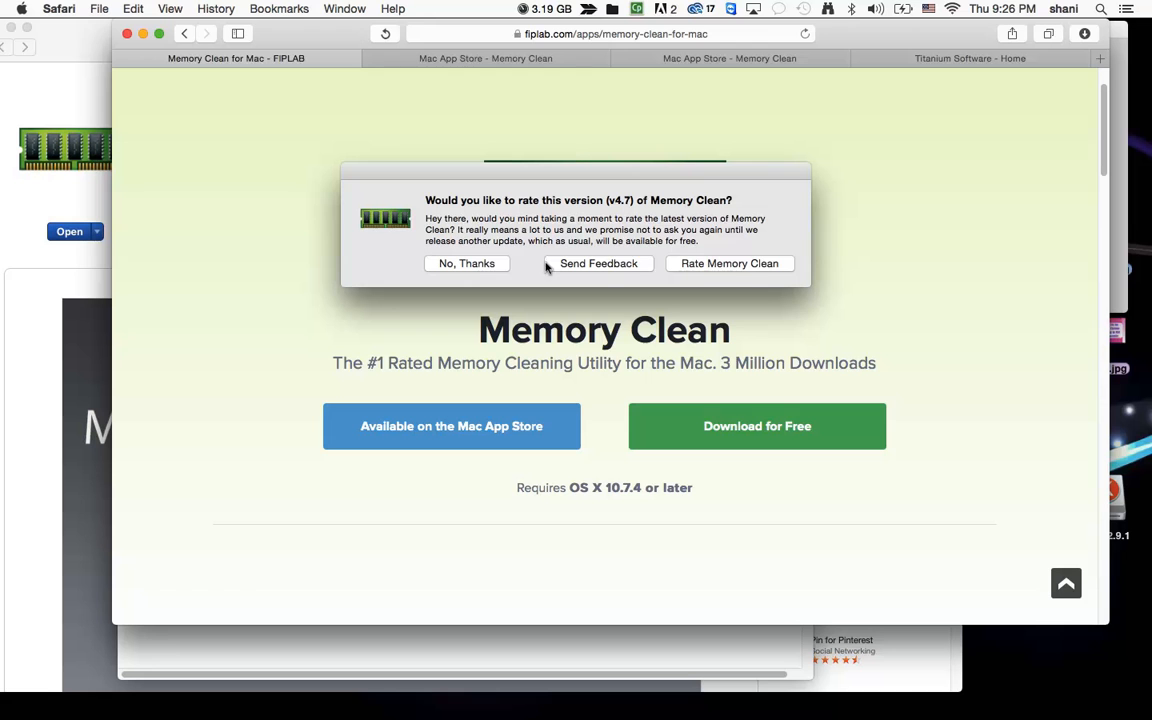
mouse_move(484, 266)
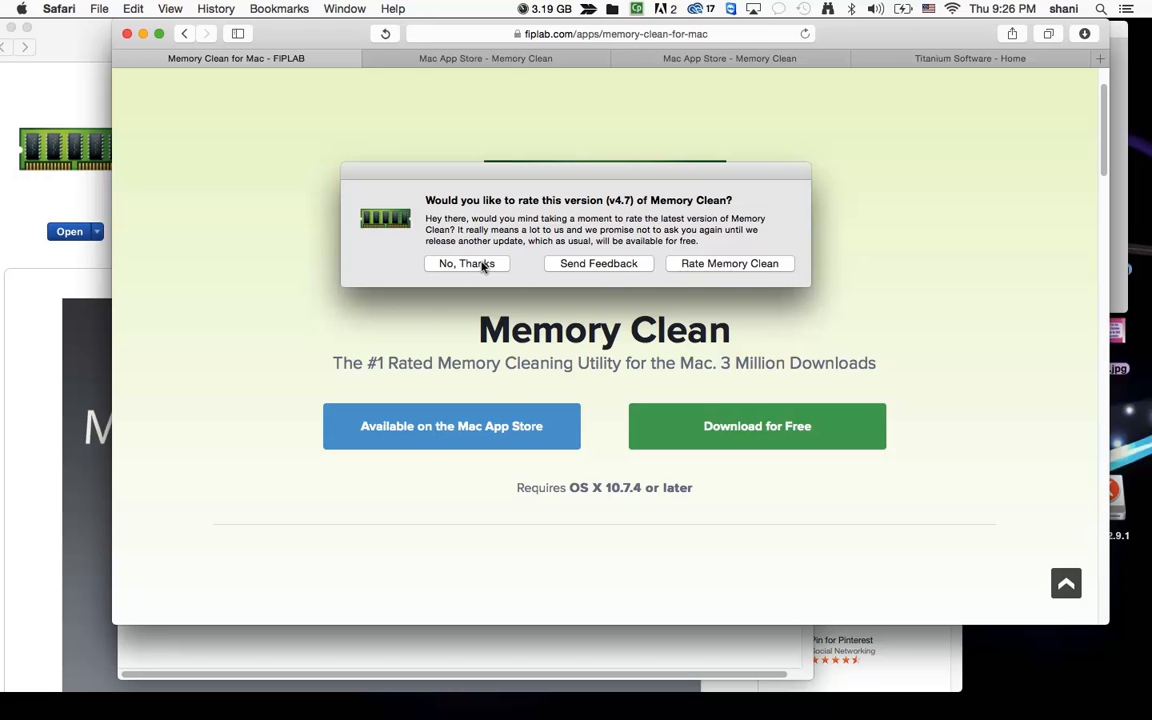
Decline rating version 4.7 and compare the live 3.05 GB free readout with the 1.65 GB snapshot
left_click(544, 8)
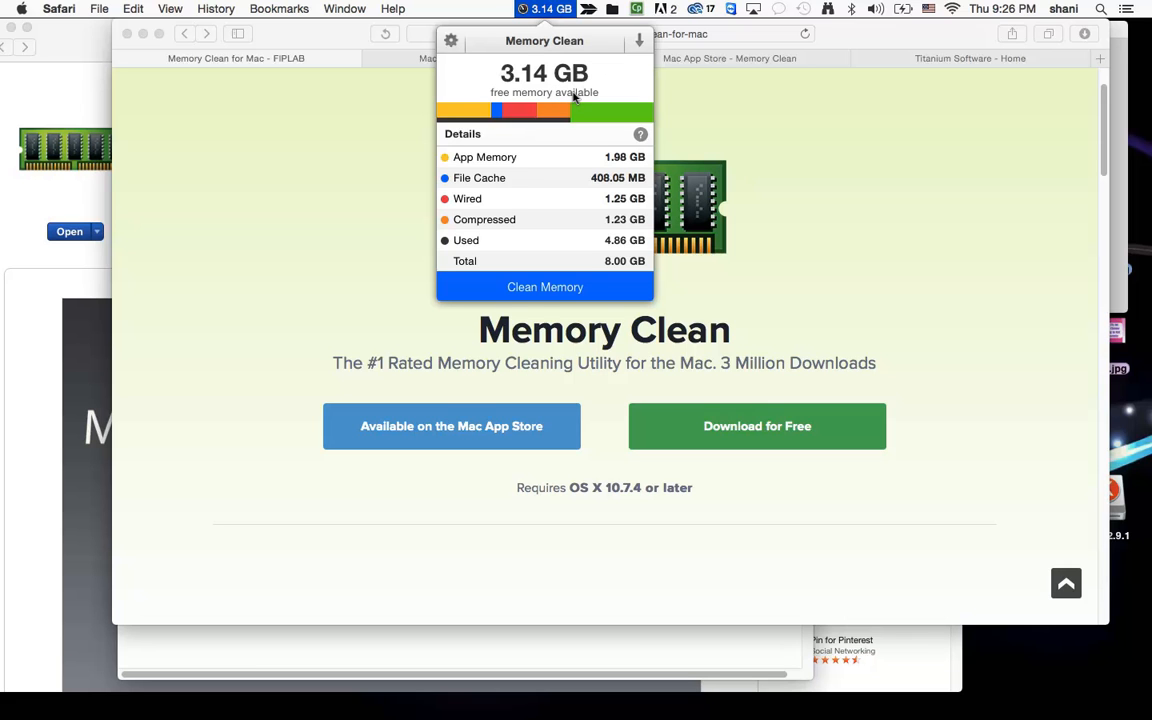
mouse_move(896, 84)
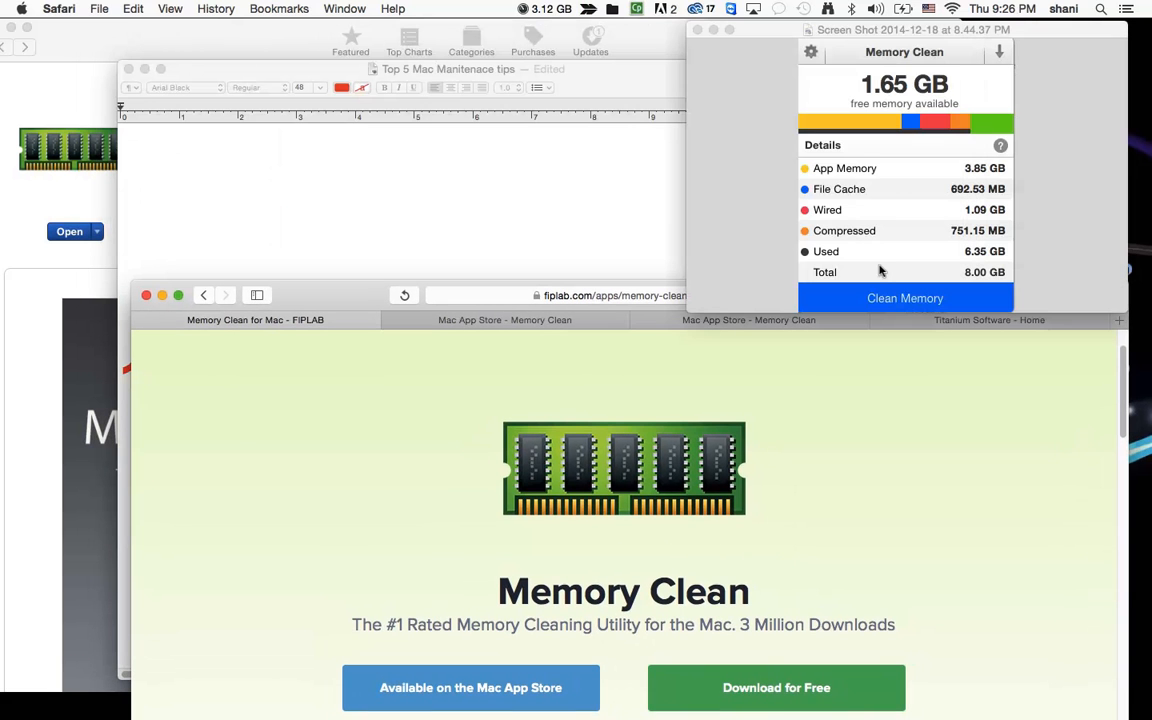
mouse_move(864, 100)
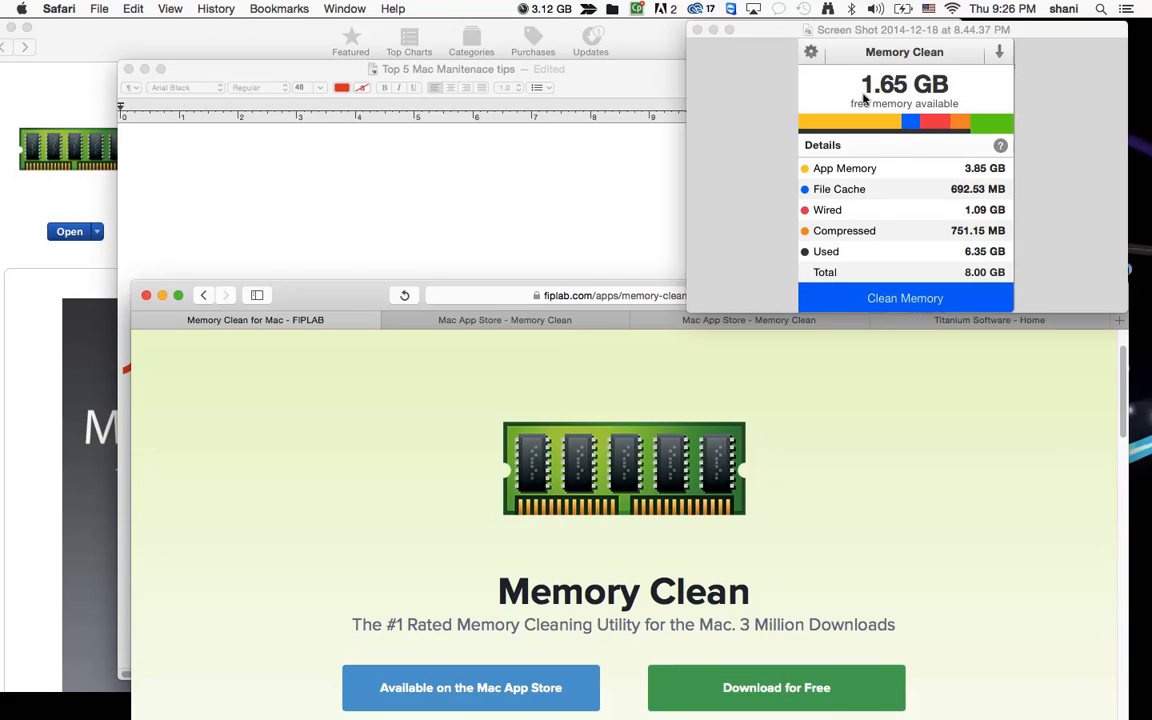
mouse_move(952, 94)
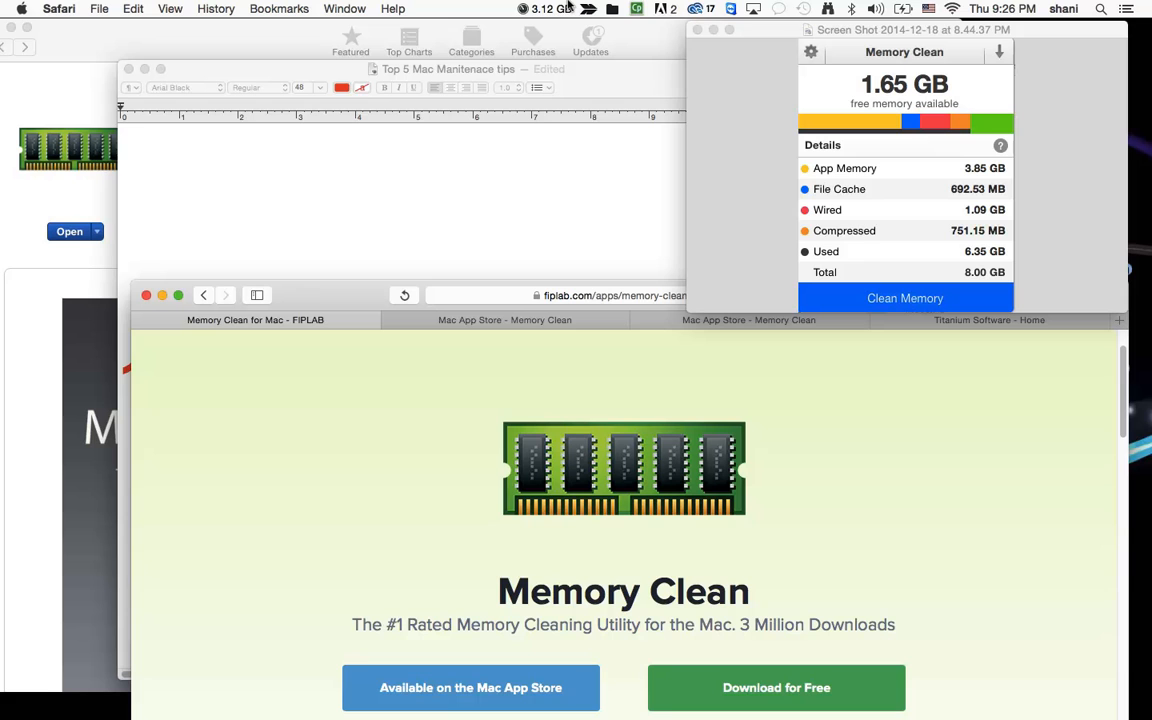
mouse_move(558, 18)
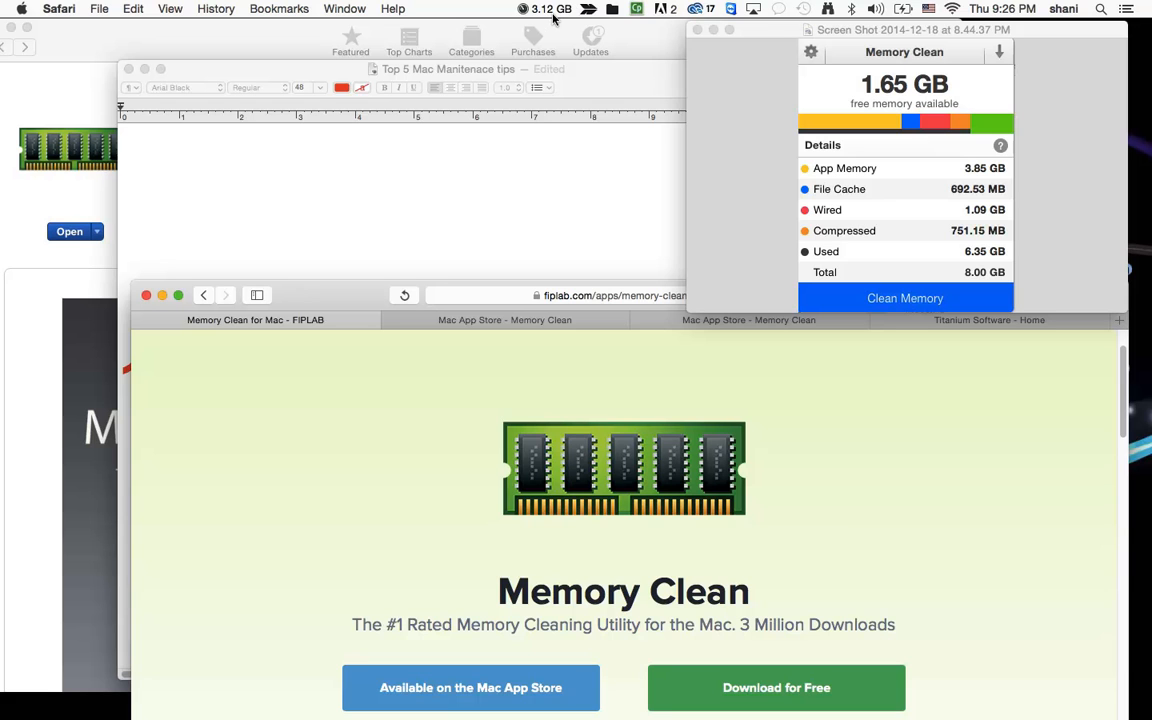
left_click(546, 8)
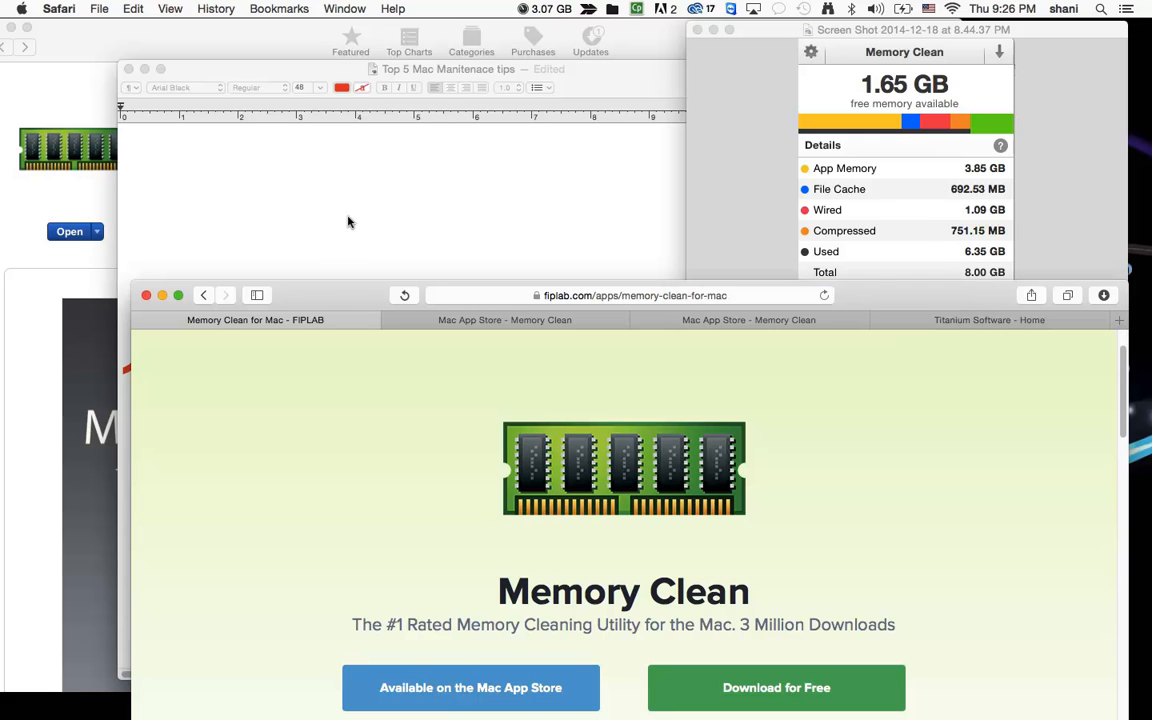
mouse_move(384, 206)
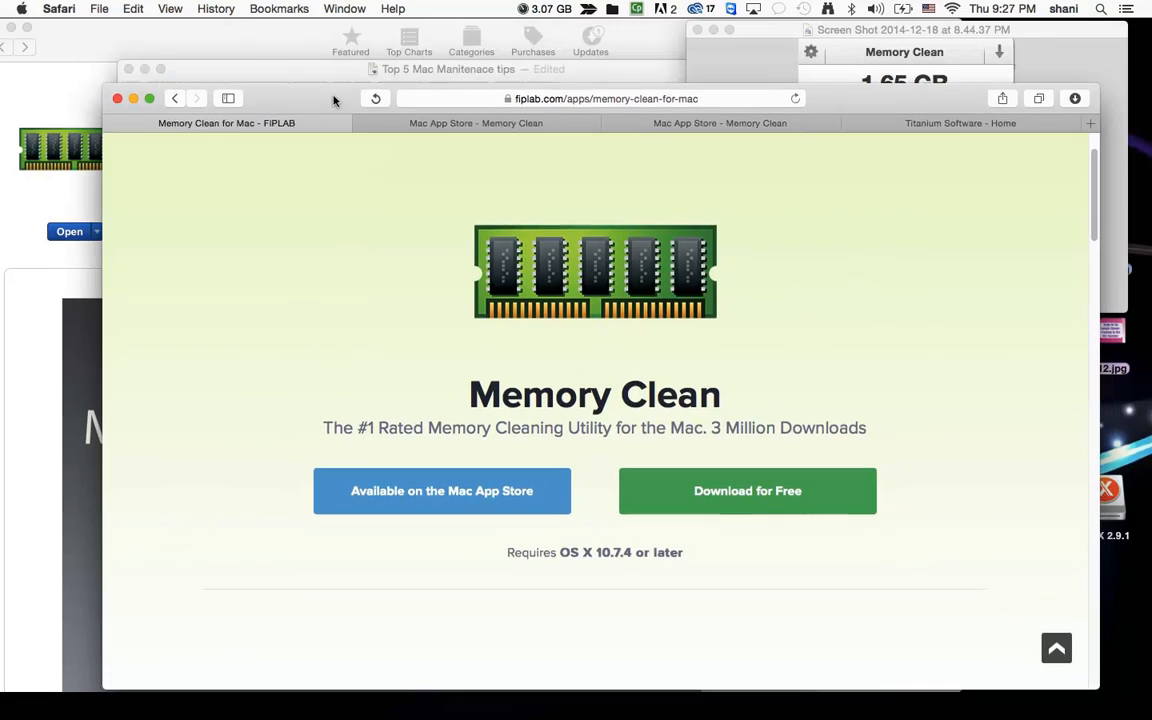
left_click(544, 8)
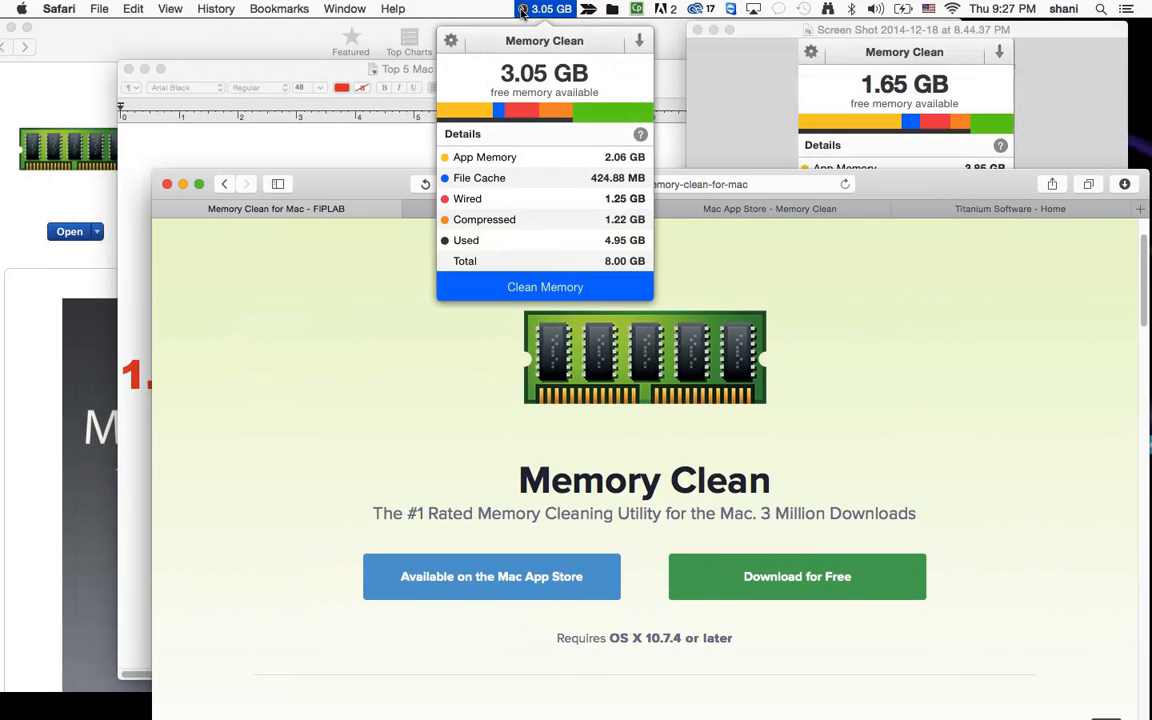
mouse_move(364, 156)
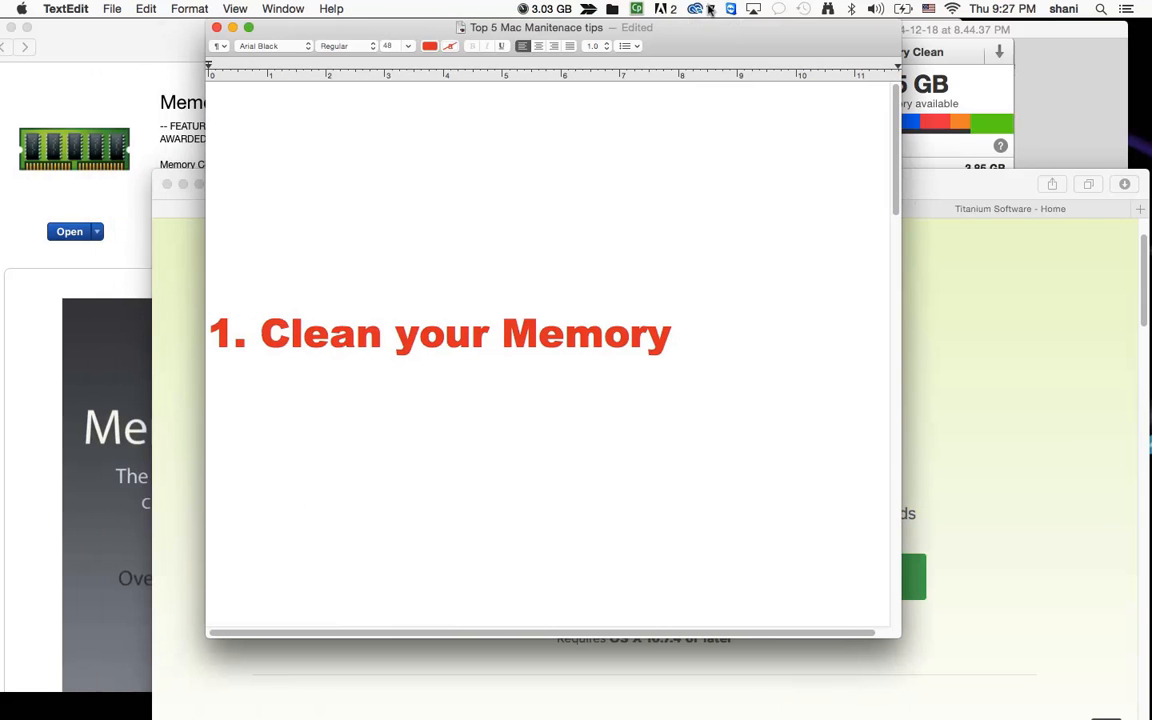
Add tip headings '2. Keep your Desktop as empty as possible' and '3. Deleting Startup Items...'
type("2. Keep your Desktop as empty as  possible")
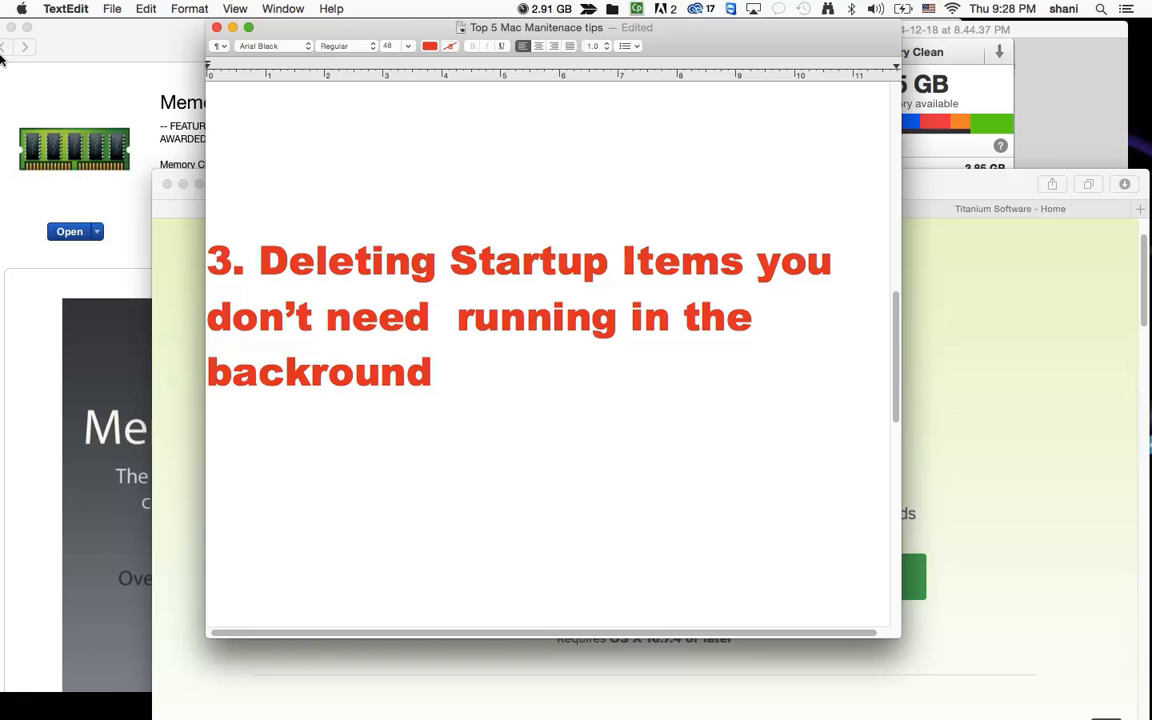
In Users & Groups Login Items, select TotalFinder from the iTunesHelper/TotalFinder list for removal
left_click(20, 8)
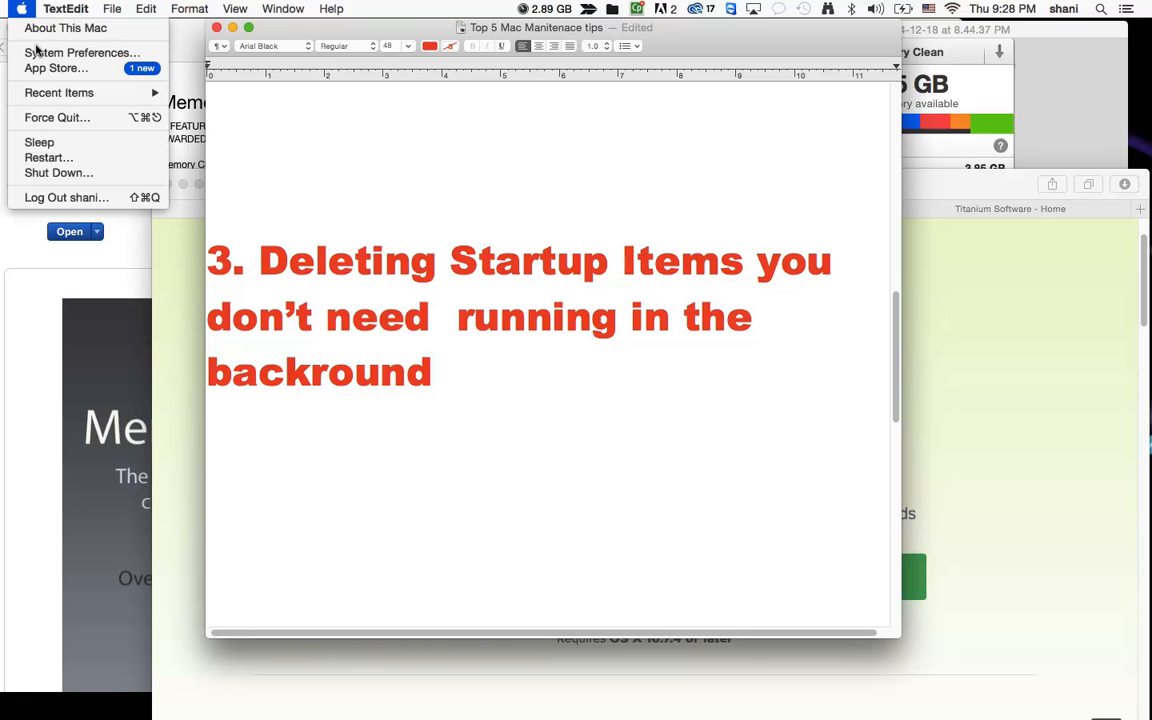
left_click(82, 52)
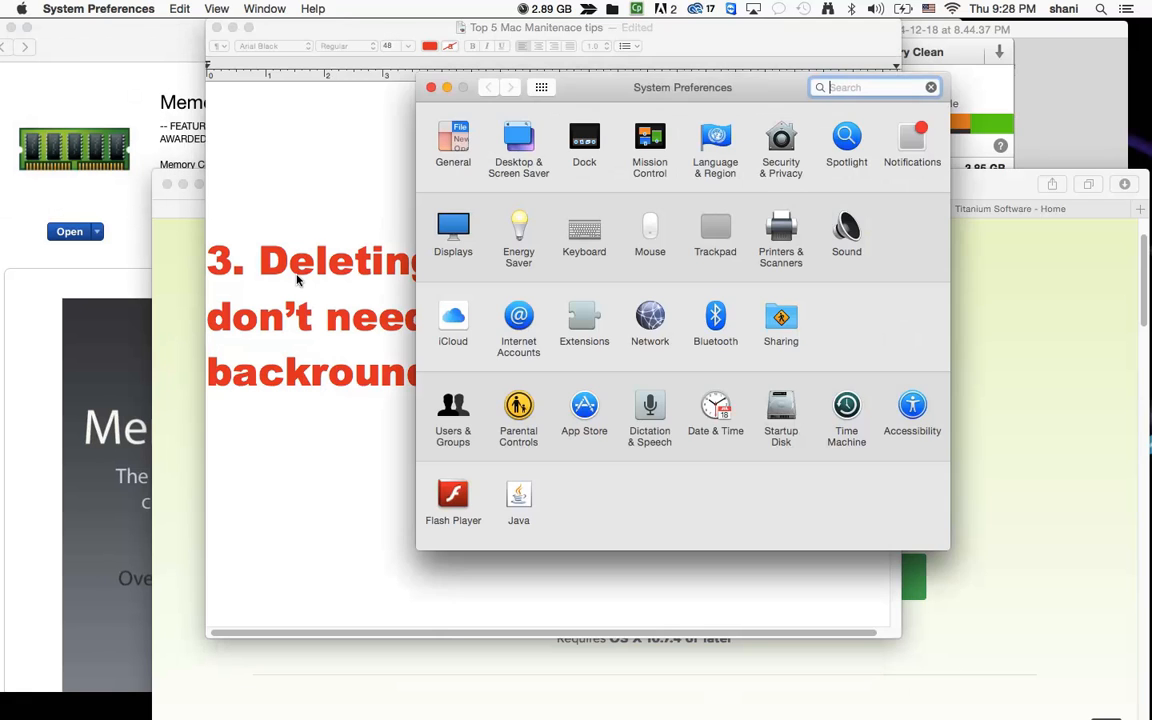
left_click(452, 414)
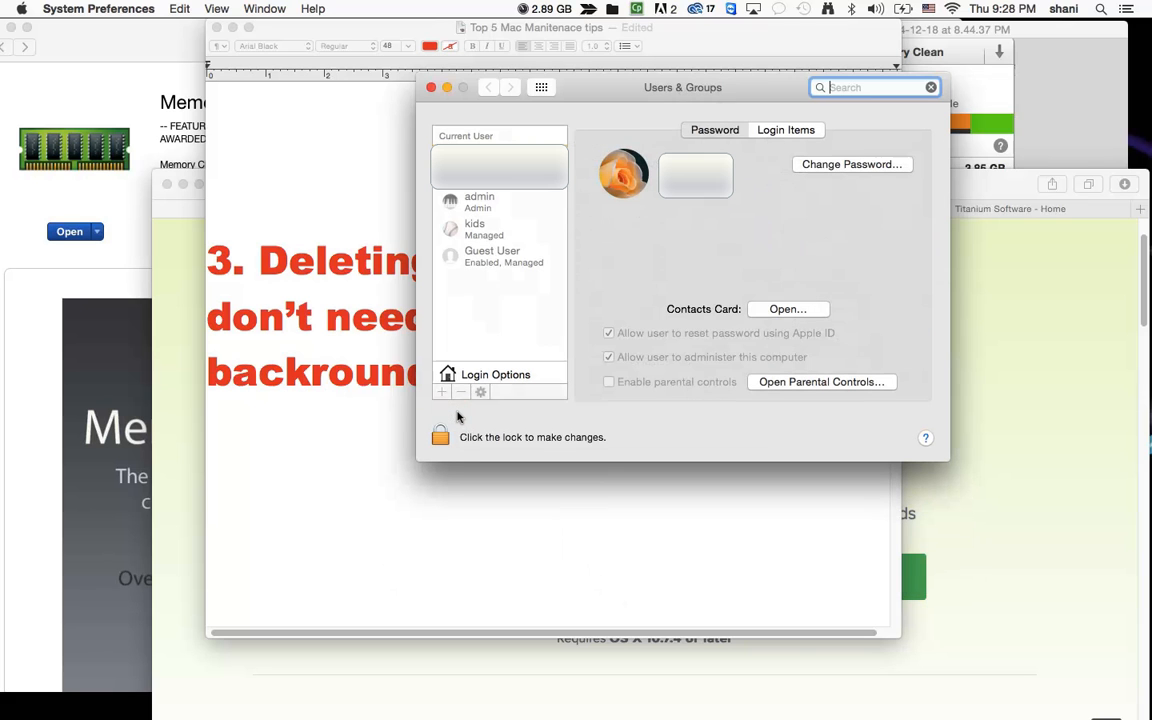
left_click(714, 128)
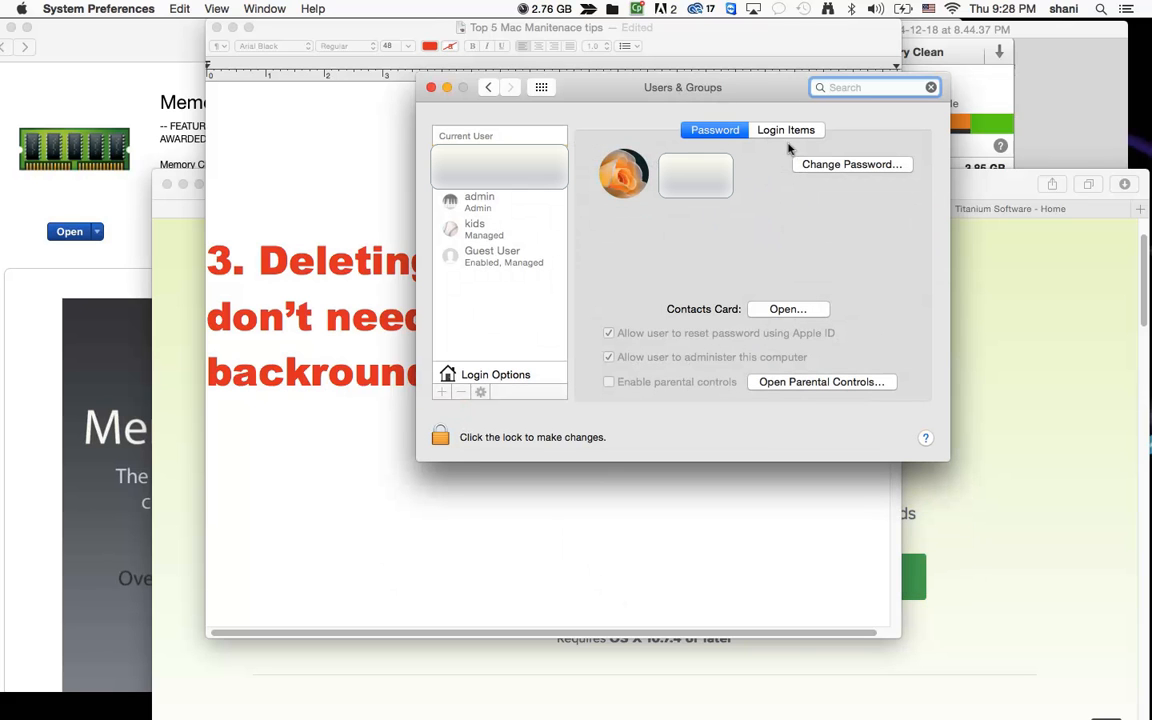
left_click(786, 128)
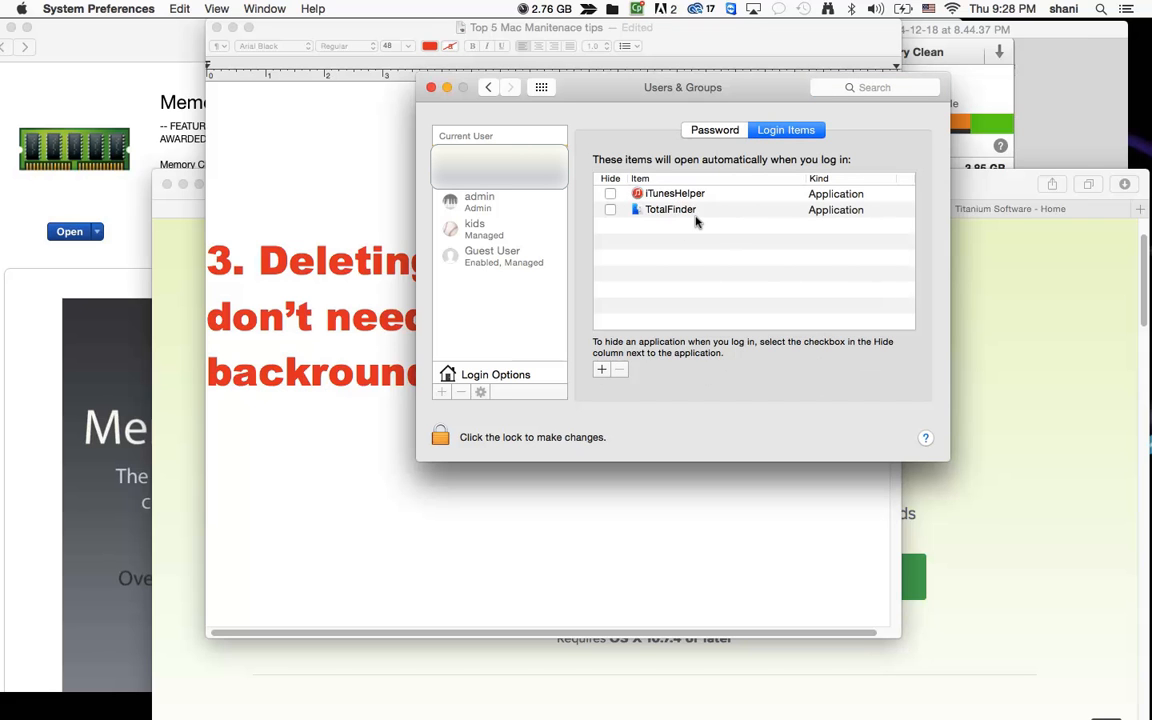
mouse_move(700, 220)
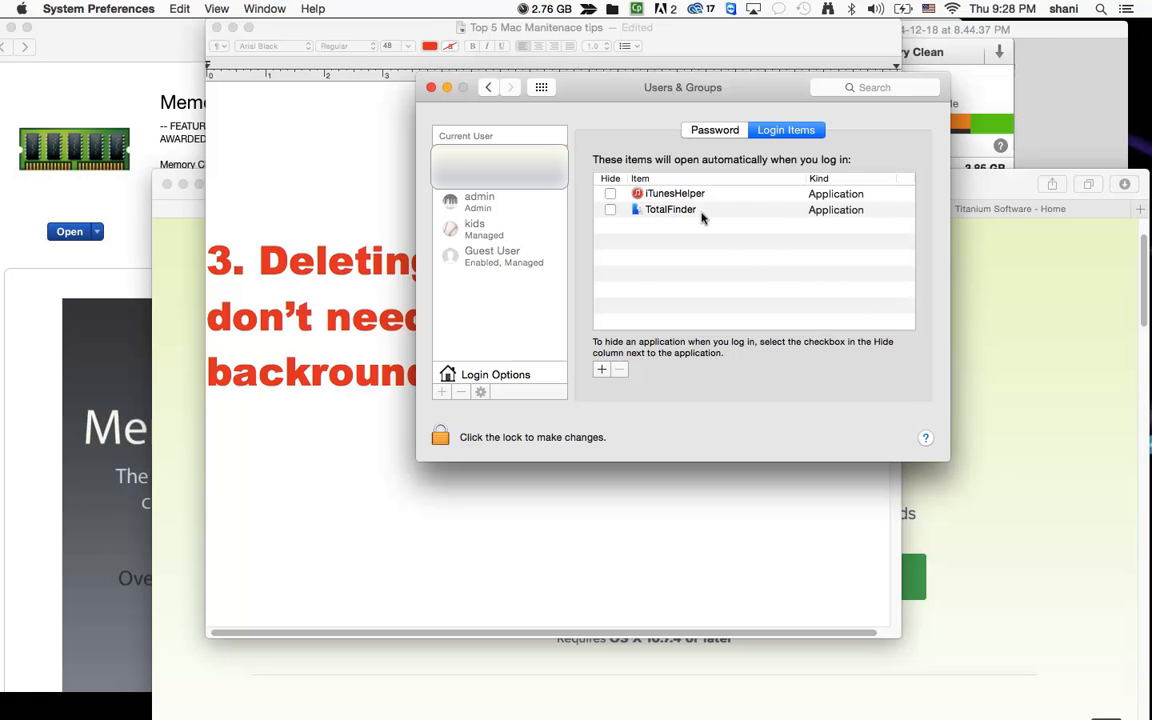
mouse_move(676, 192)
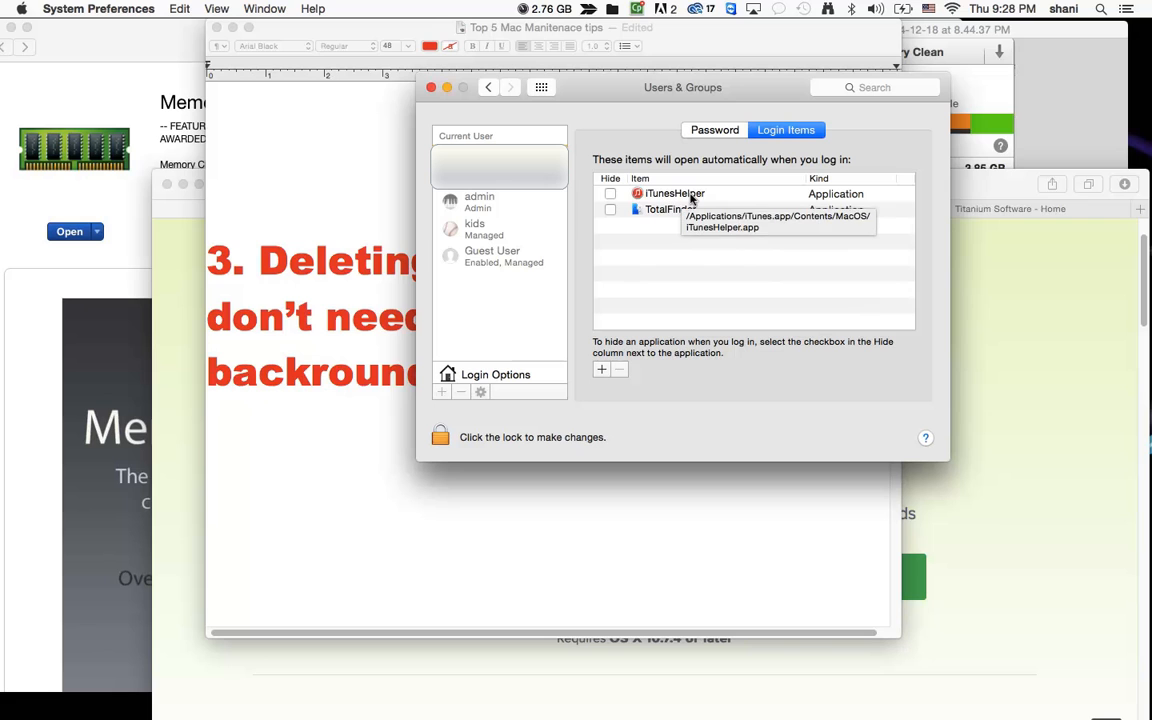
mouse_move(652, 266)
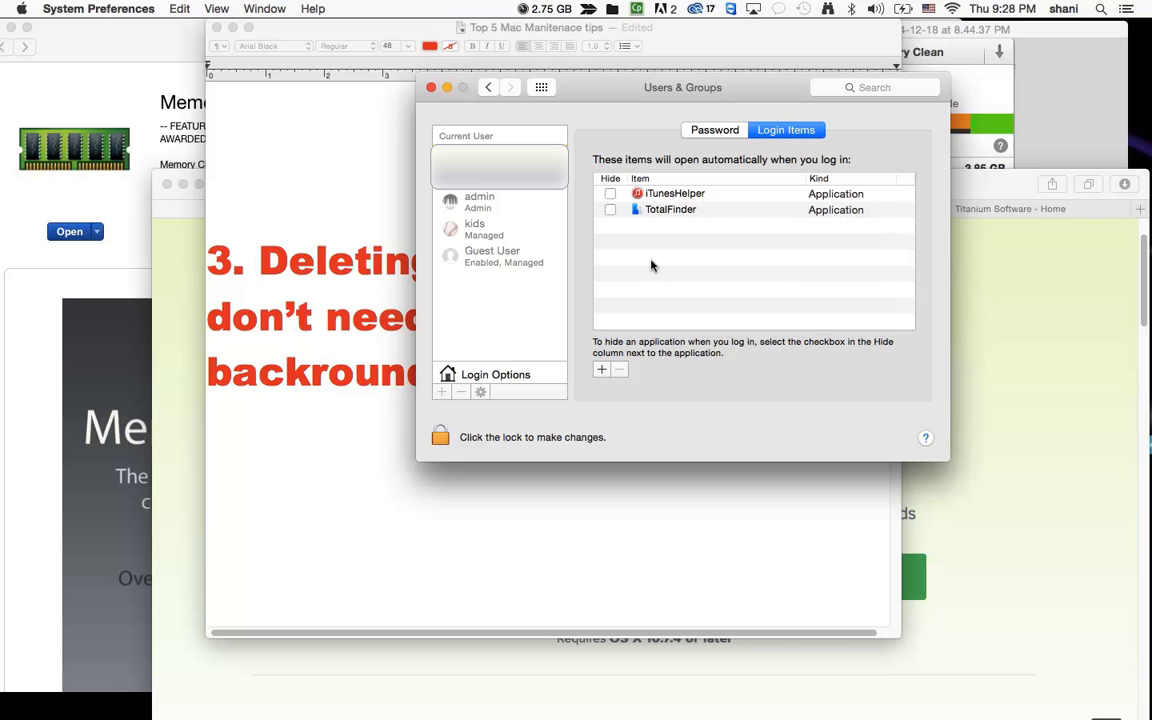
mouse_move(624, 226)
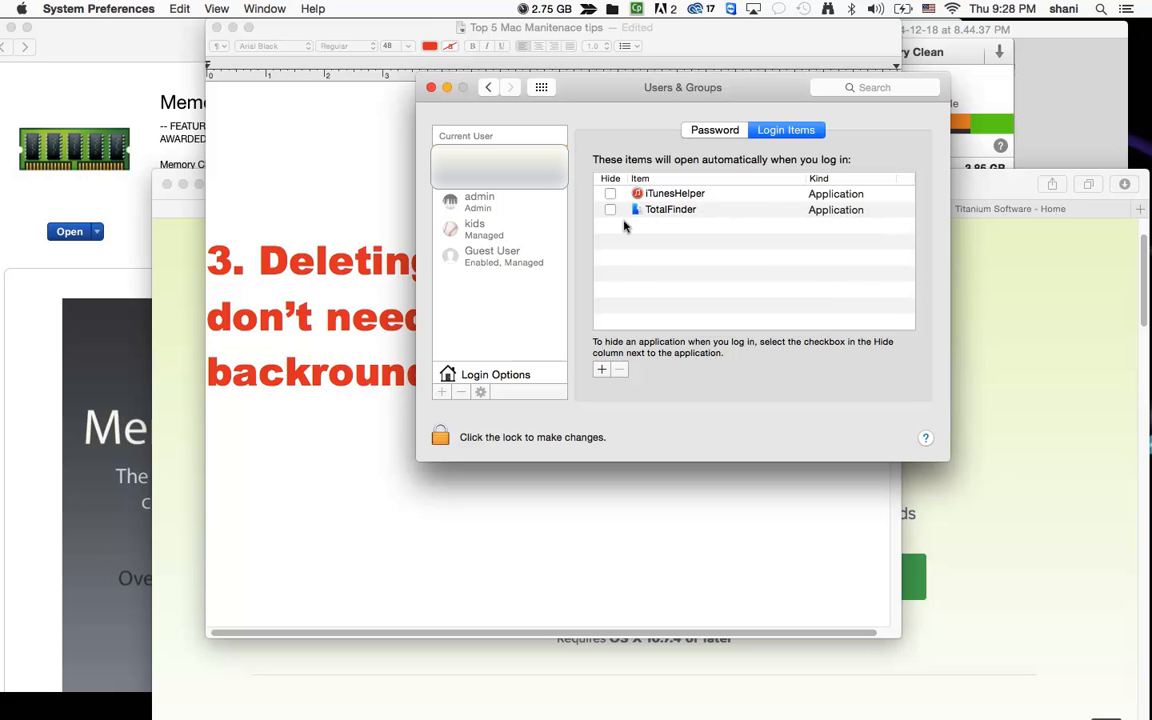
mouse_move(692, 224)
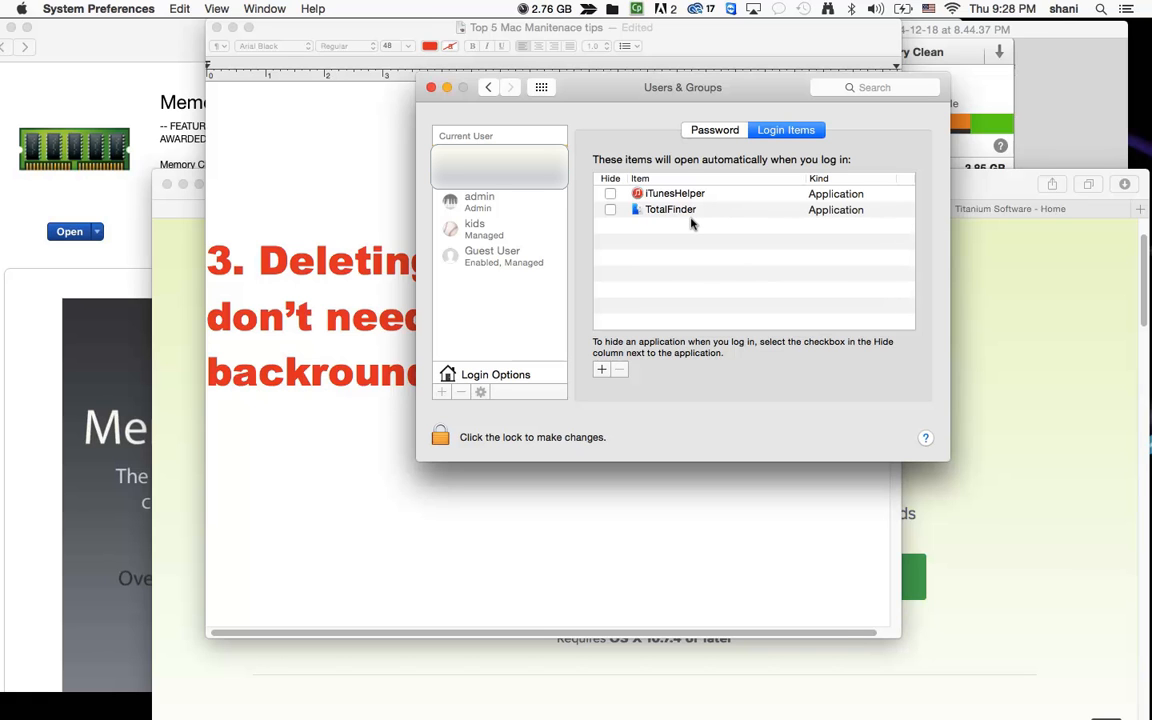
mouse_move(628, 220)
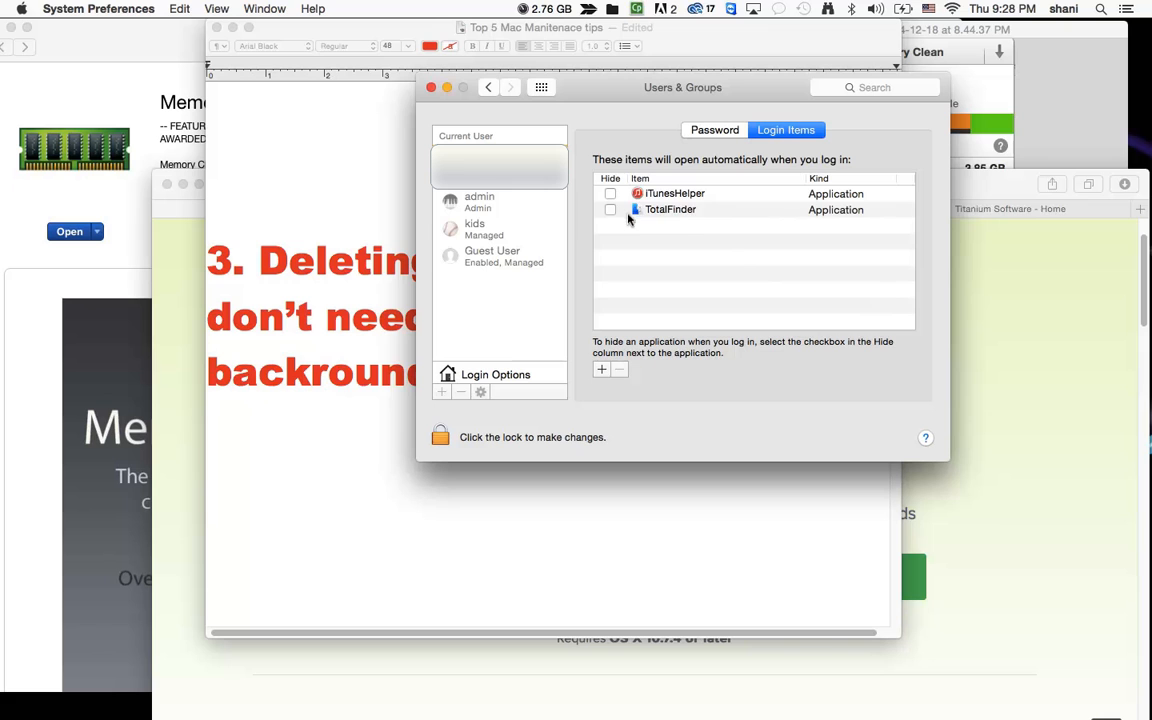
left_click(610, 210)
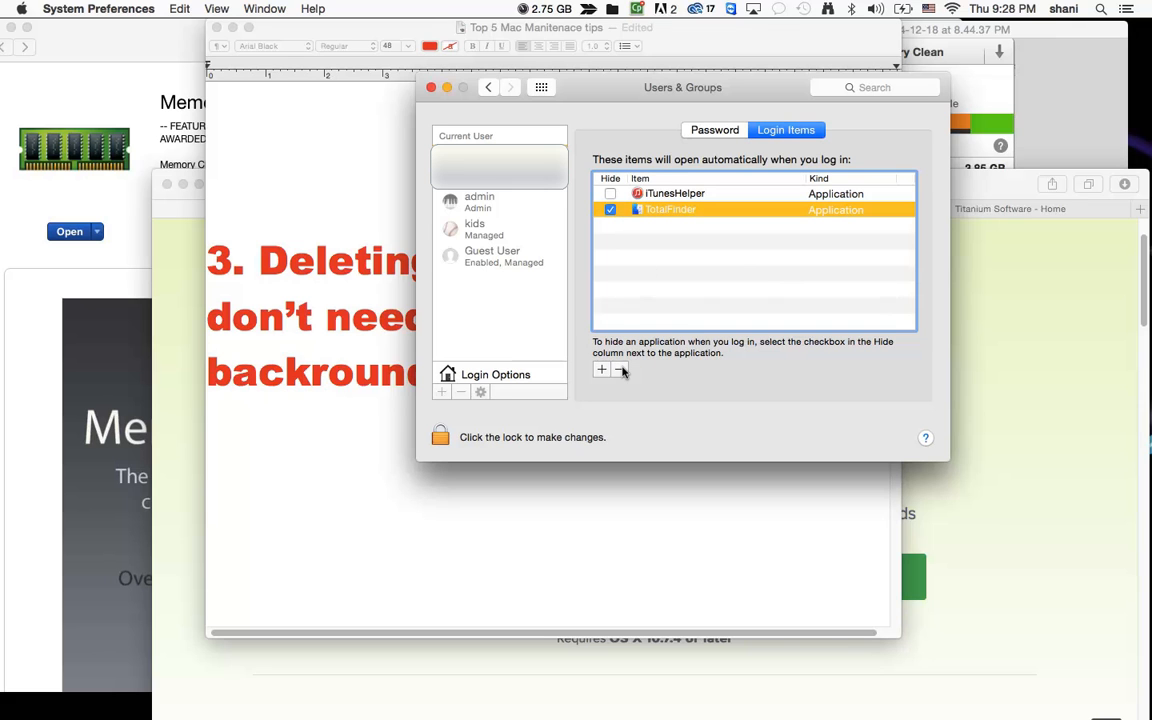
mouse_move(620, 390)
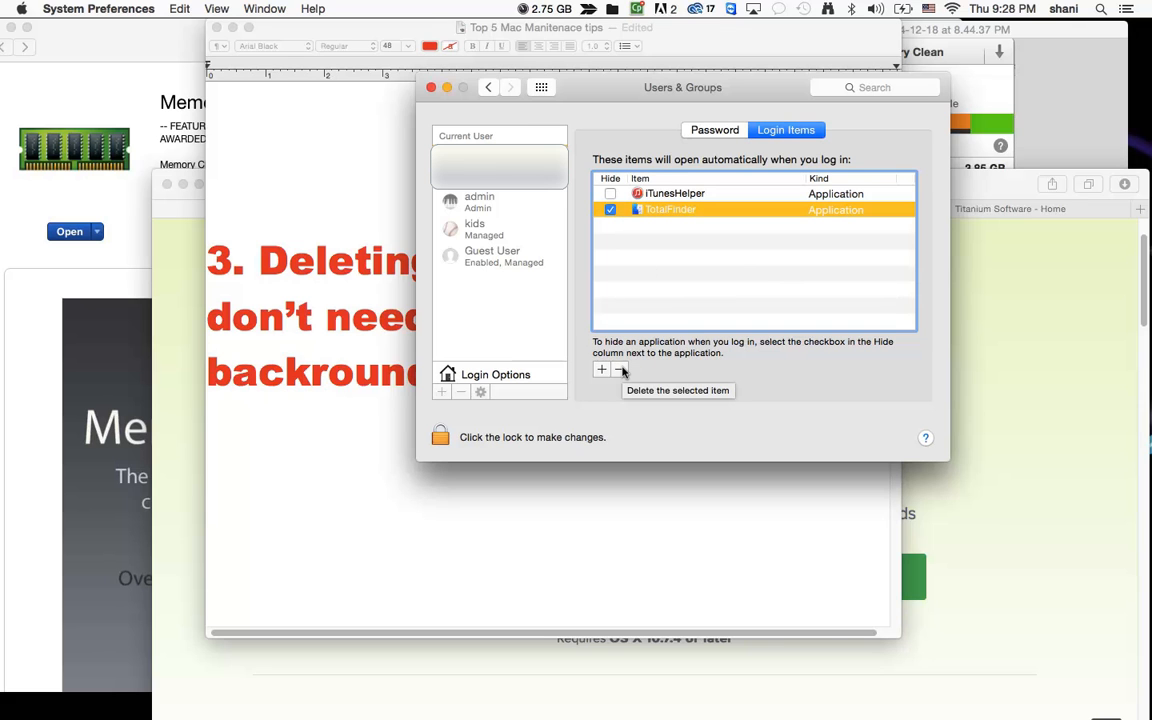
mouse_move(728, 308)
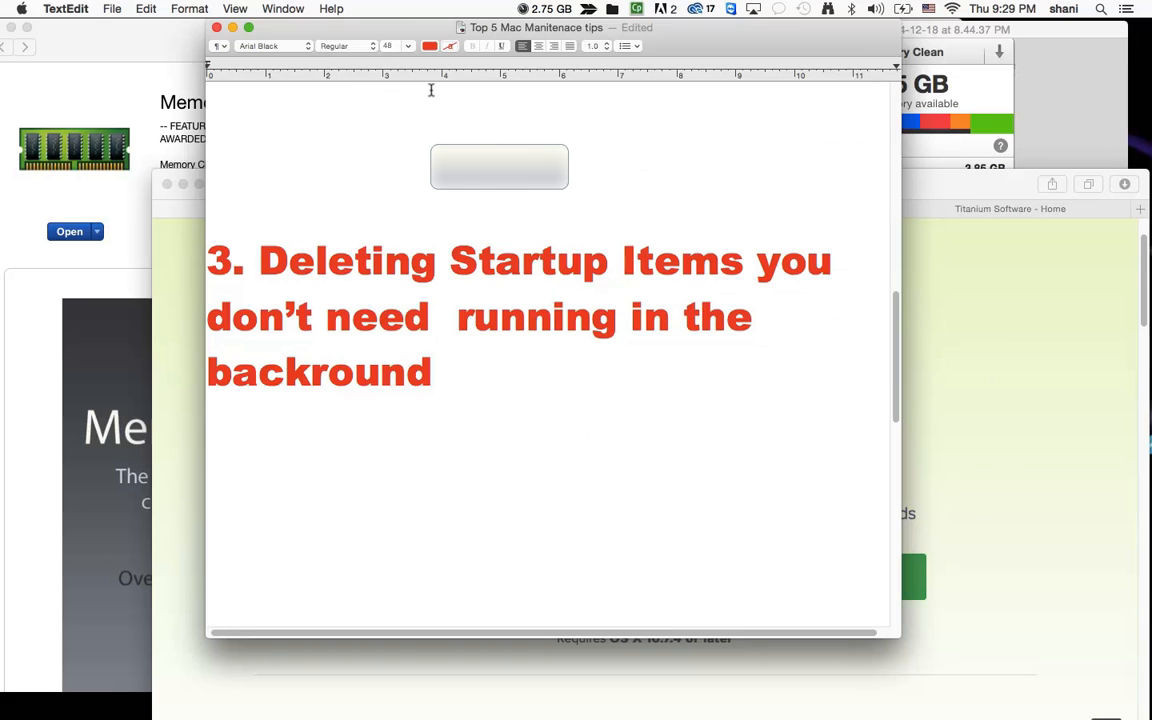
mouse_move(404, 336)
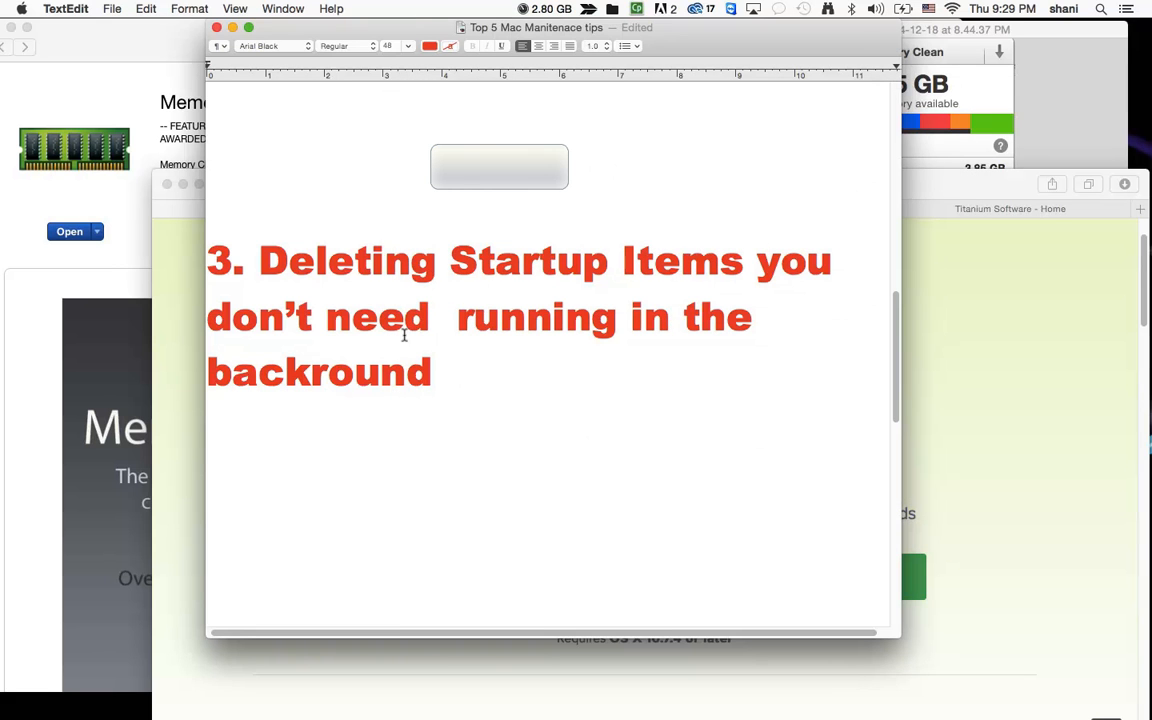
Scroll the notes down to the heading '4. Cleaning Up The Hard Drive'
scroll("down", 3)
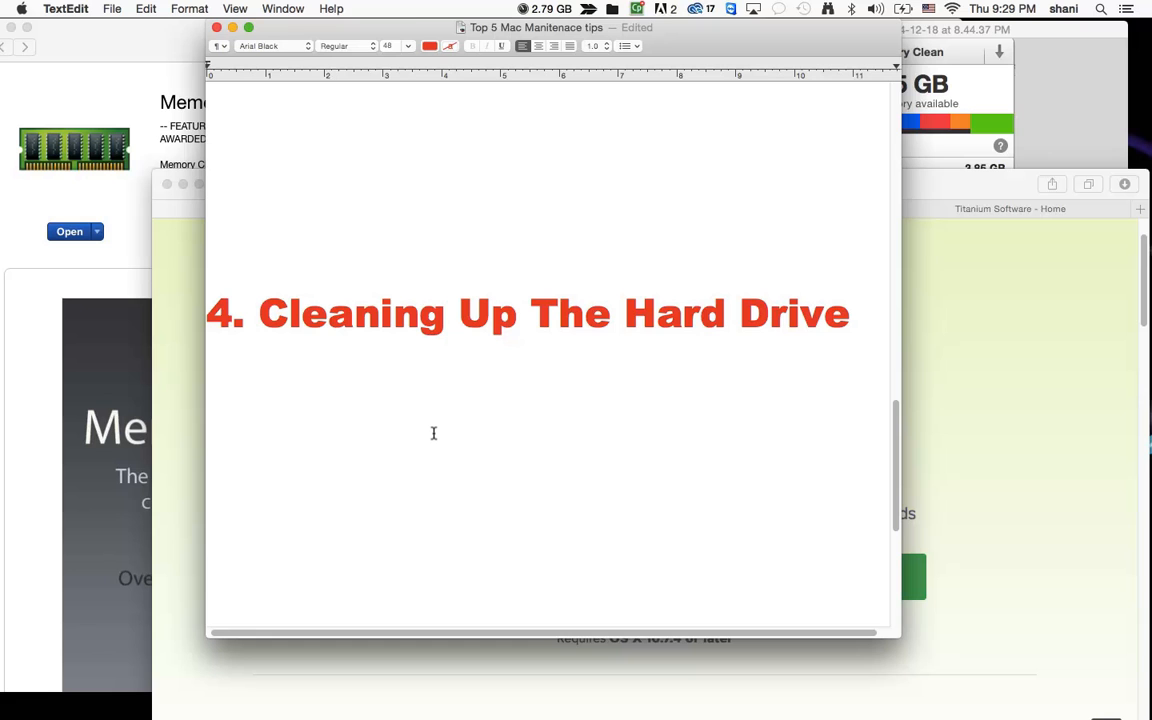
mouse_move(444, 432)
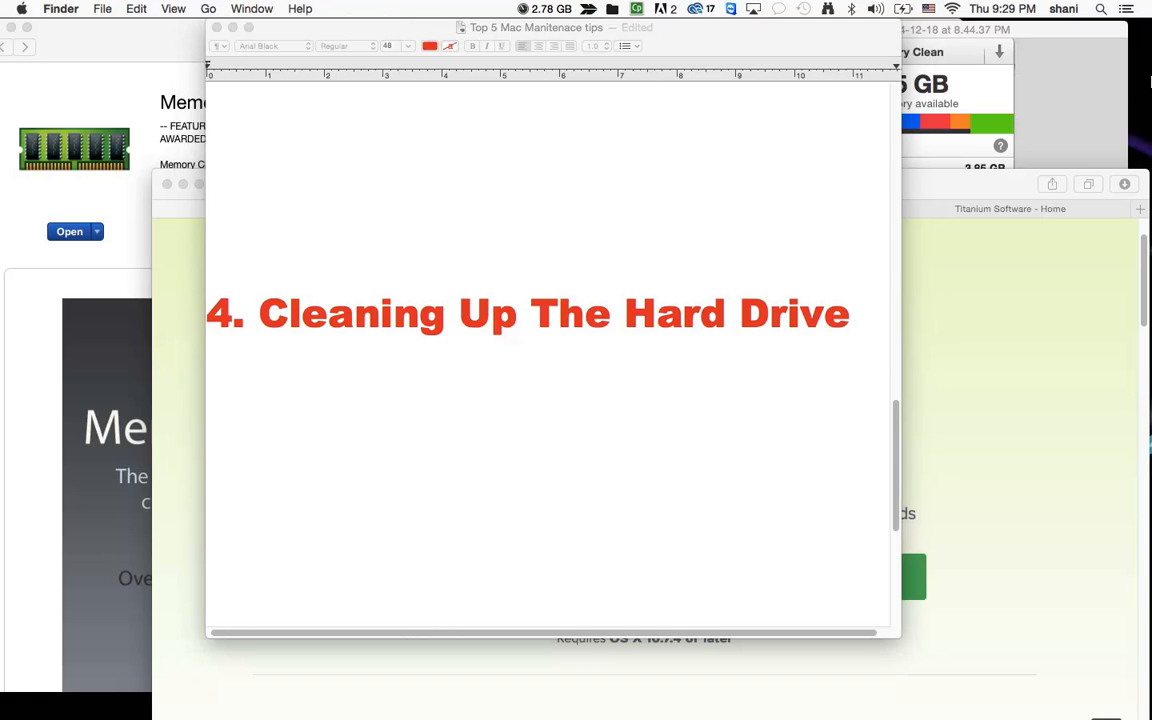
Browse Finder's Go and View menus before listing the yosemite drive's contents
left_click(208, 8)
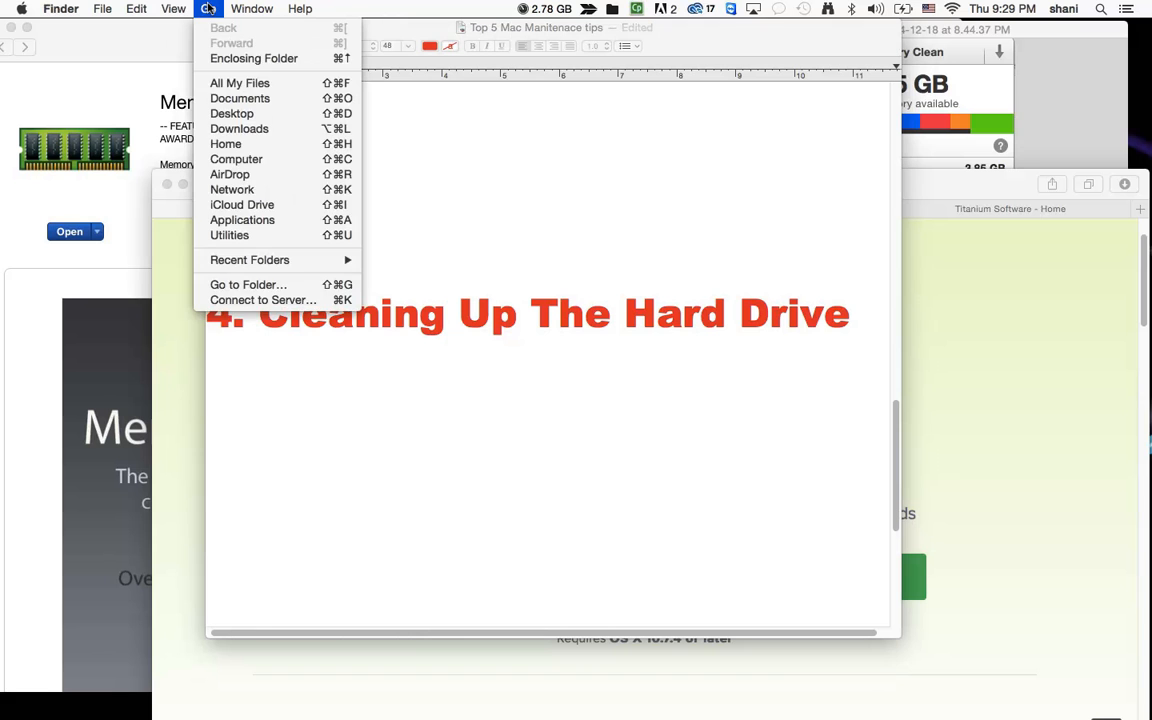
left_click(174, 8)
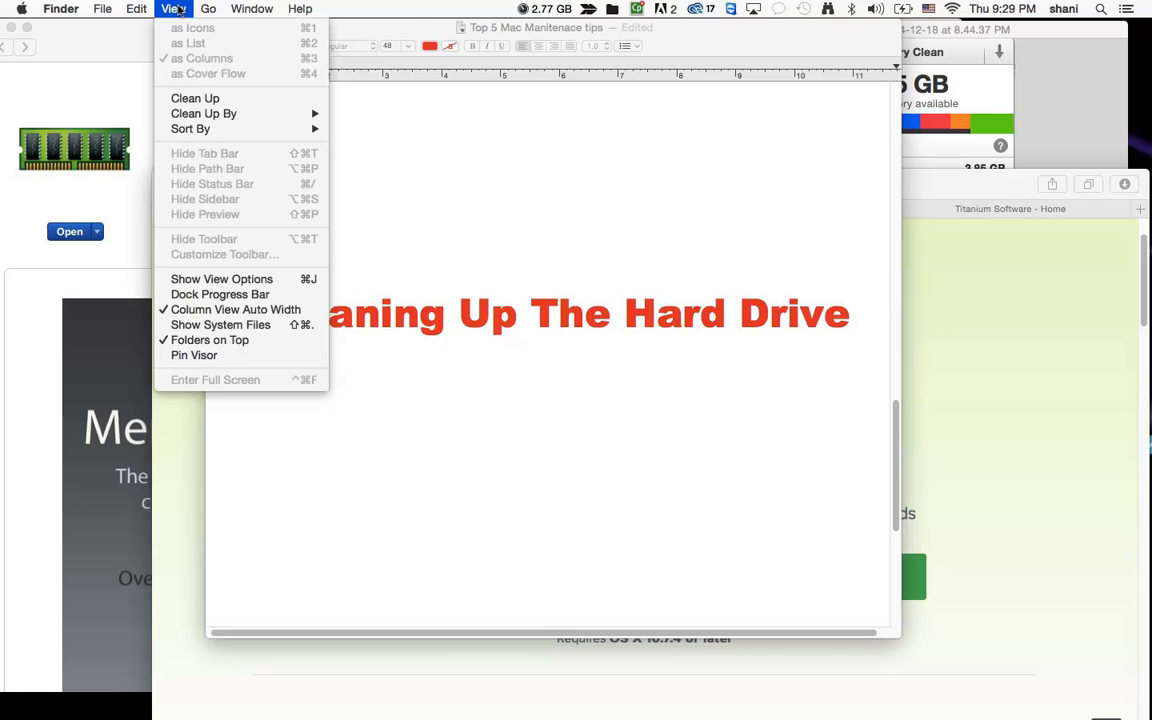
mouse_move(208, 212)
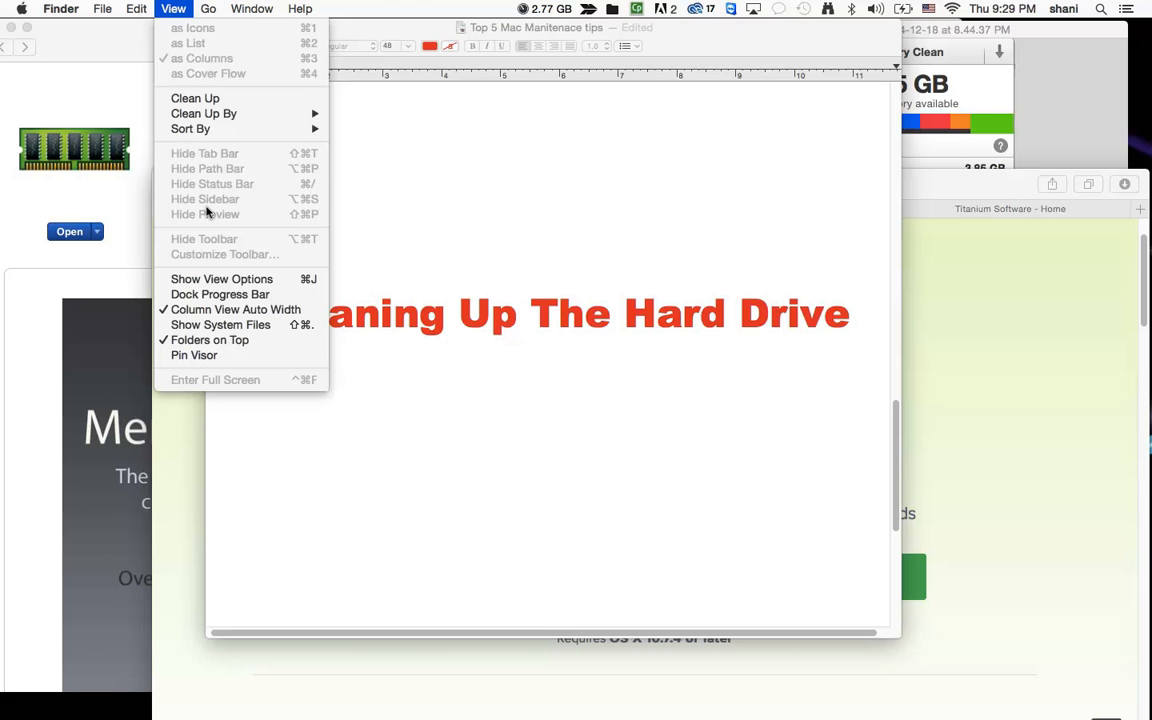
mouse_move(216, 176)
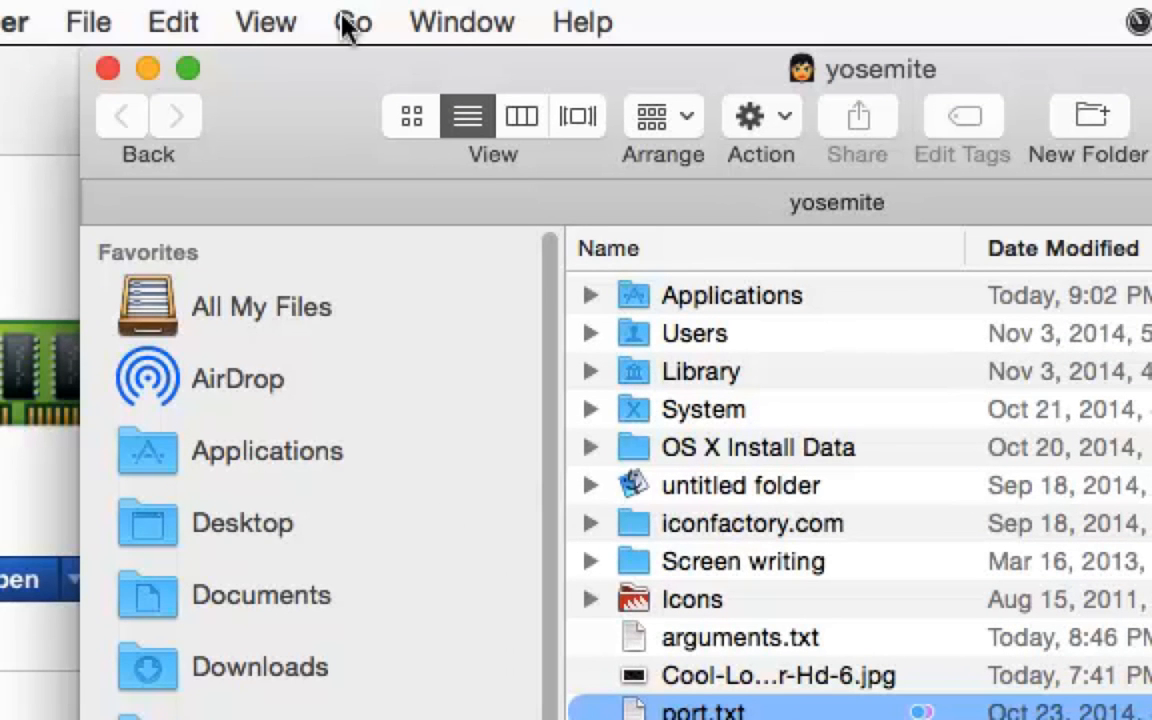
Show the Finder status bar reading 17 items and 21.75 GB available
left_click(352, 20)
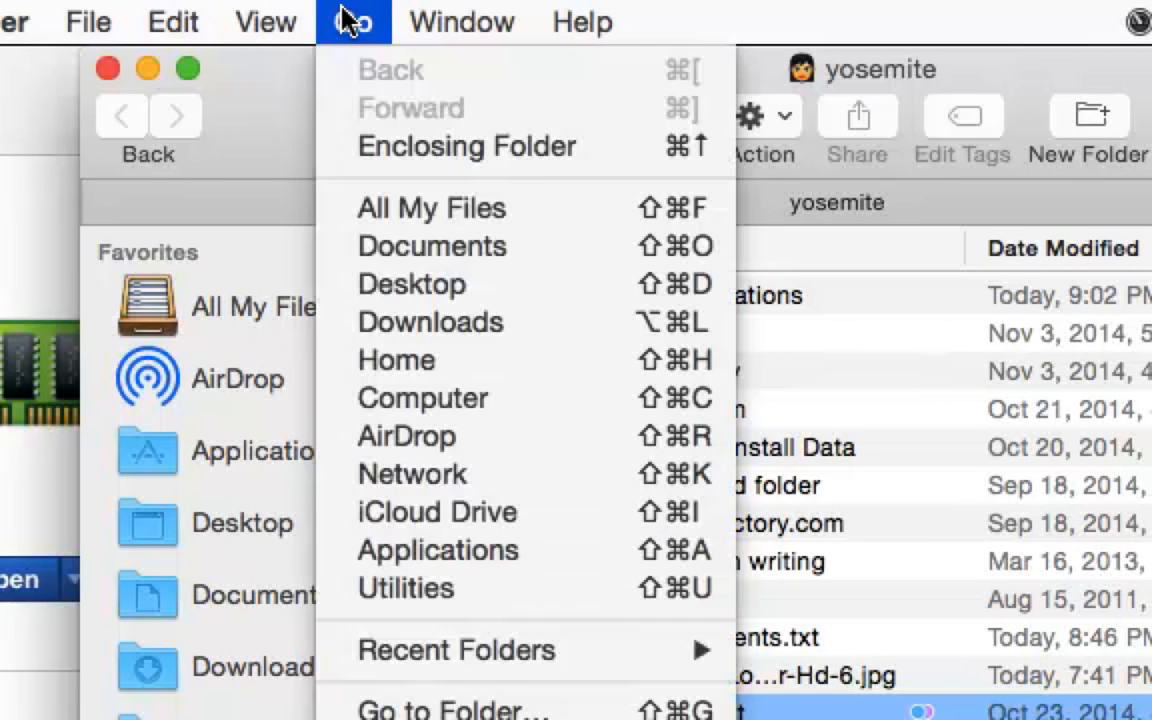
left_click(264, 20)
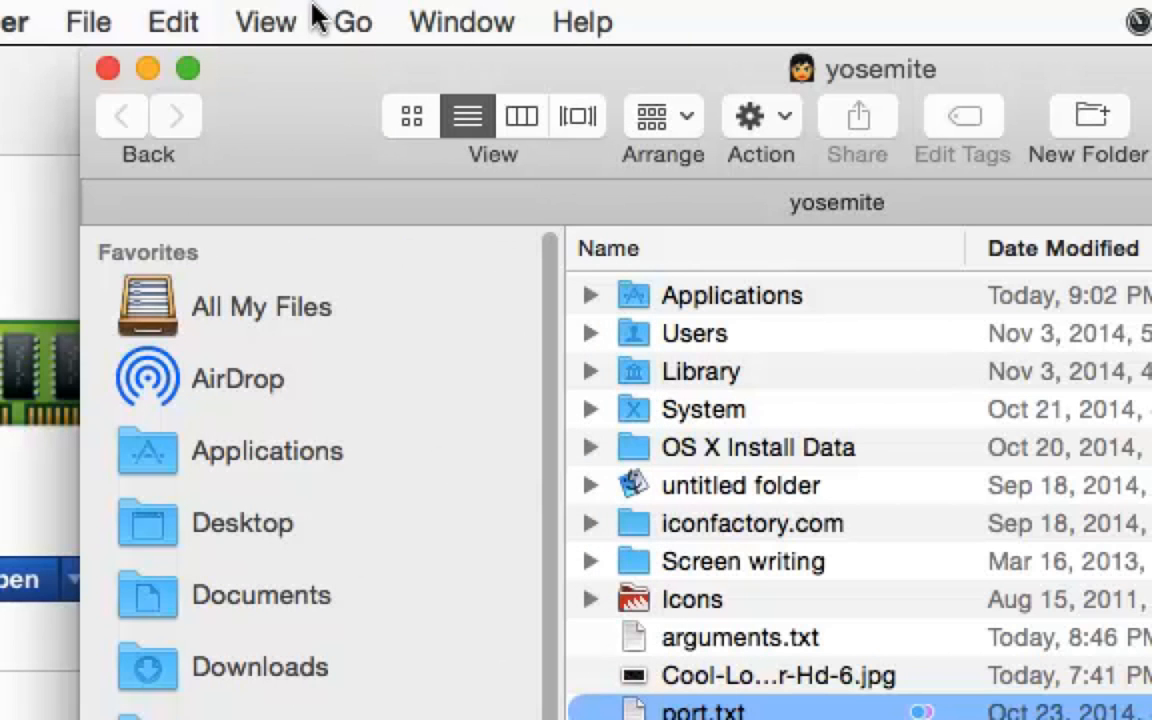
left_click(264, 20)
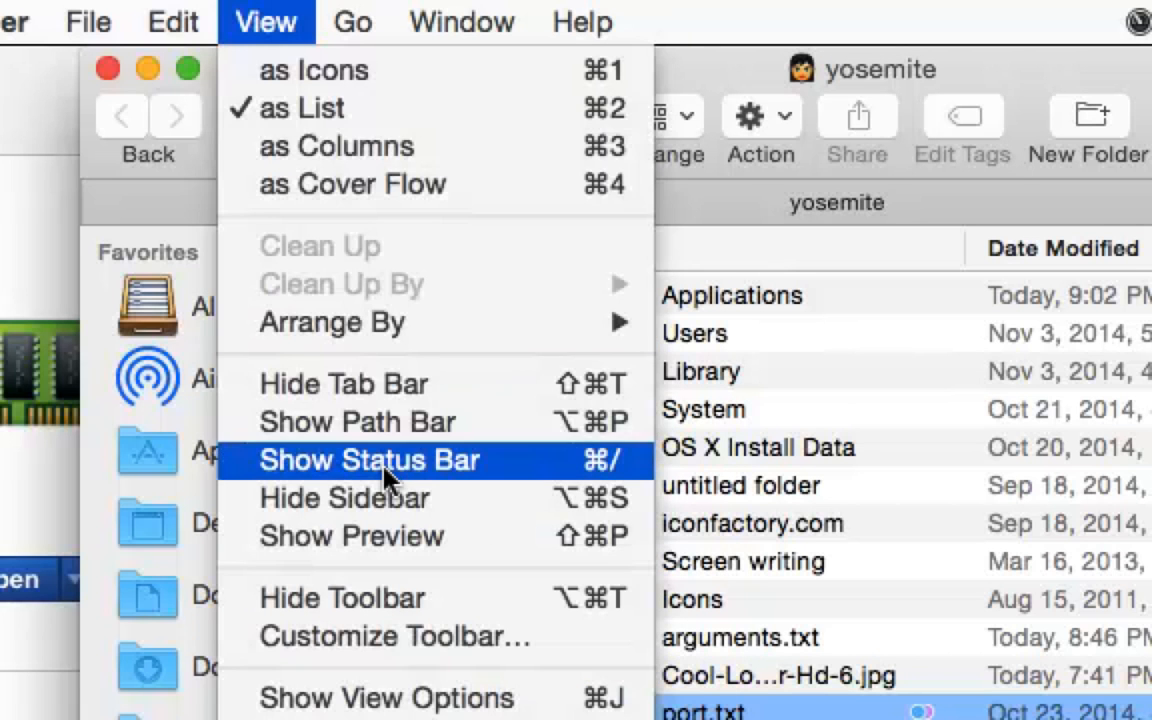
left_click(368, 458)
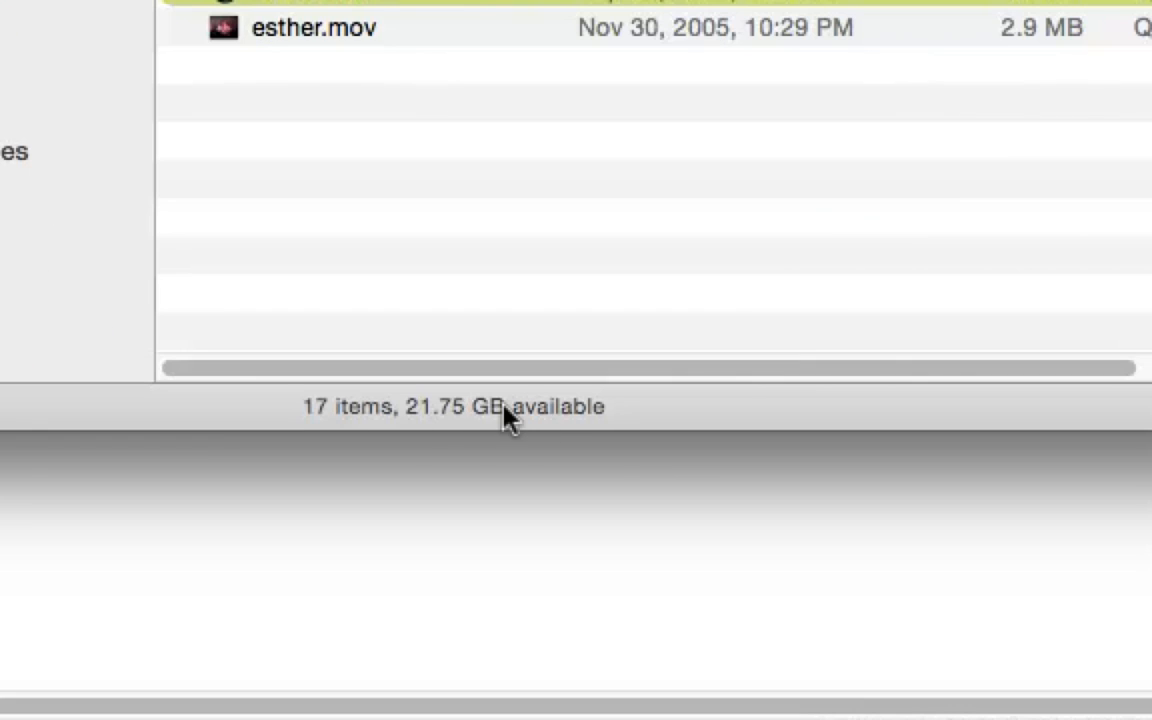
mouse_move(464, 424)
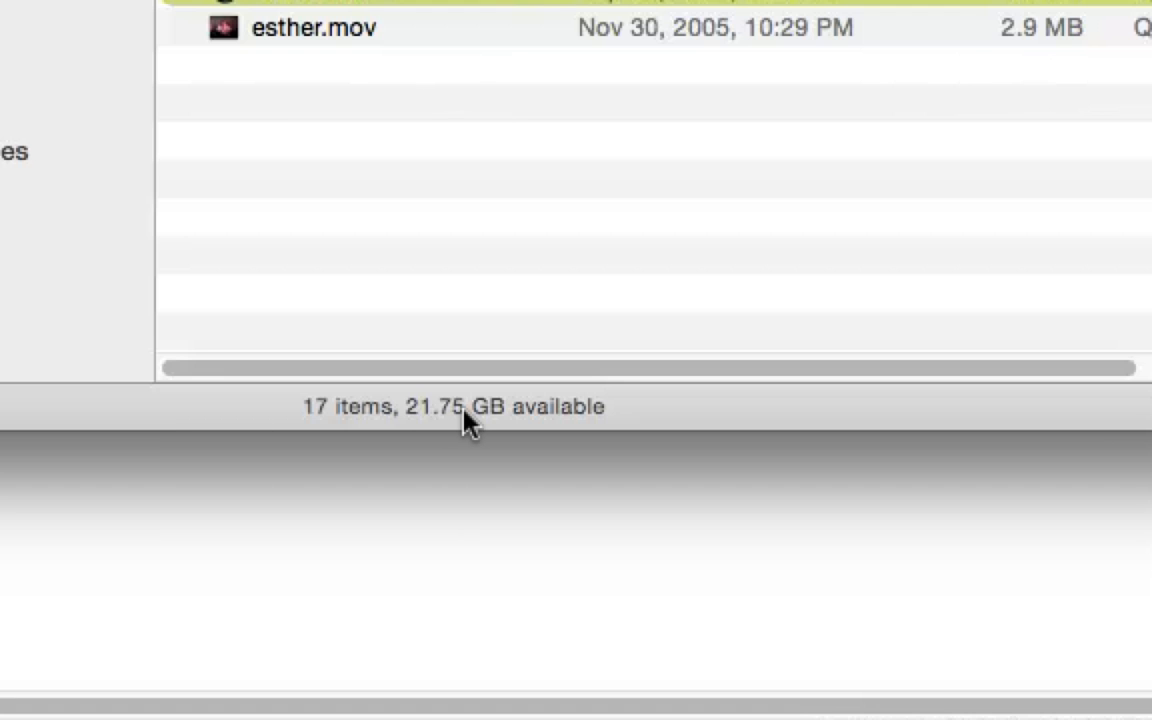
mouse_move(444, 428)
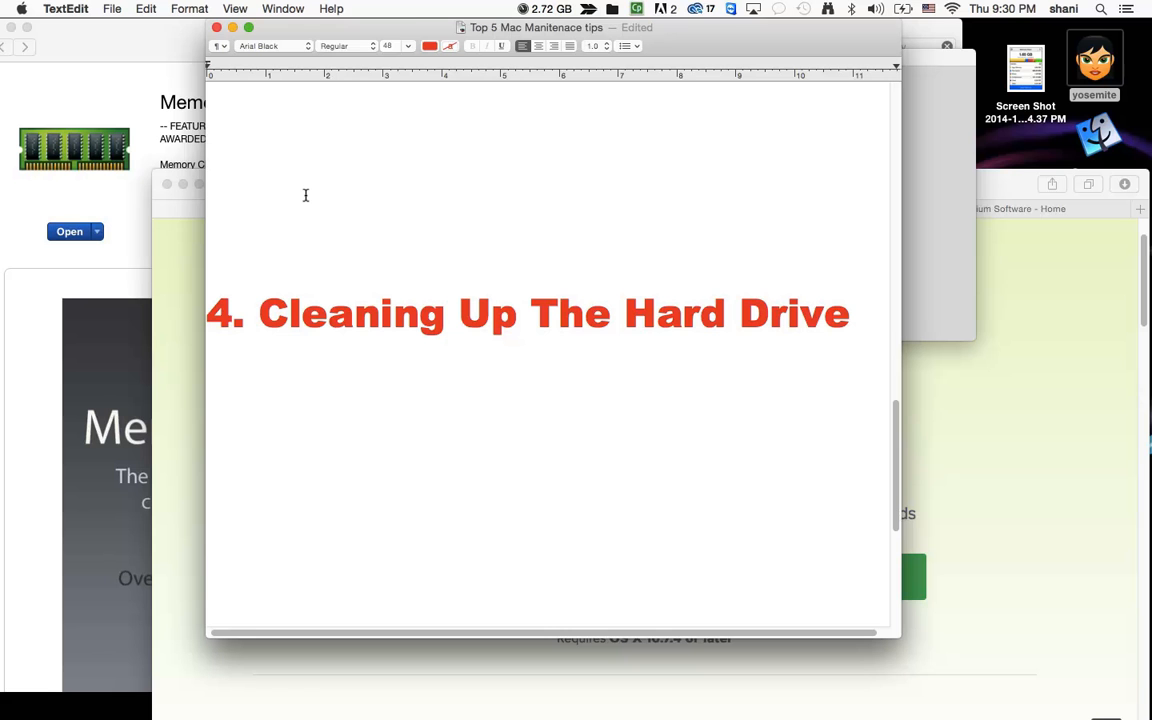
mouse_move(452, 424)
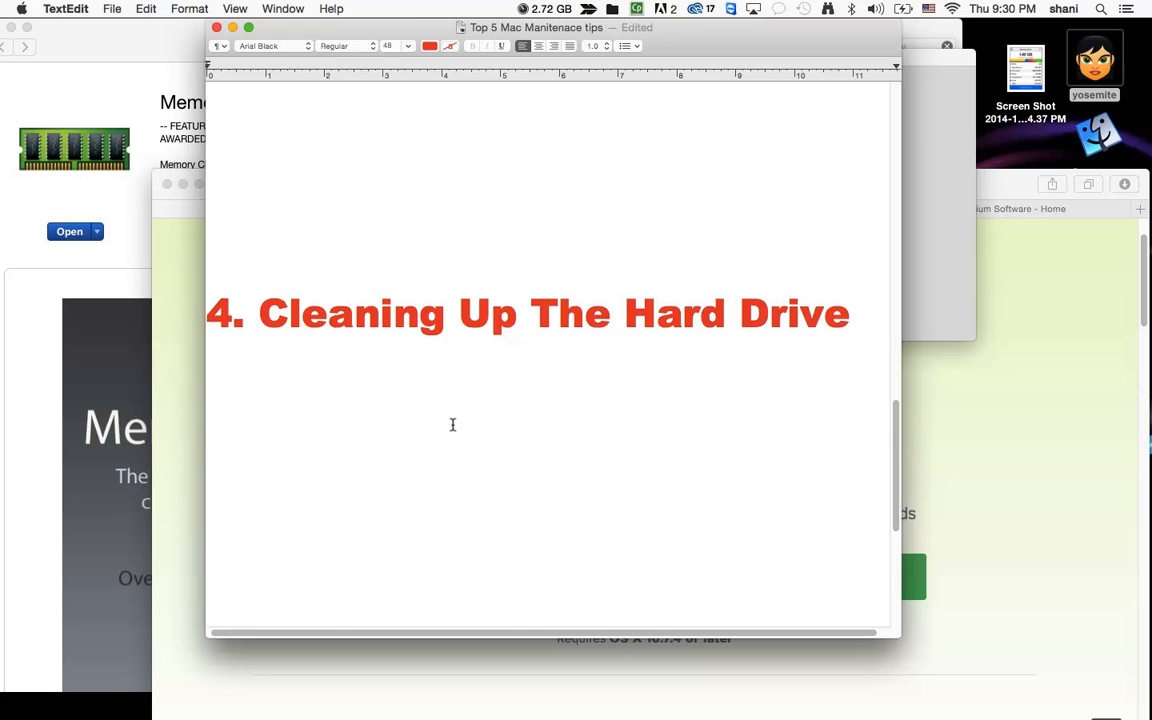
Scroll the notes to '5. Use a utility for Maintenance' with 'Delete Font cache' and 'Empty the trash'
scroll("down", 3)
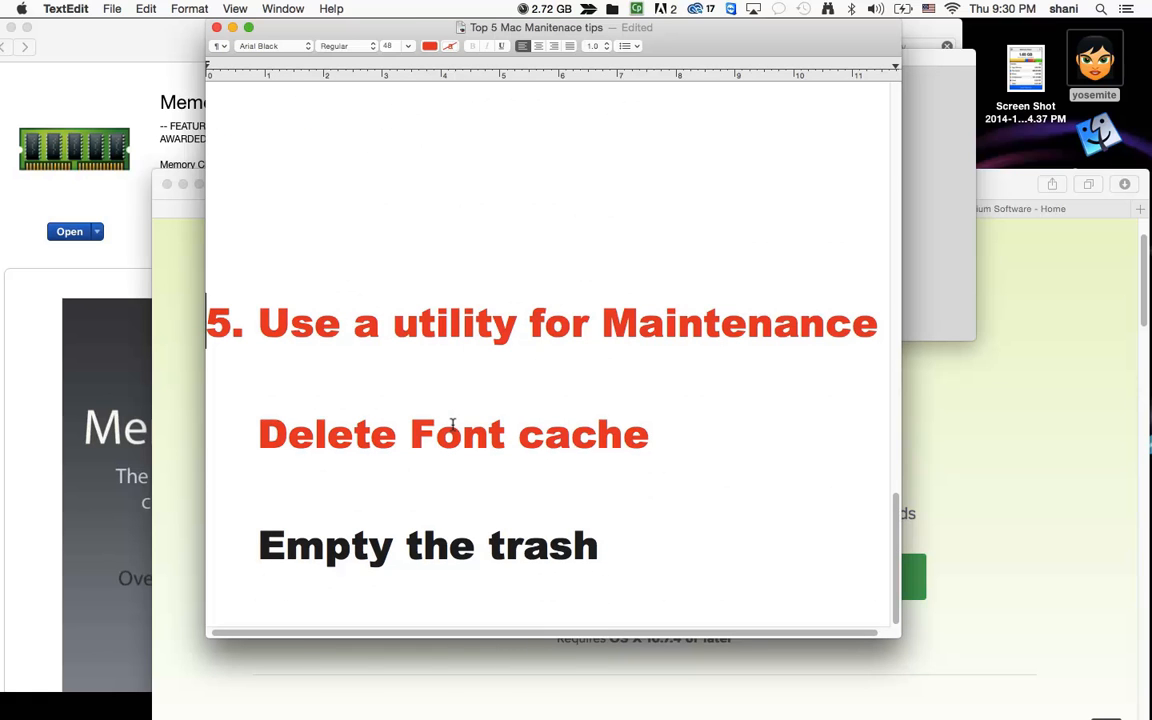
mouse_move(314, 448)
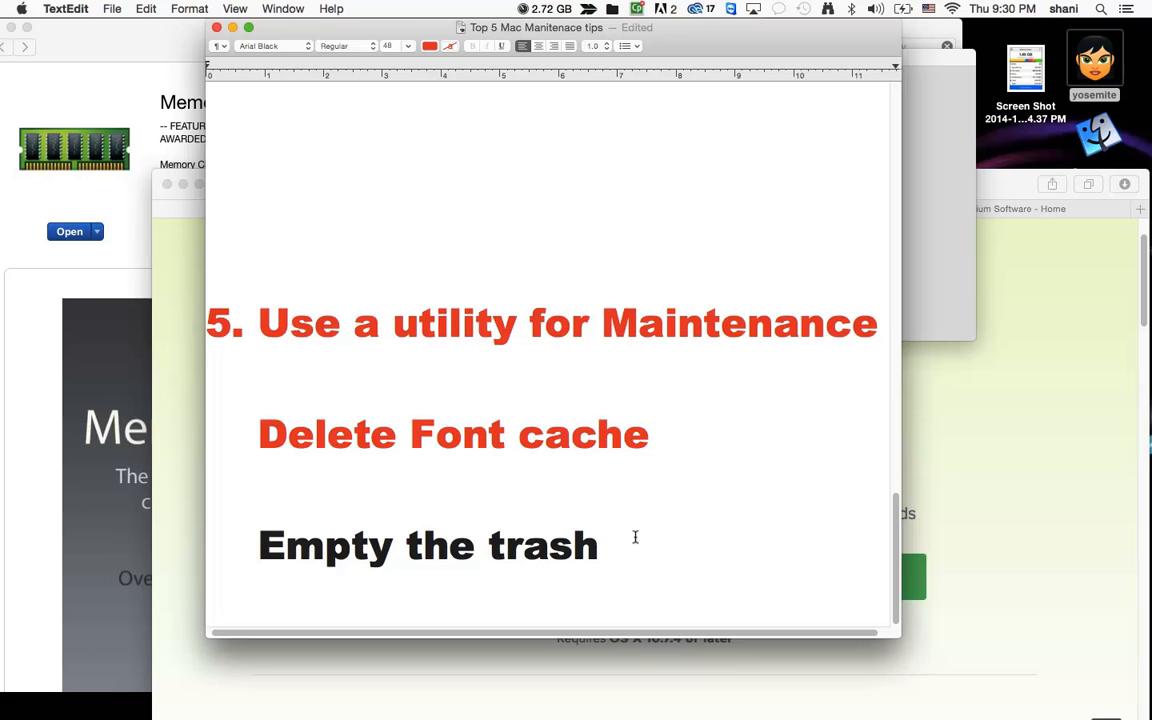
mouse_move(114, 204)
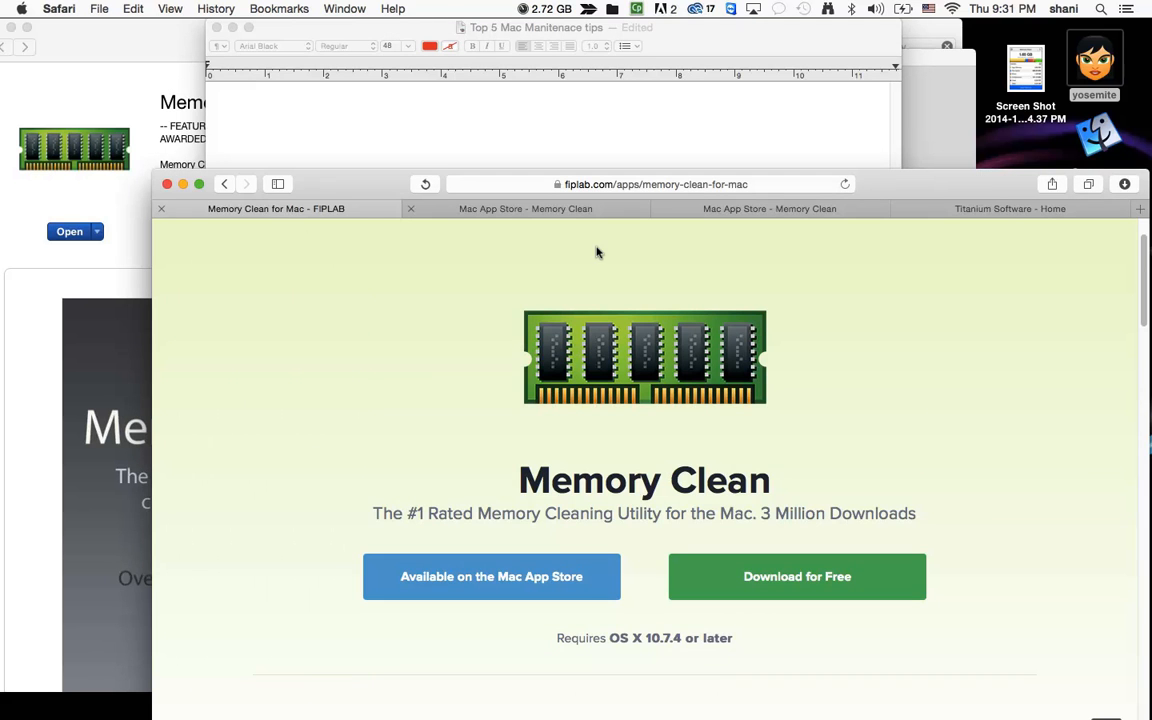
Switch to the Titanium Software home page and scroll to the OnyX, Maintenance and Deeper downloads
left_click(1010, 208)
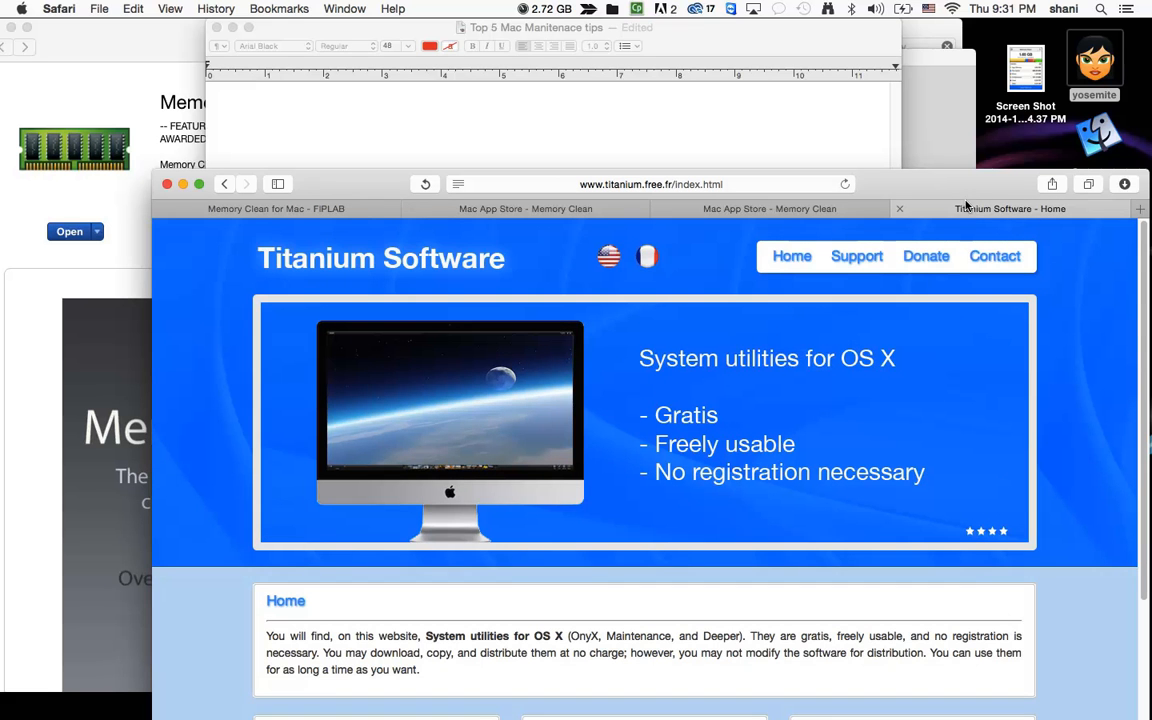
scroll("down", 3)
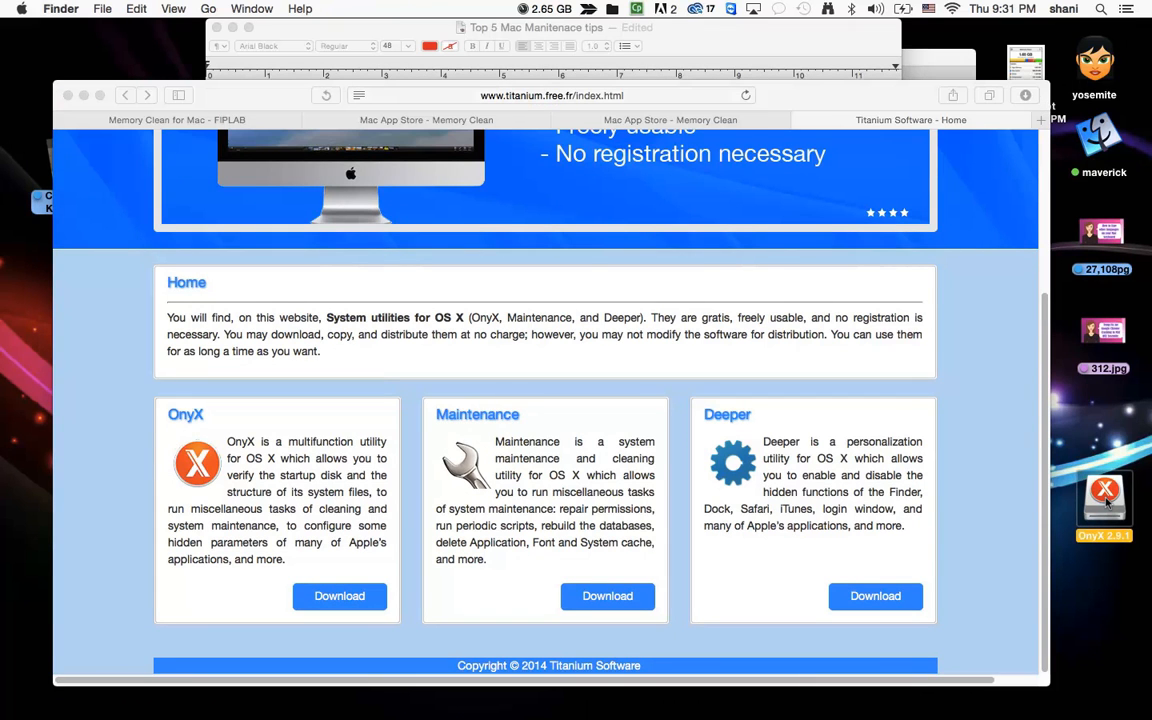
Mount the OnyX 2.9.1 disk image from the desktop and launch OnyX from its installer window
double_click(1104, 496)
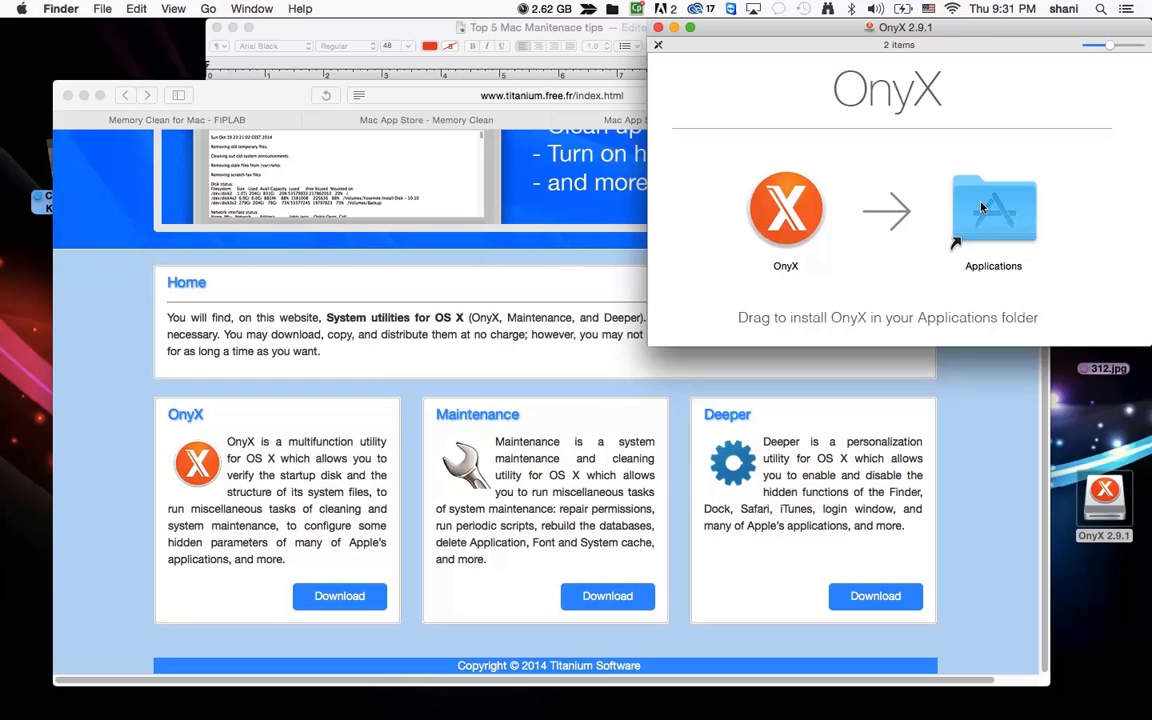
left_click_drag(784, 208, 976, 220)
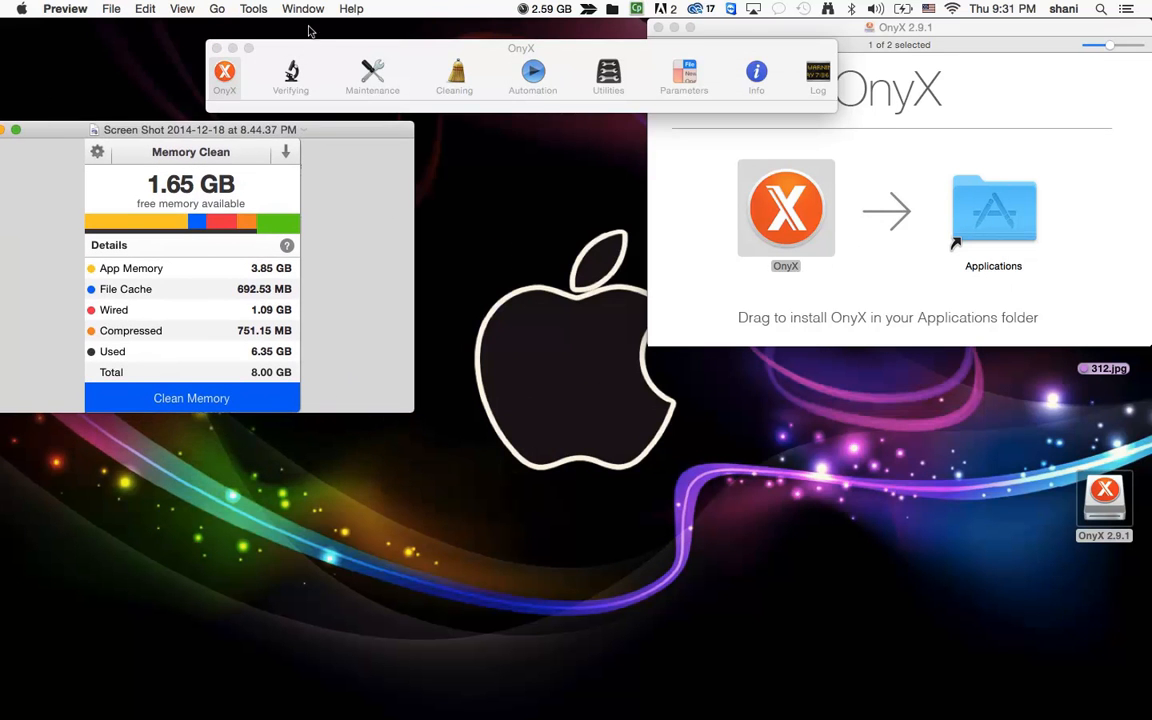
Drag the OnyX 2.9.1 installer window to the screen centre beneath the OnyX tools window
left_click_drag(520, 48, 588, 368)
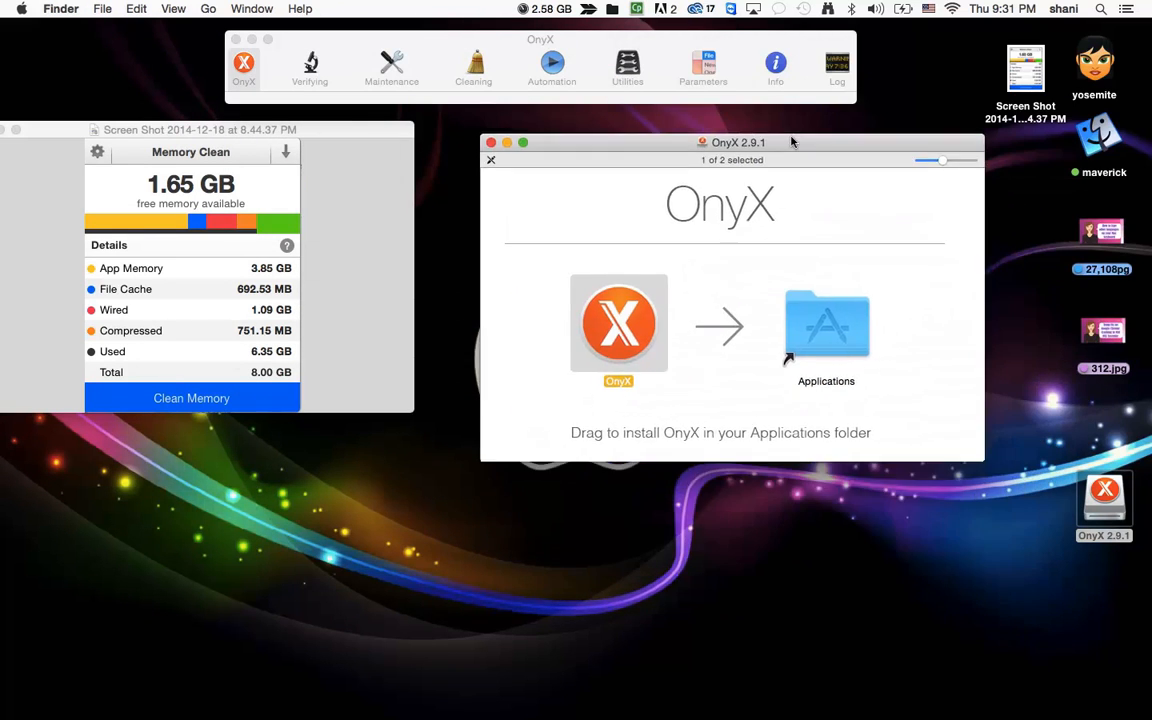
left_click_drag(790, 142, 784, 128)
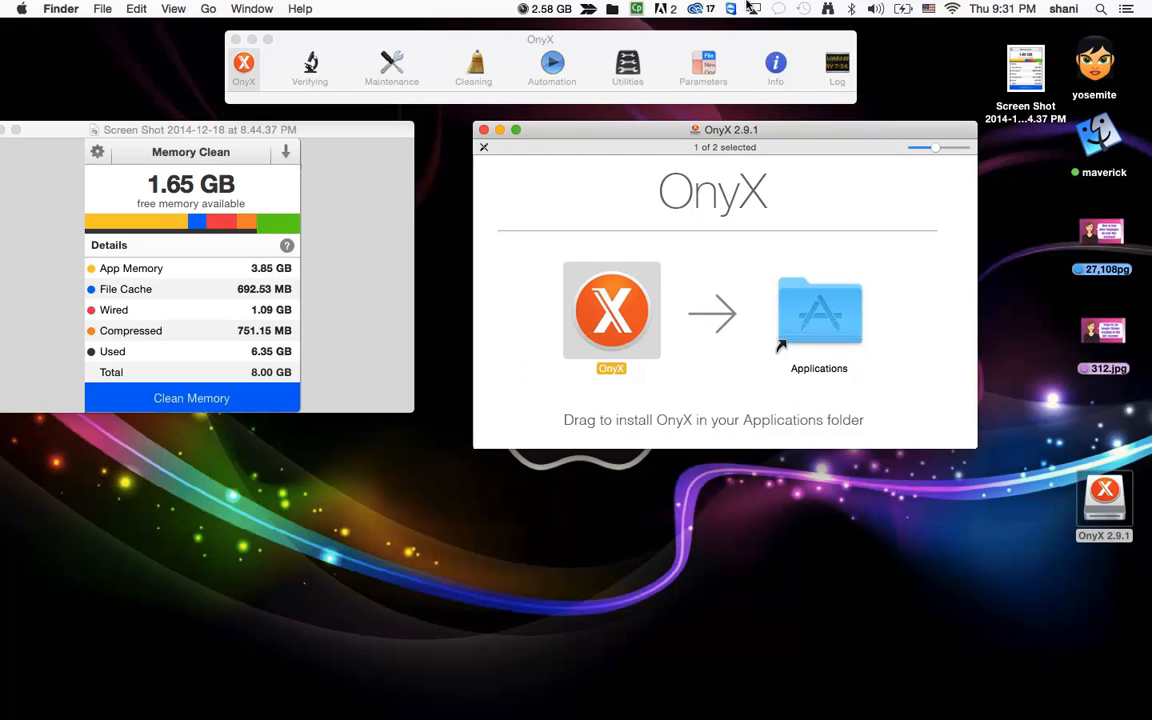
mouse_move(696, 96)
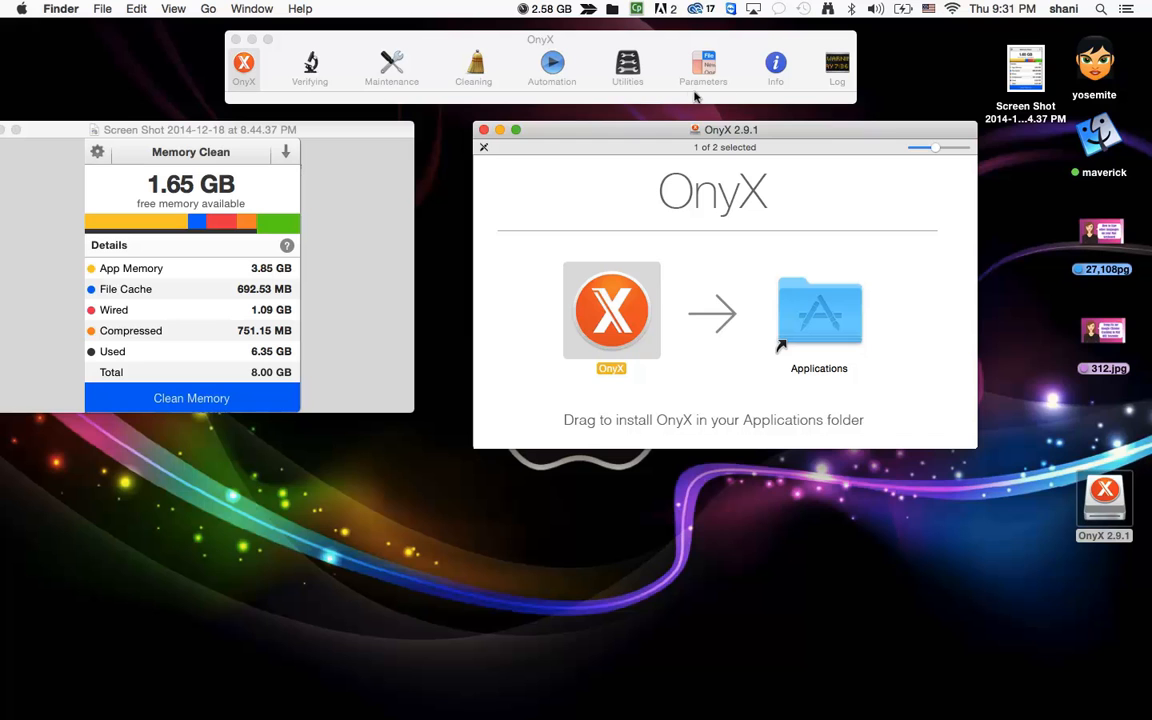
mouse_move(488, 82)
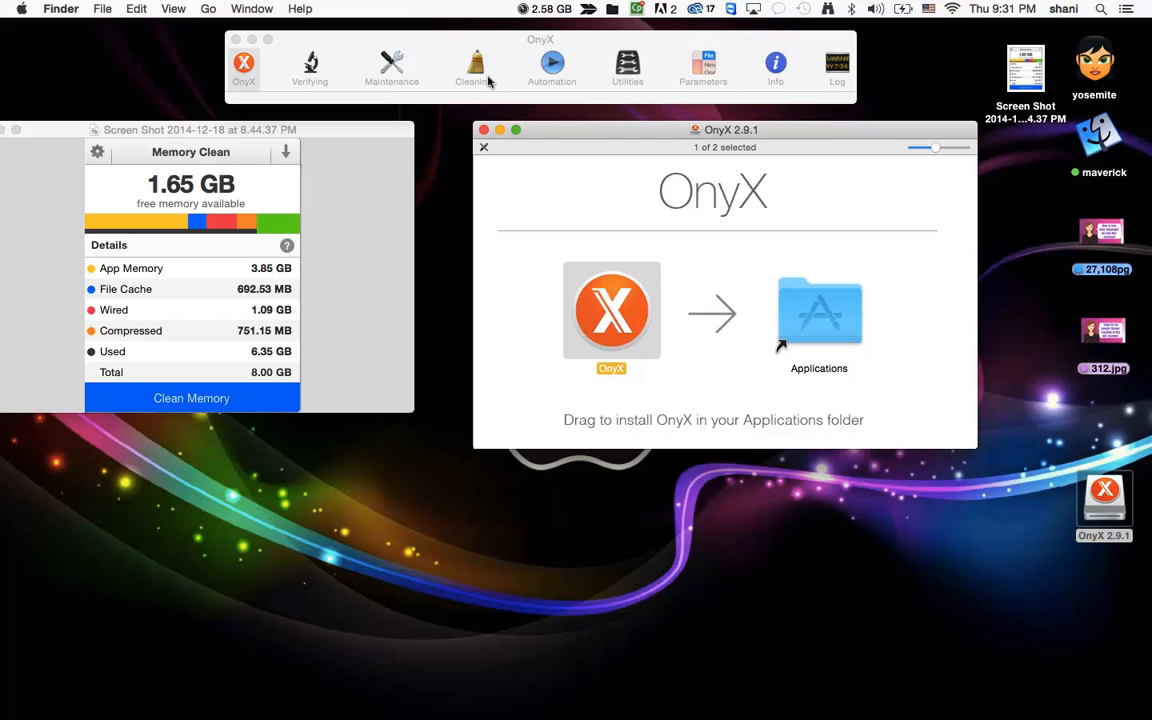
mouse_move(476, 62)
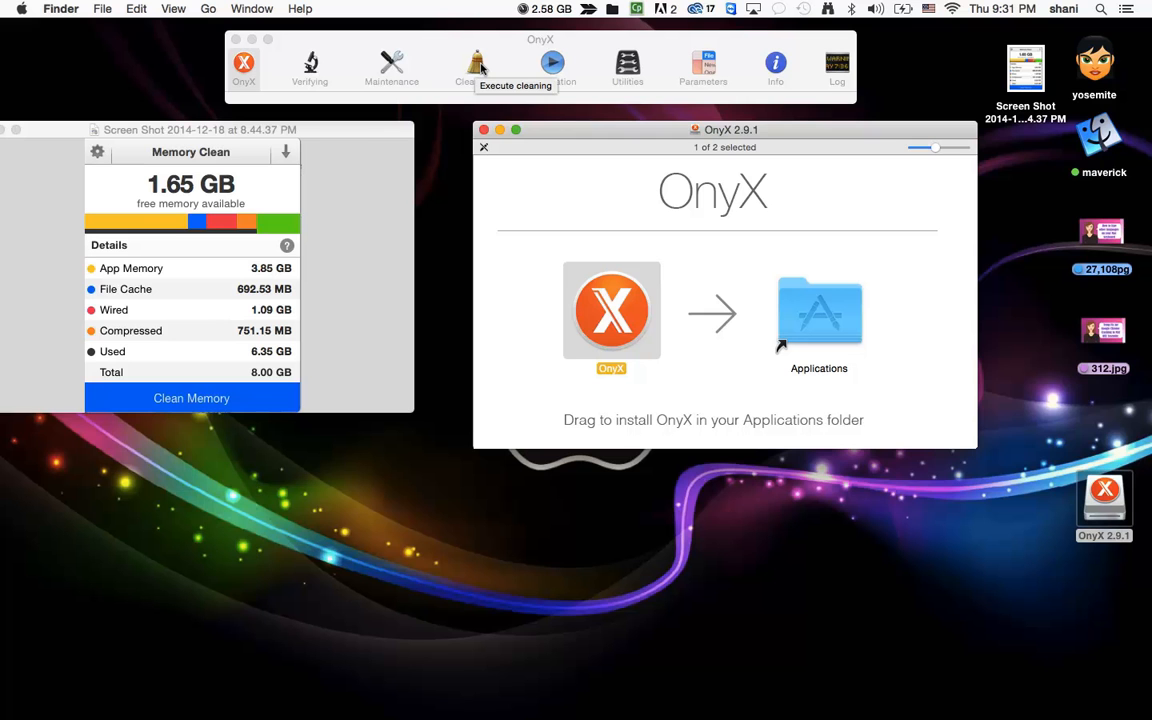
In the Cleaning pane, flip between System and User caches, ending on User with Audio Units and IconServices excluded
left_click(472, 64)
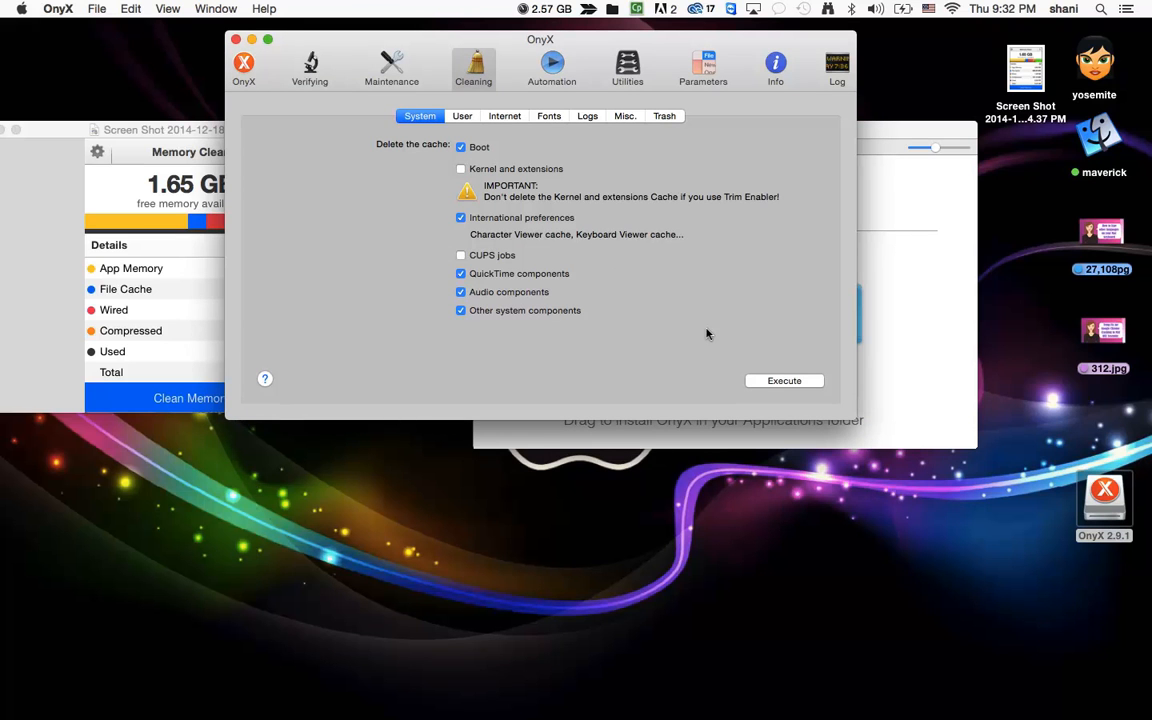
mouse_move(520, 132)
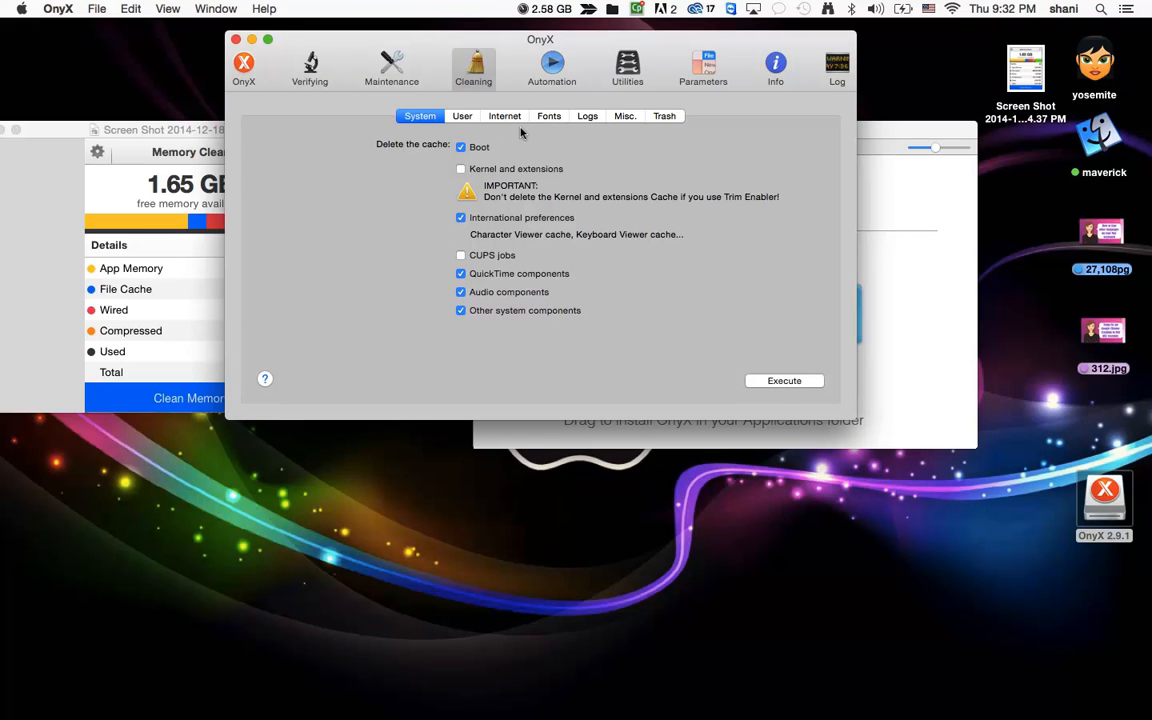
left_click(462, 114)
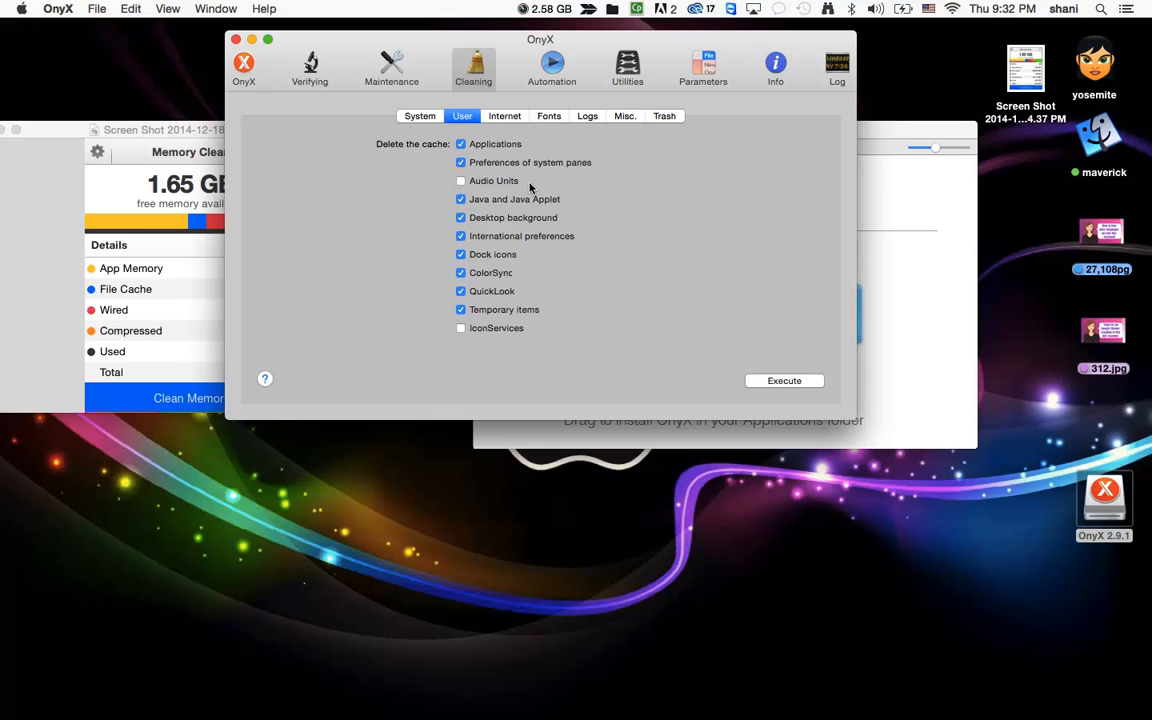
mouse_move(444, 106)
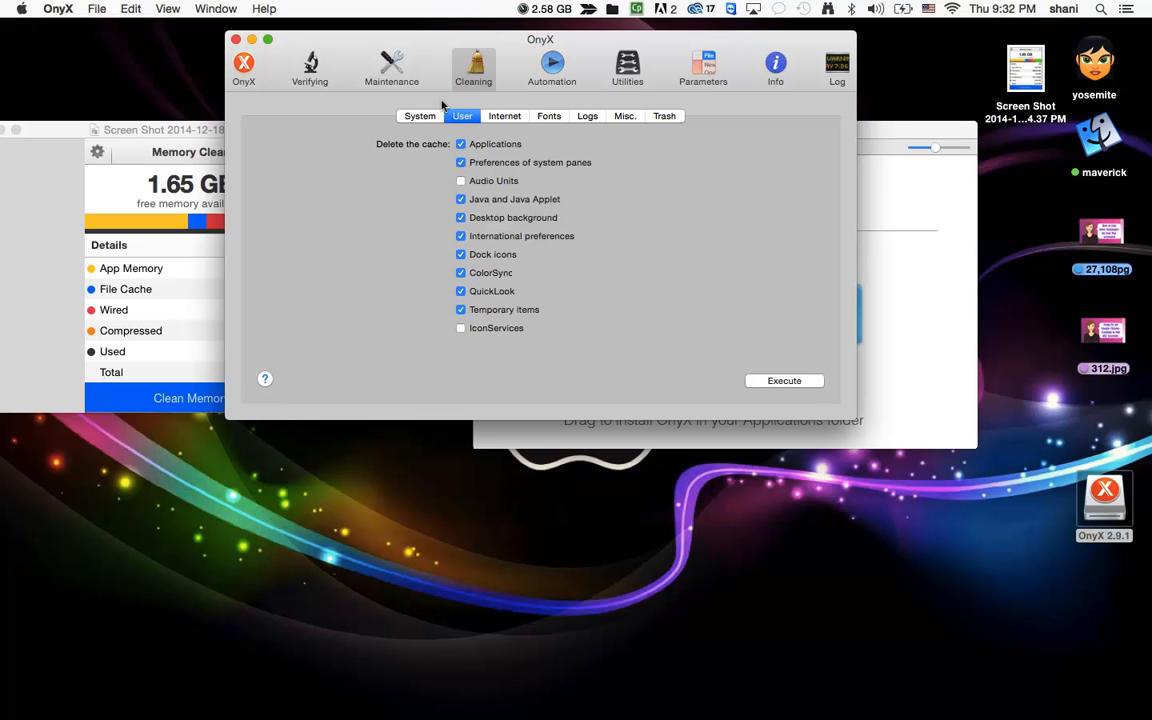
left_click(420, 114)
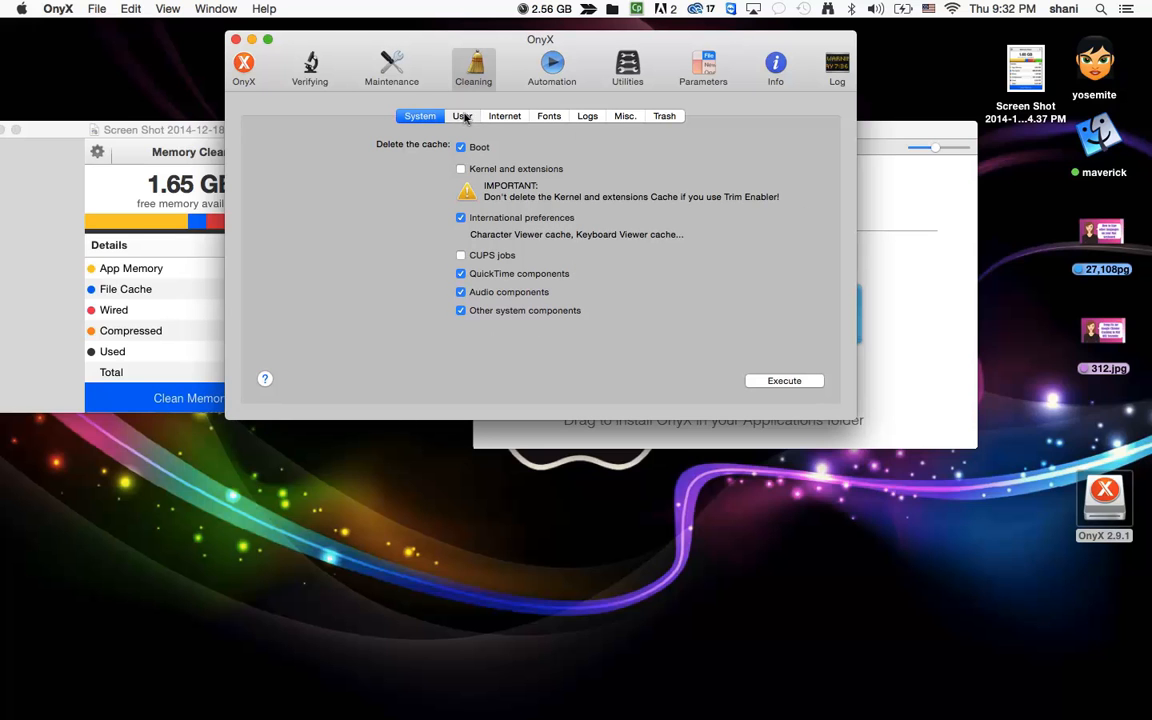
left_click(462, 114)
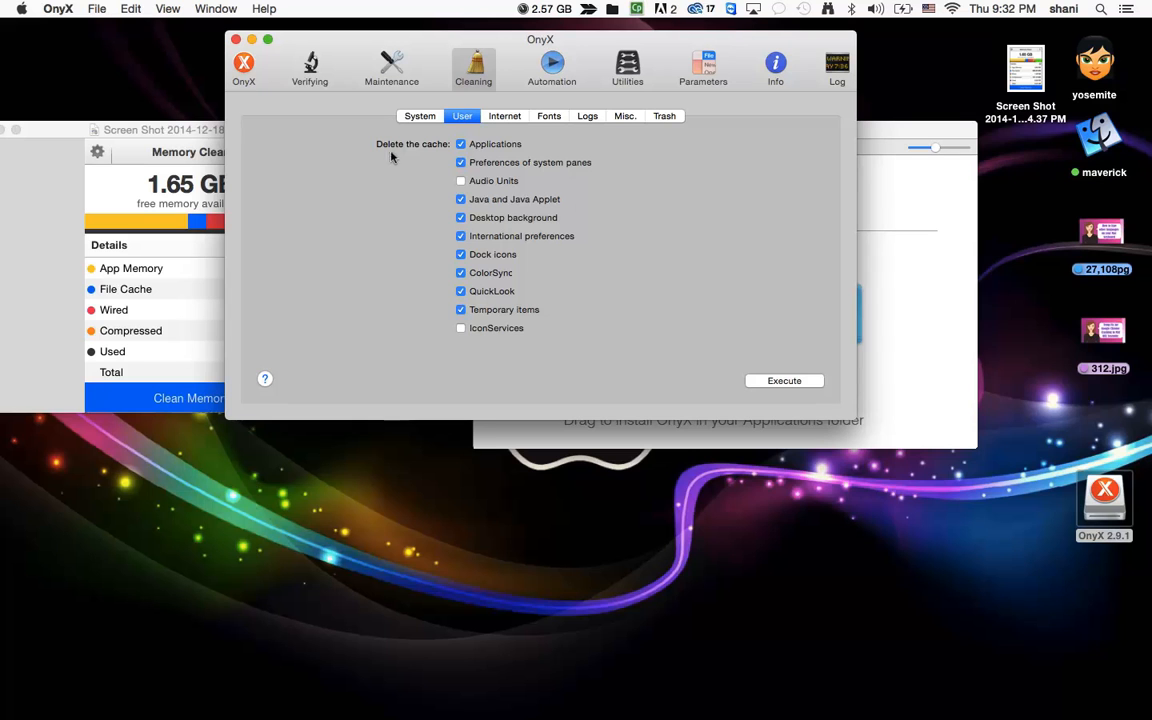
left_click(420, 116)
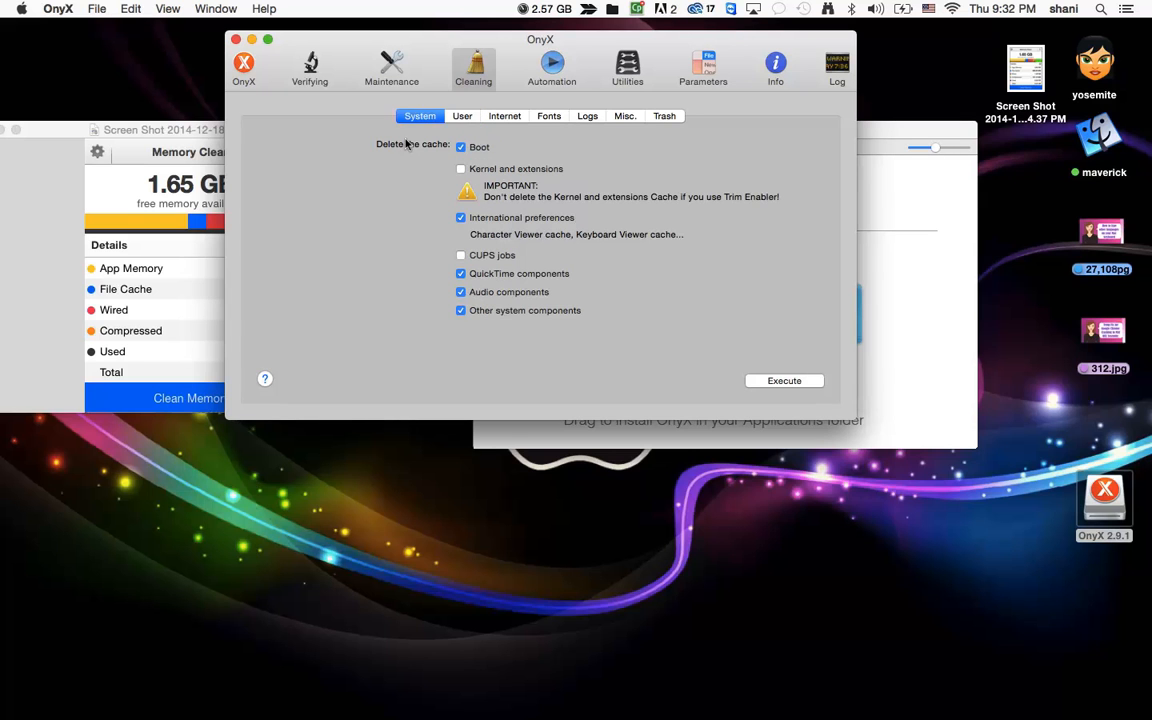
left_click(462, 114)
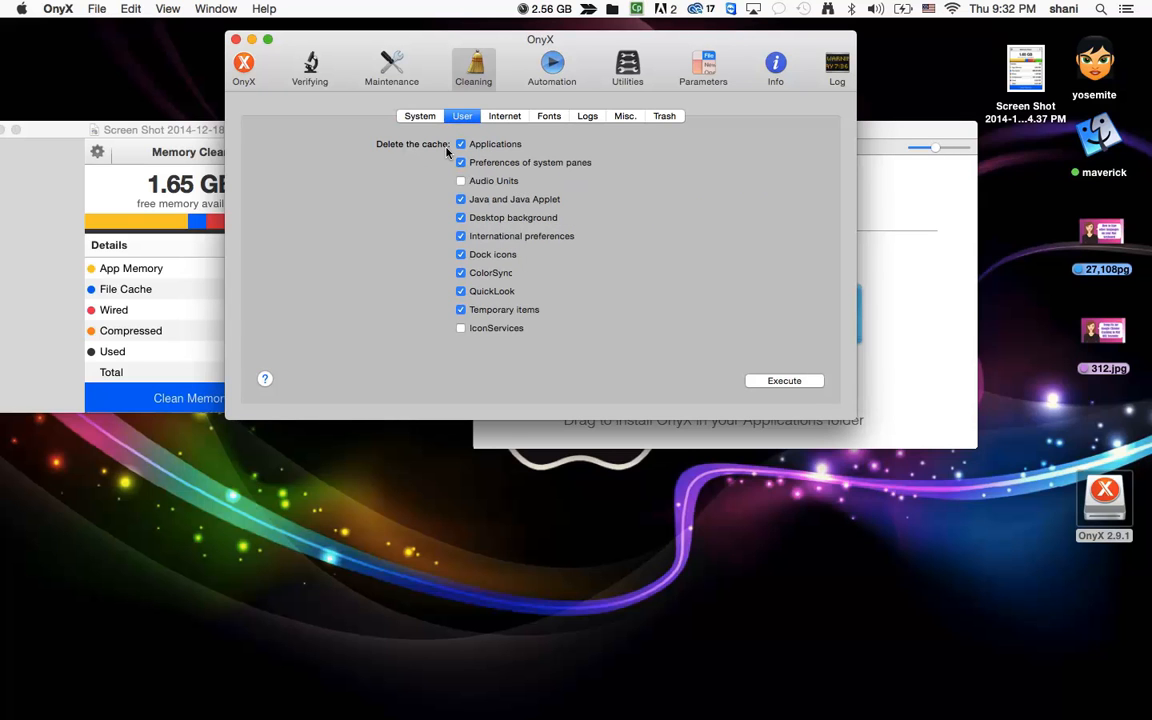
Switch between Internet and Fonts cleaning, ending on Fonts with System, Users and Apple applications selected
left_click(504, 116)
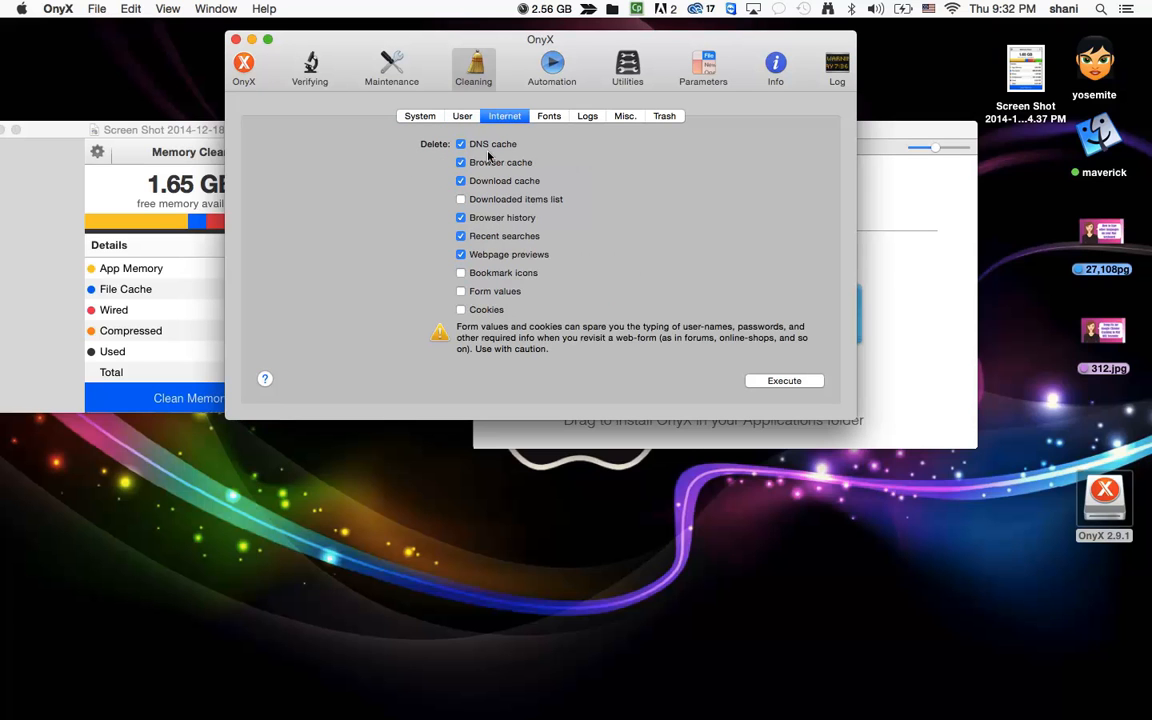
mouse_move(536, 248)
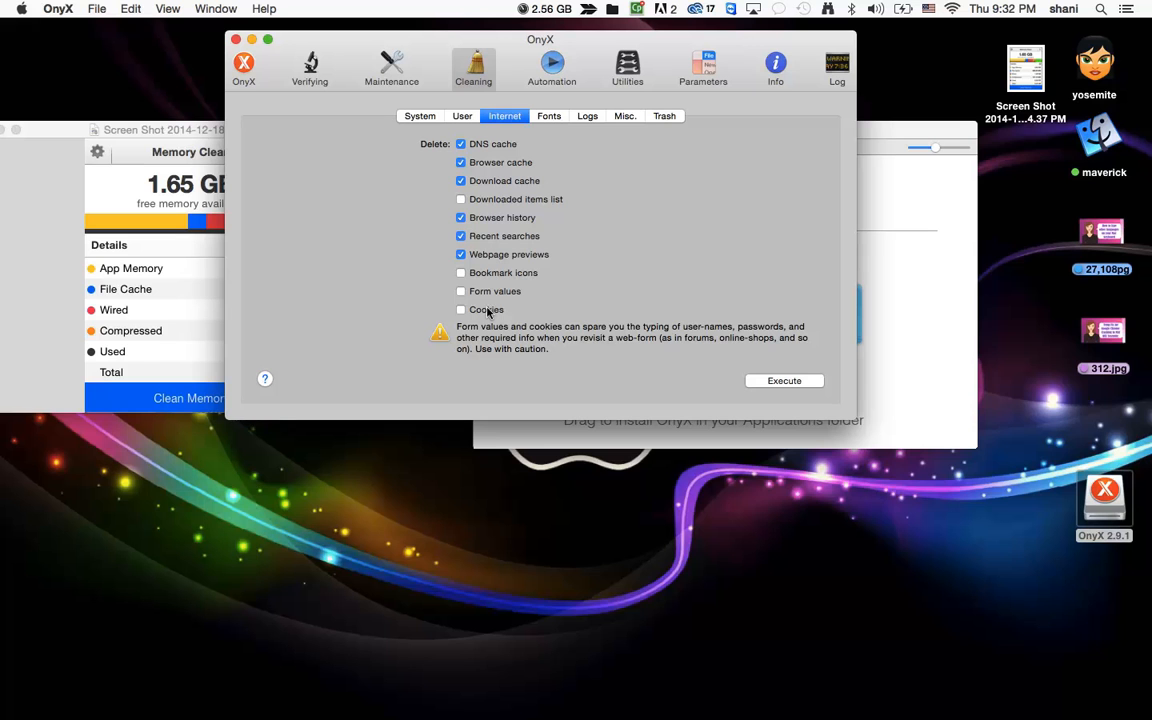
left_click(548, 116)
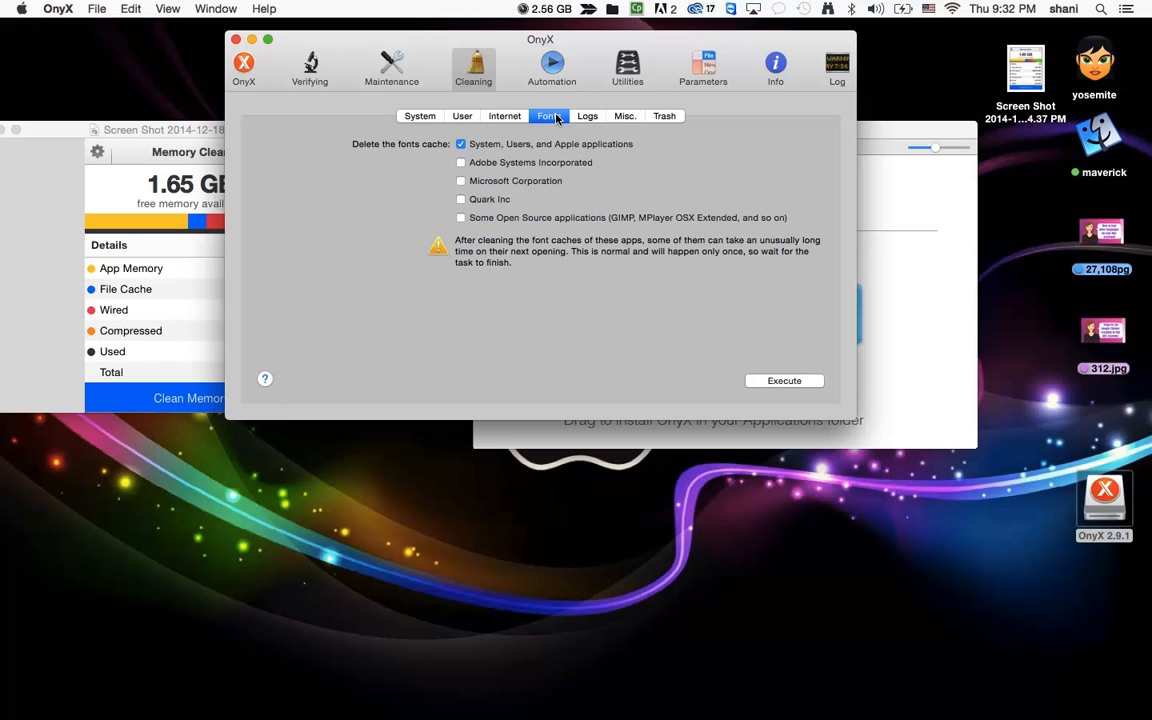
left_click(504, 116)
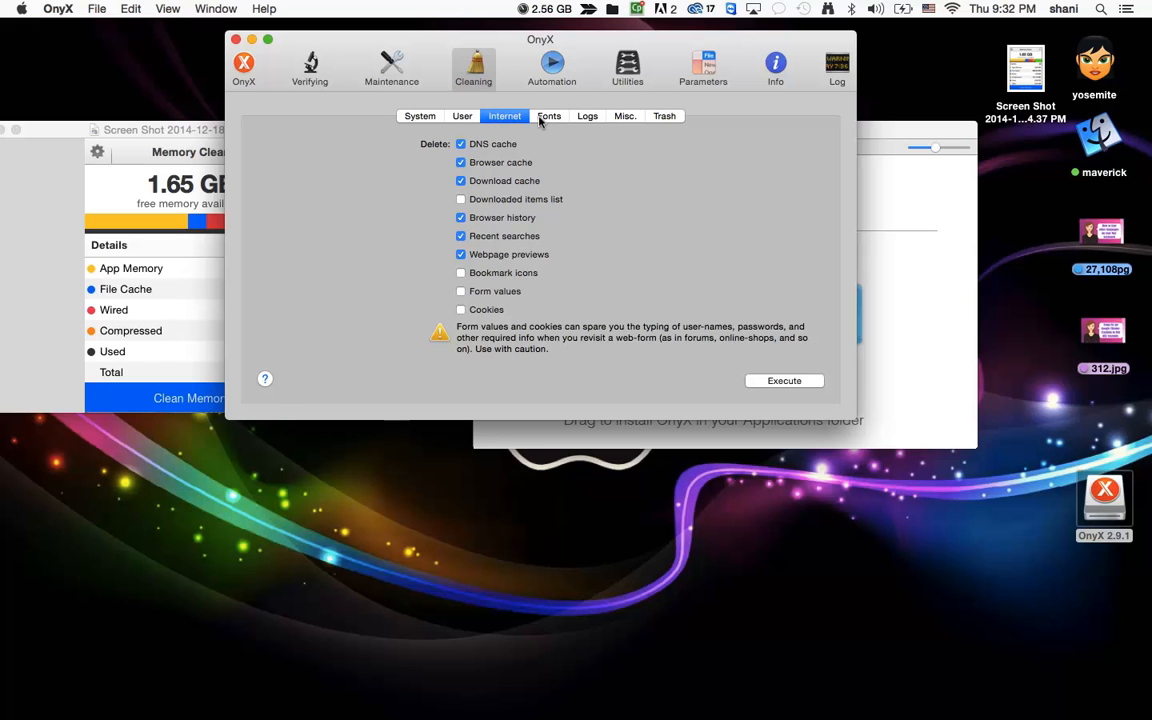
mouse_move(548, 120)
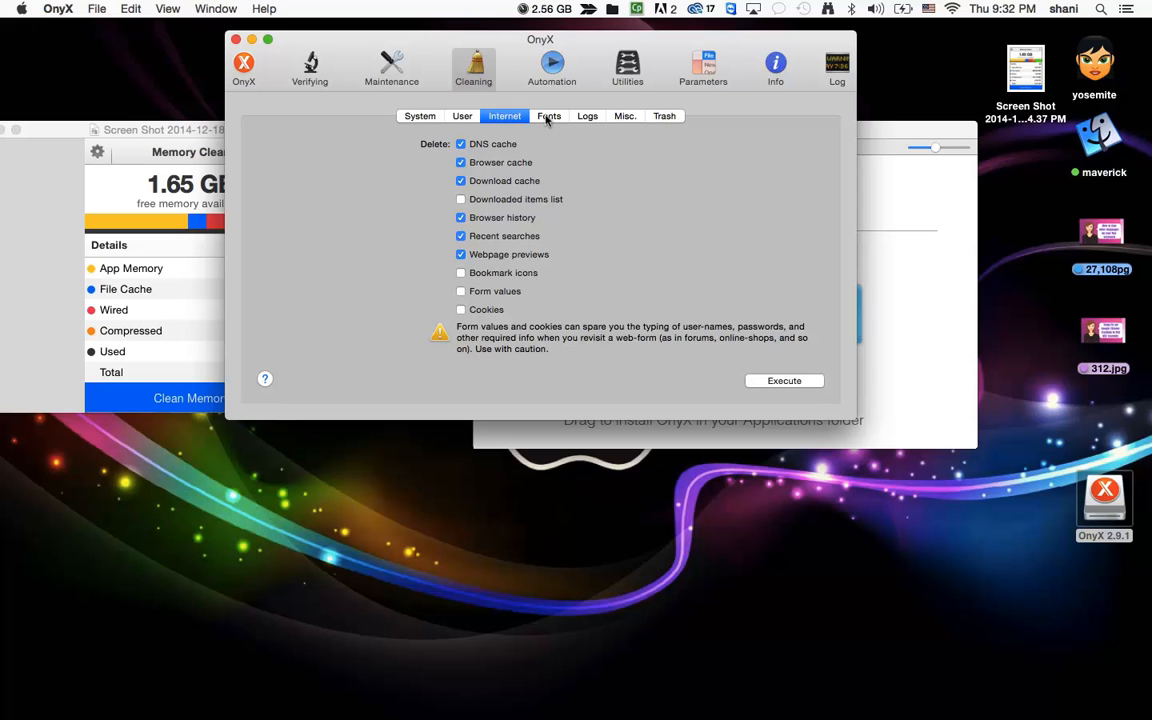
left_click(548, 116)
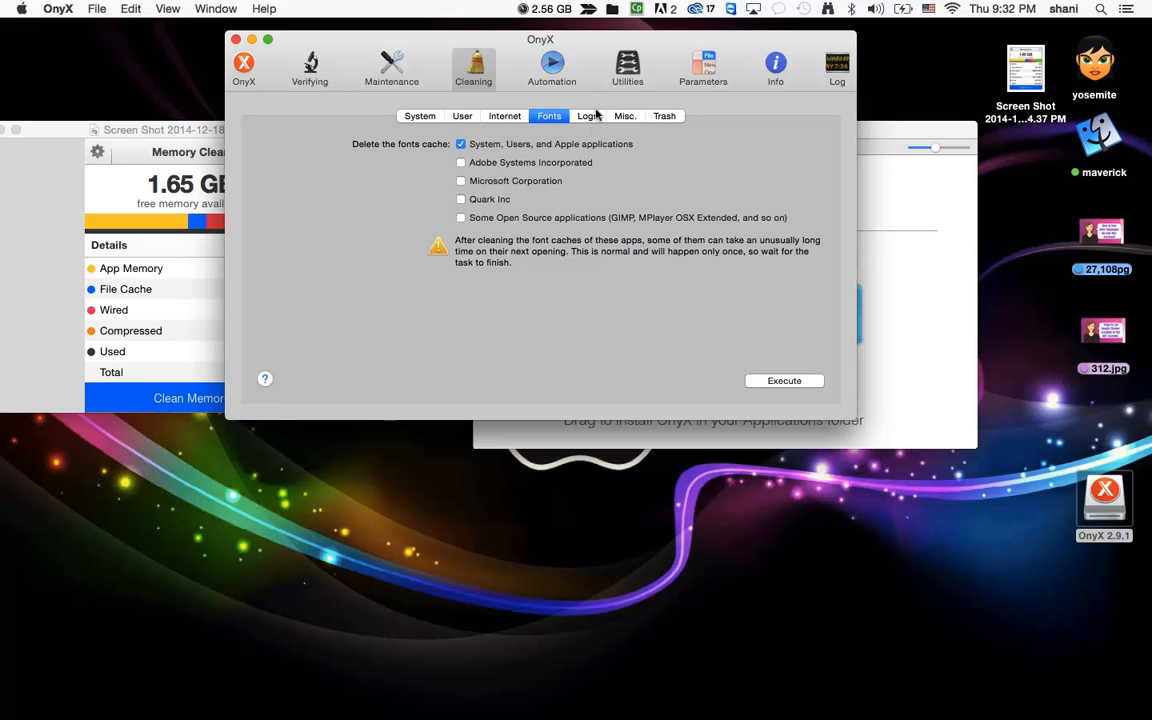
Review the Logs cleanup list, then show Misc. with Recent items, Obsolete items and Previous iTunes Libraries marked
left_click(588, 114)
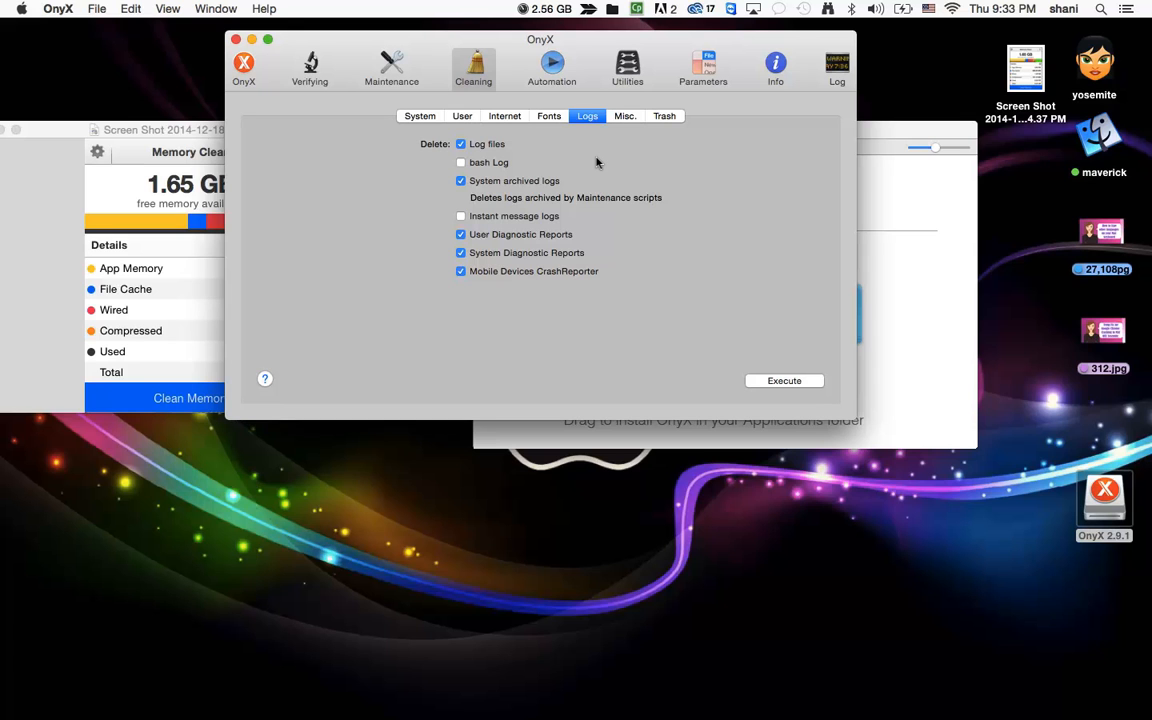
mouse_move(612, 198)
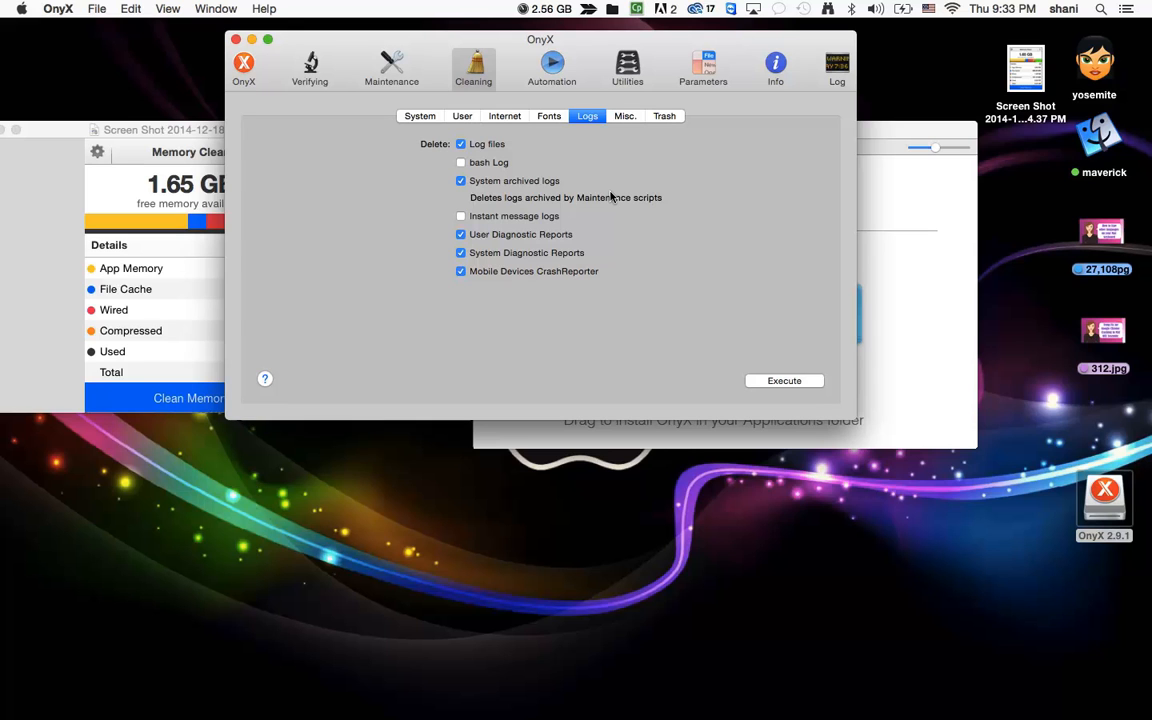
mouse_move(622, 132)
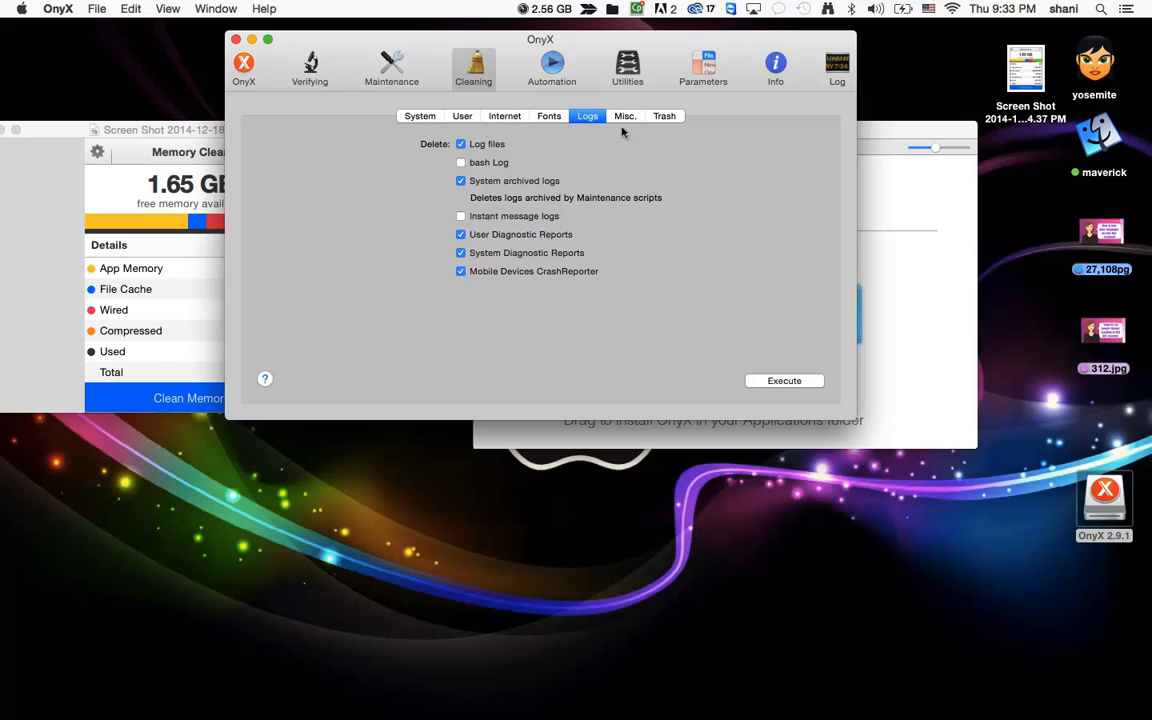
left_click(624, 114)
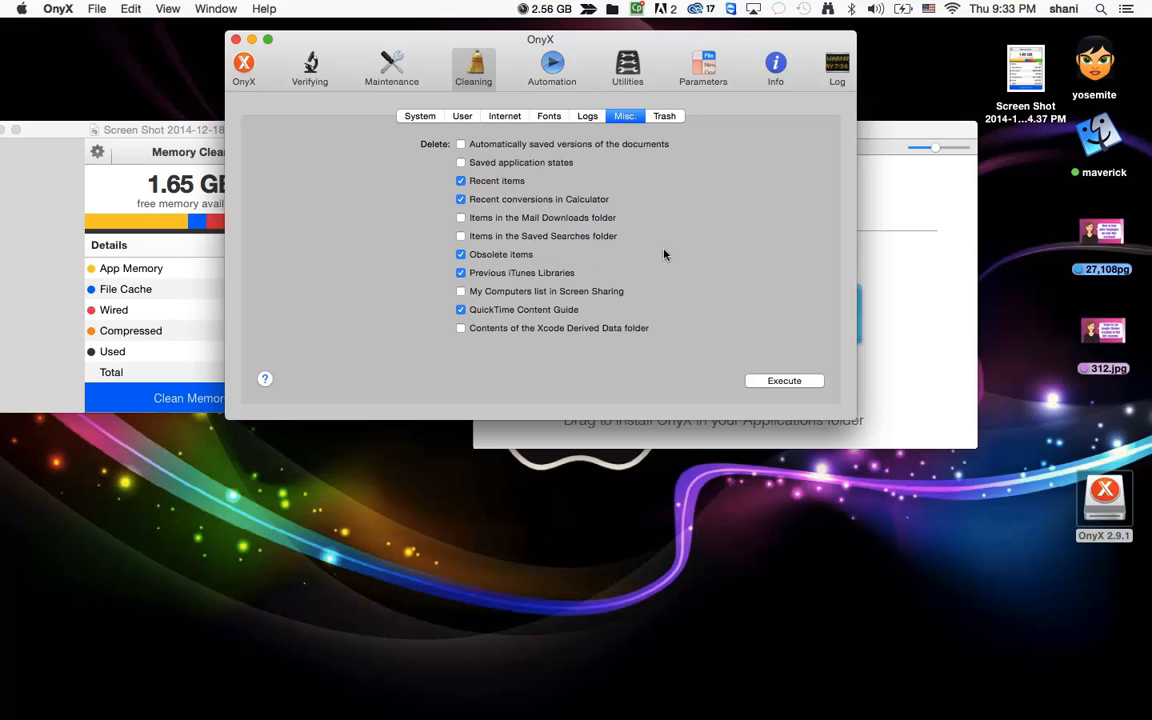
mouse_move(556, 256)
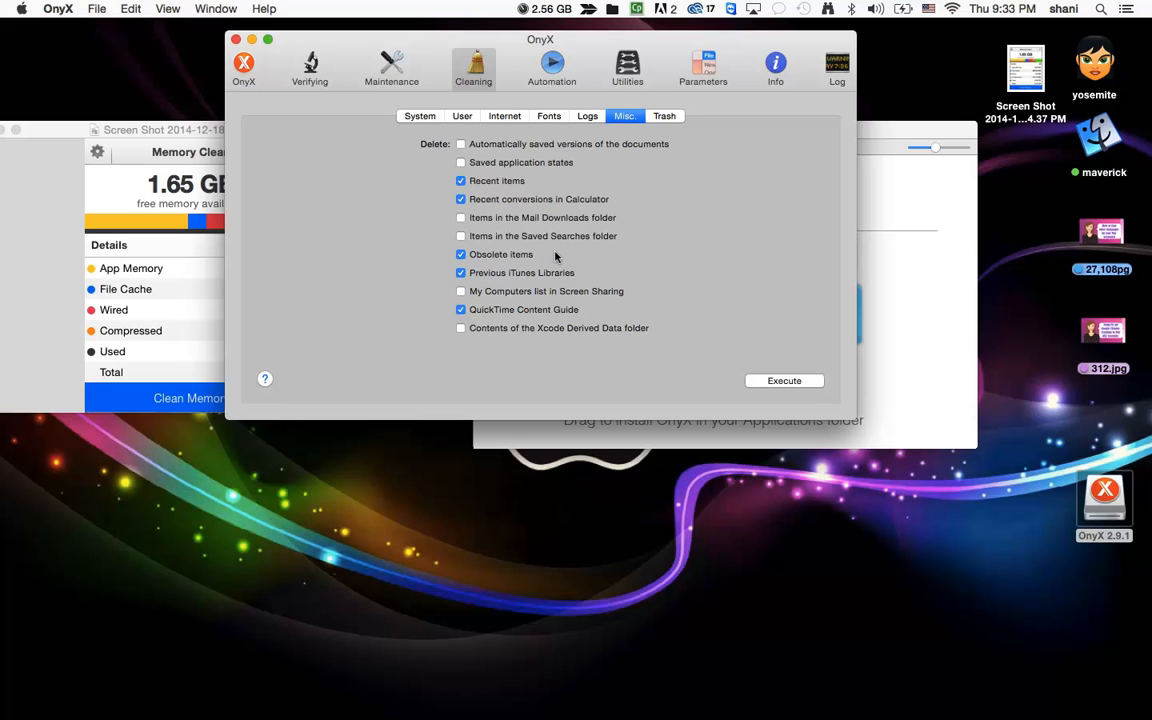
mouse_move(544, 260)
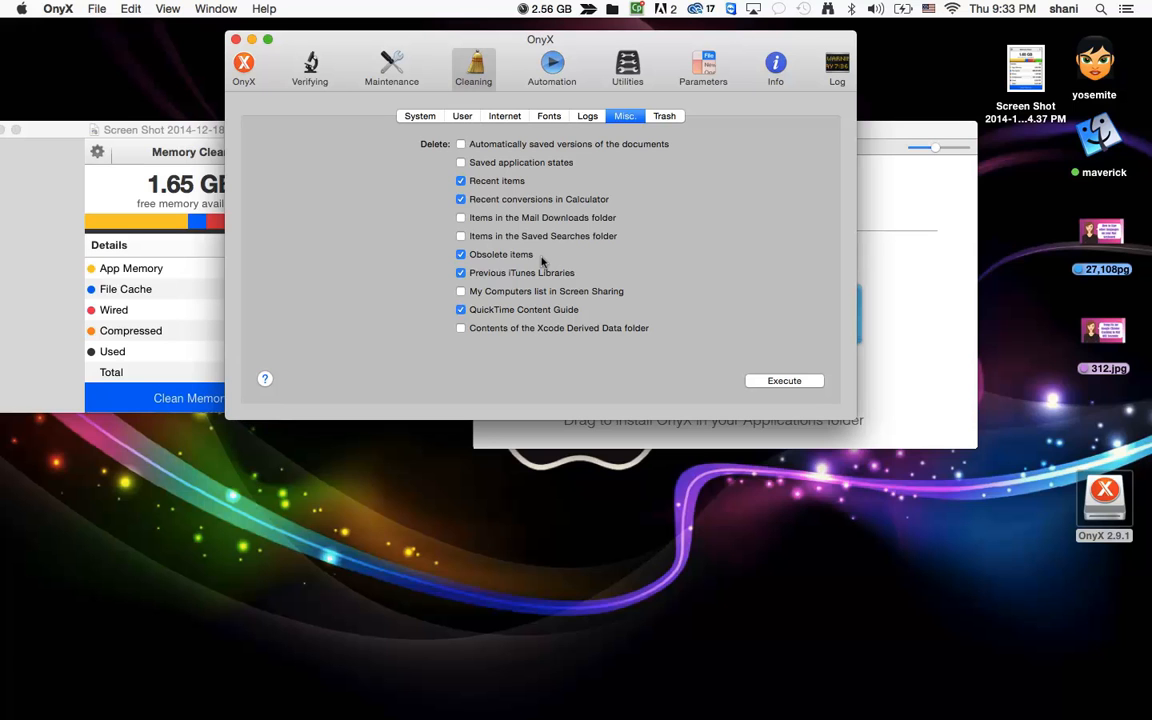
mouse_move(548, 284)
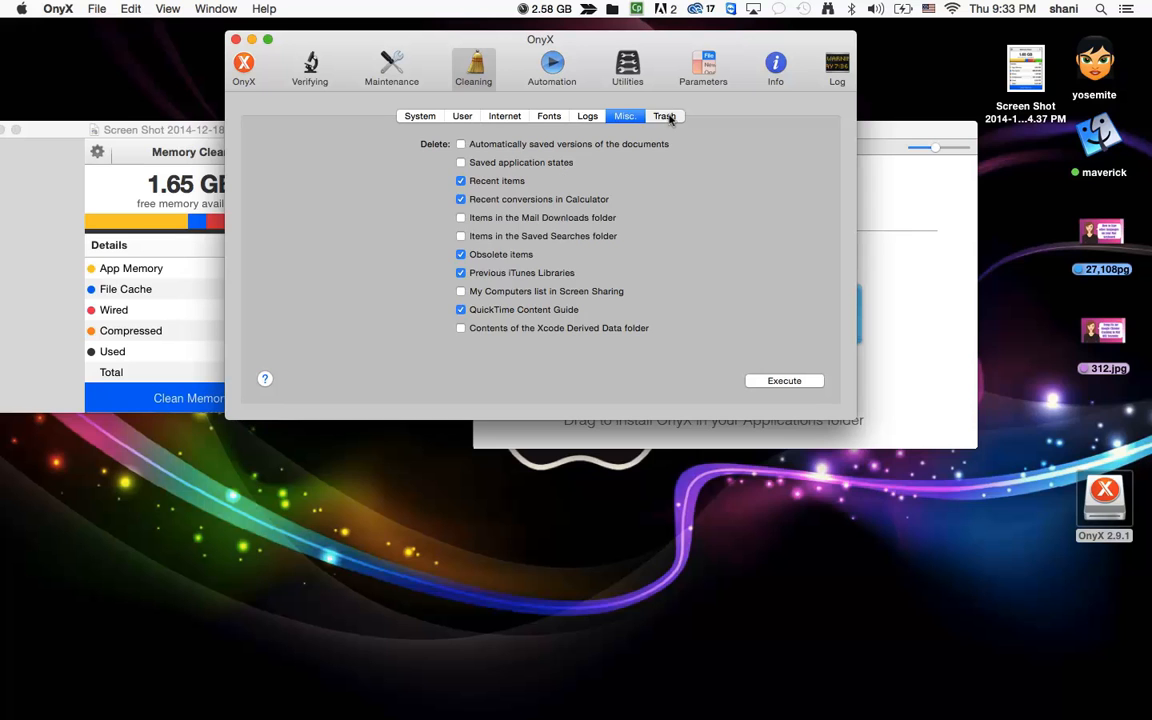
Show the Trash emptying options, then return to System caches with Boot, QuickTime and Audio checked
left_click(664, 116)
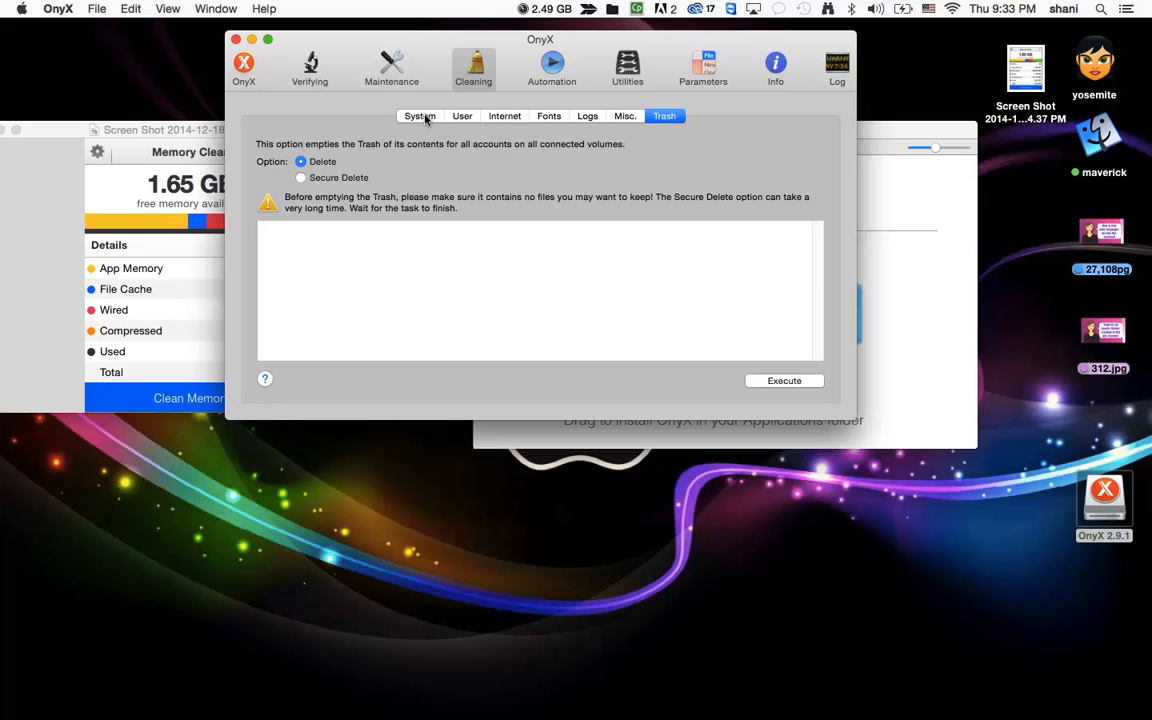
left_click(420, 114)
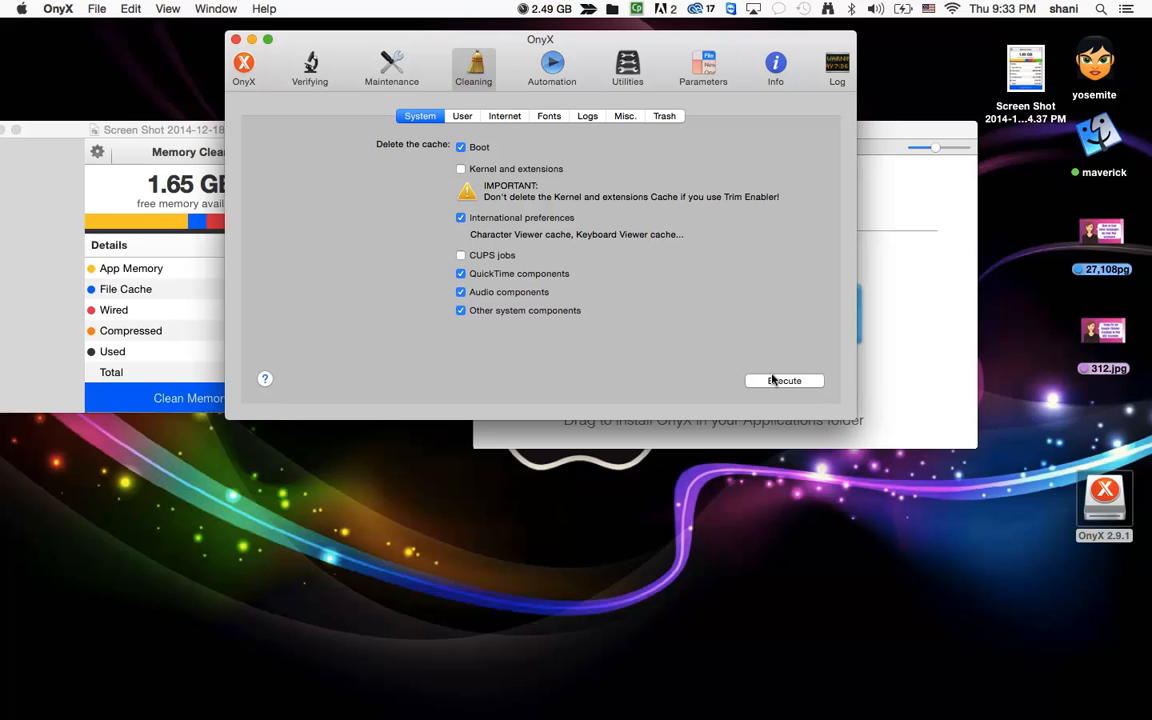
mouse_move(728, 304)
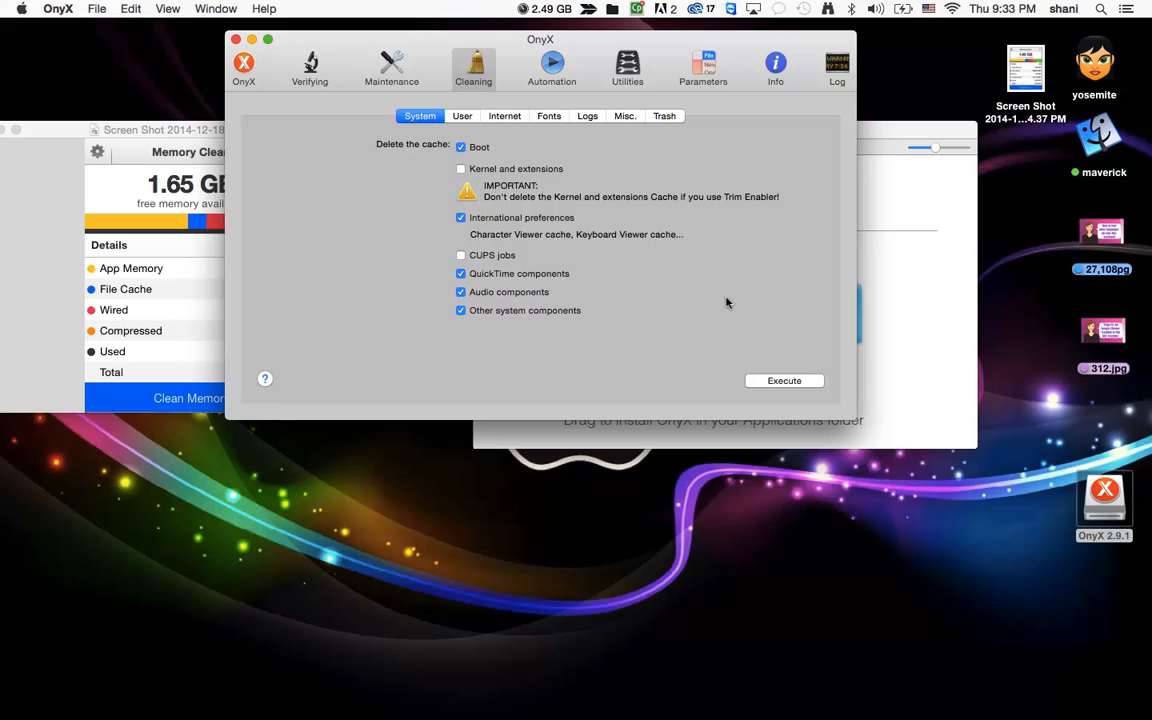
mouse_move(696, 342)
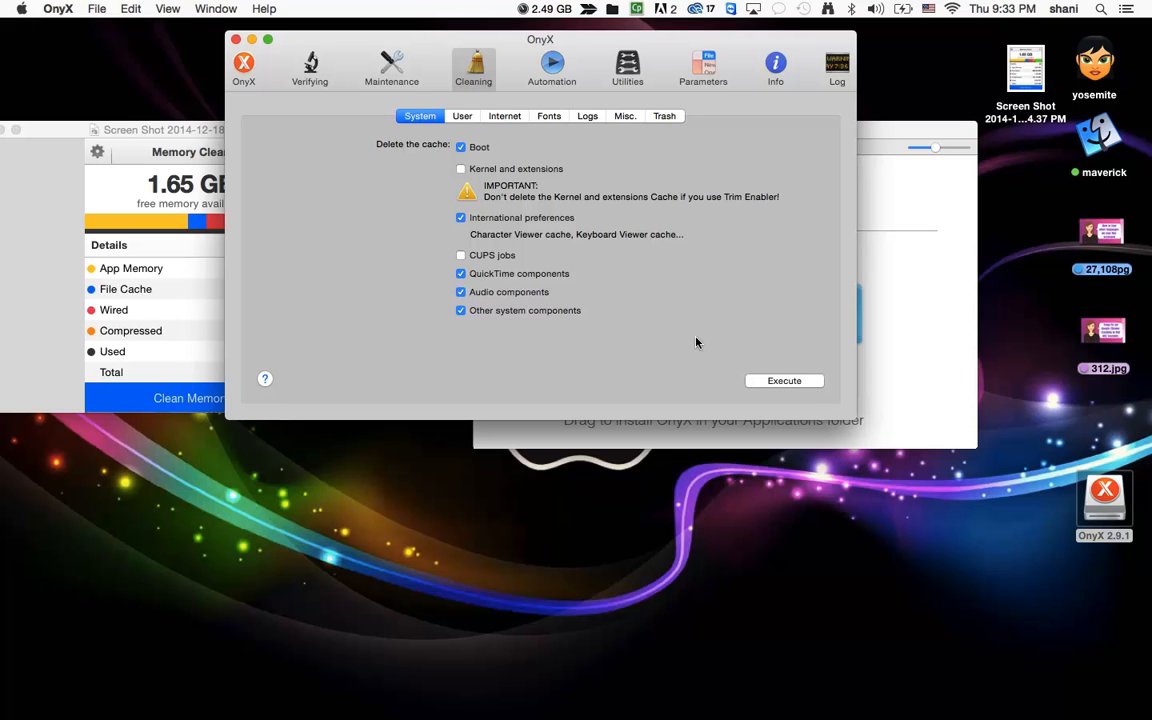
mouse_move(716, 340)
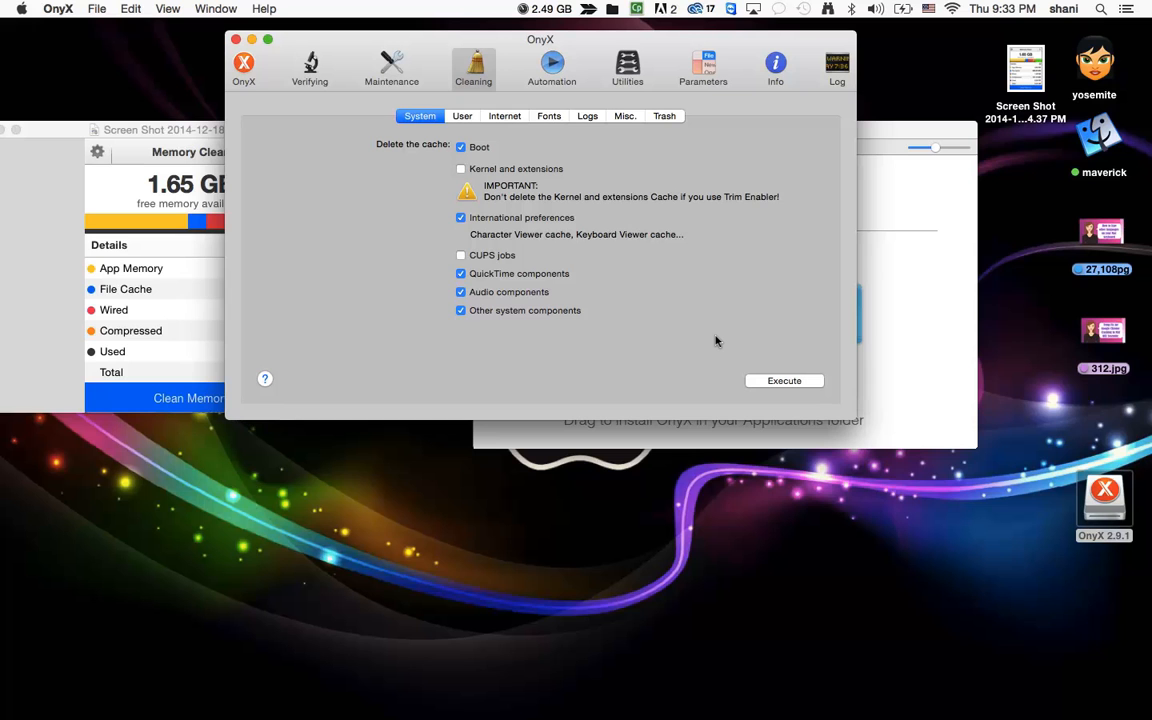
mouse_move(94, 76)
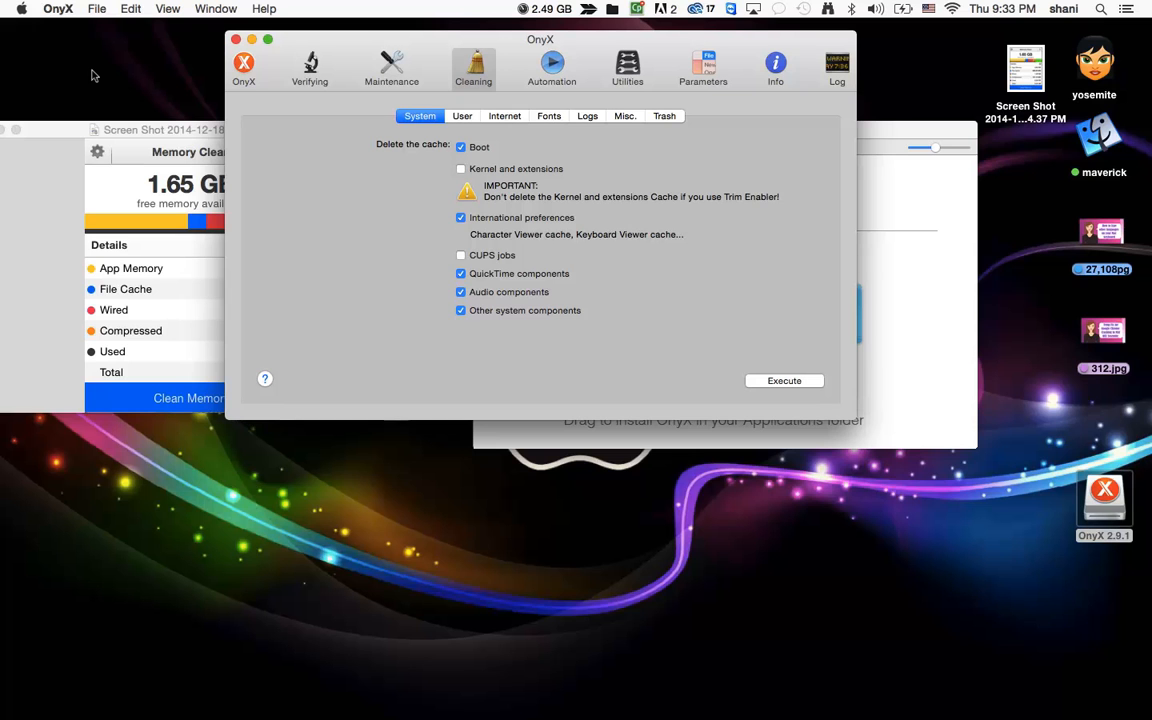
left_click(60, 8)
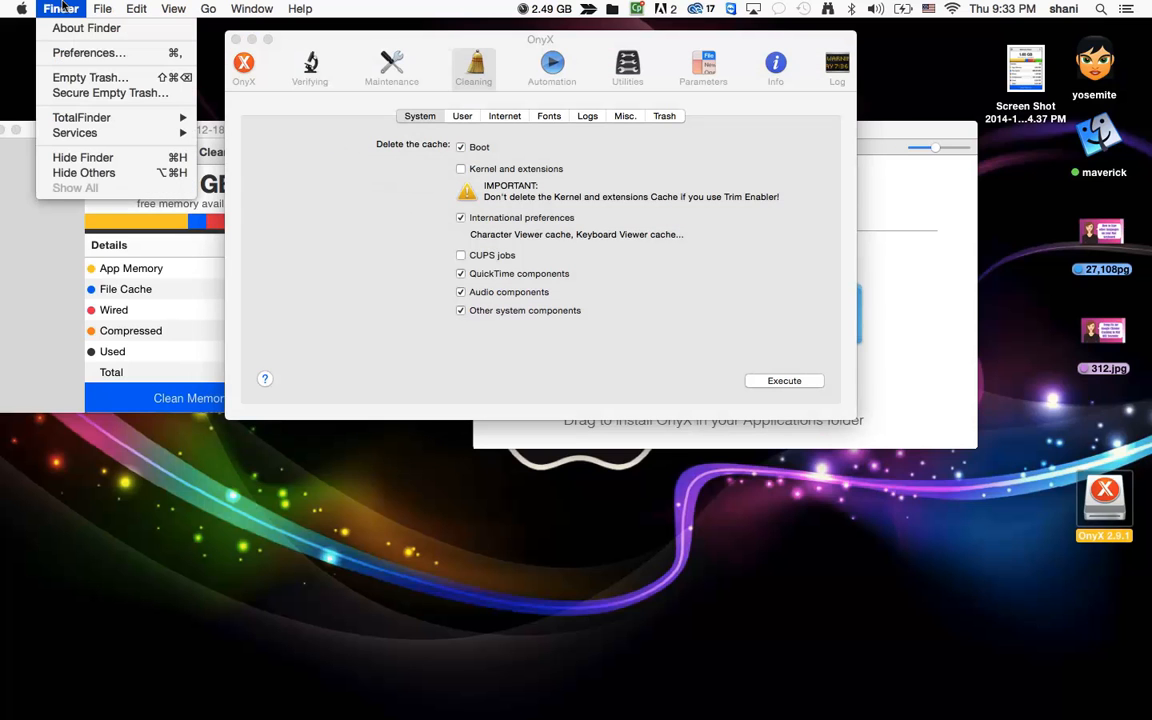
mouse_move(90, 76)
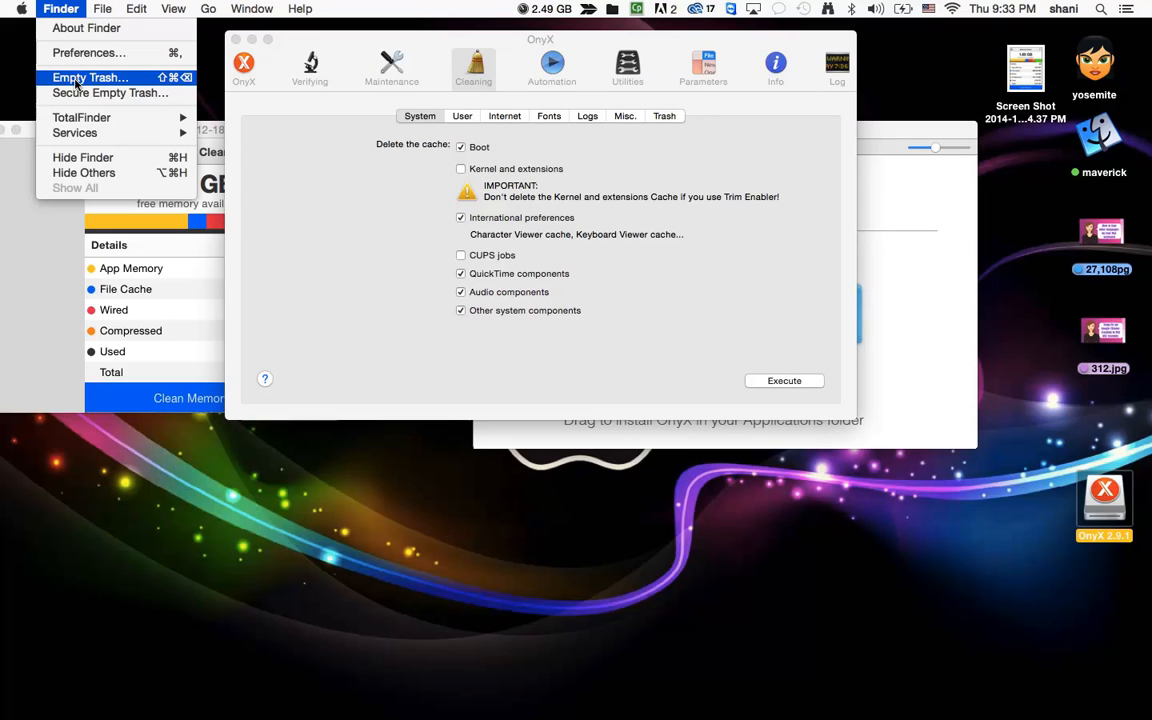
mouse_move(86, 28)
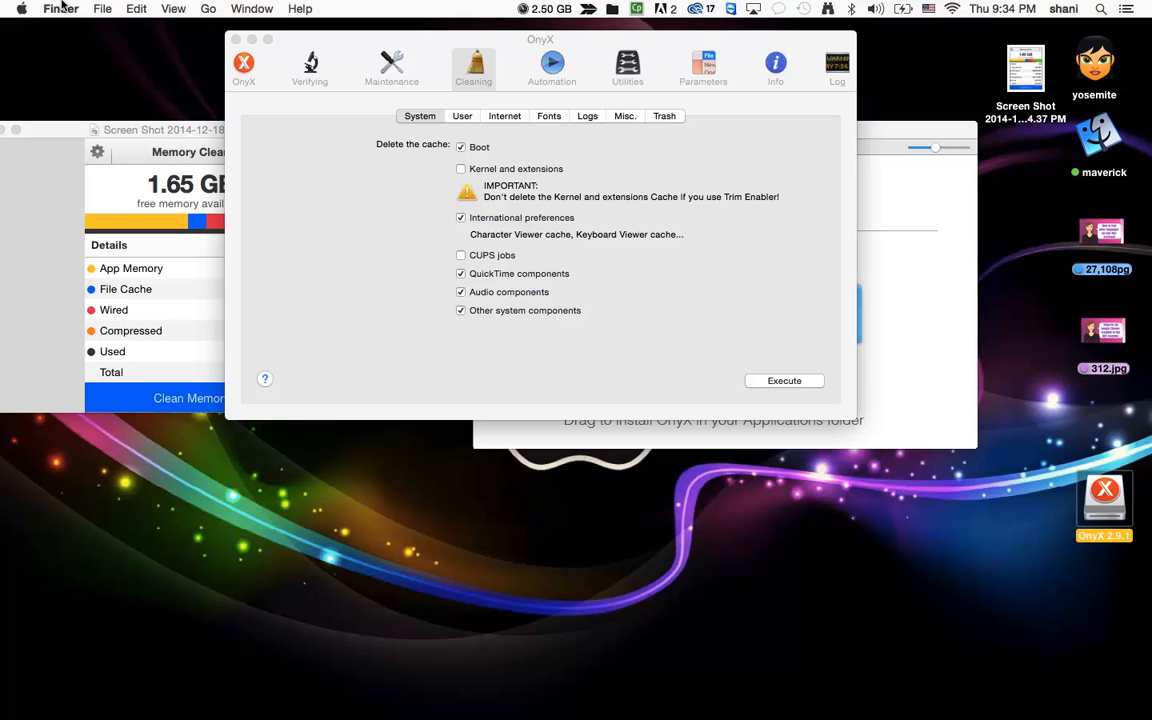
mouse_move(104, 38)
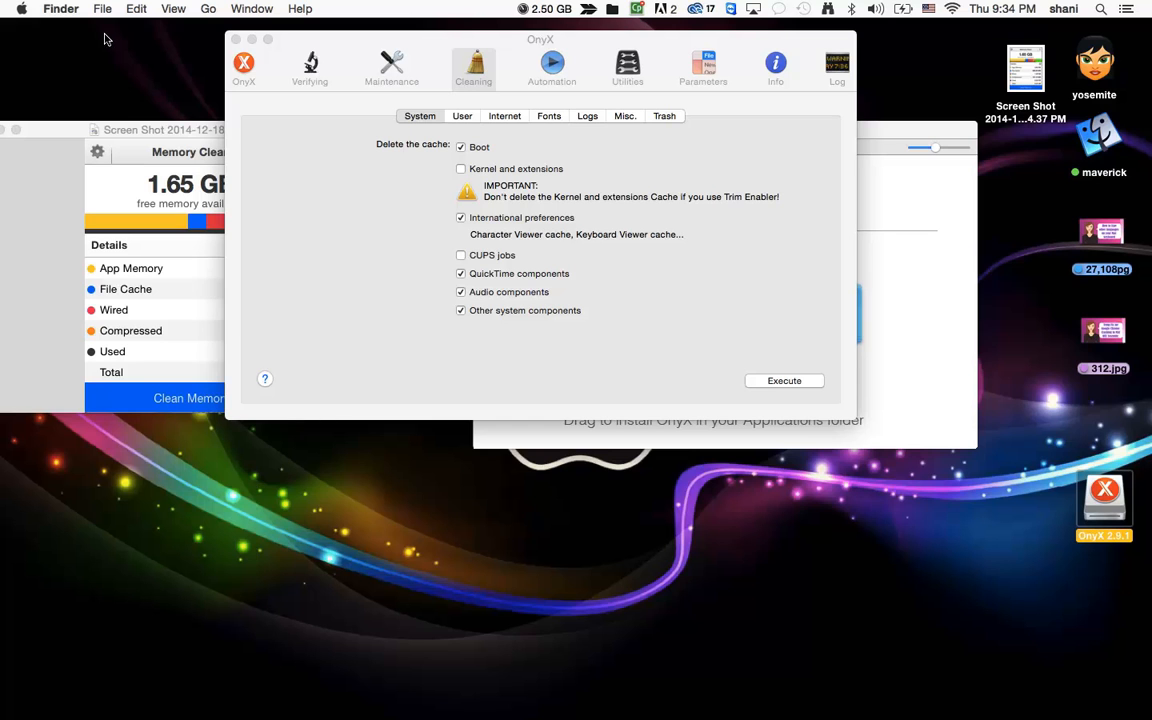
mouse_move(124, 80)
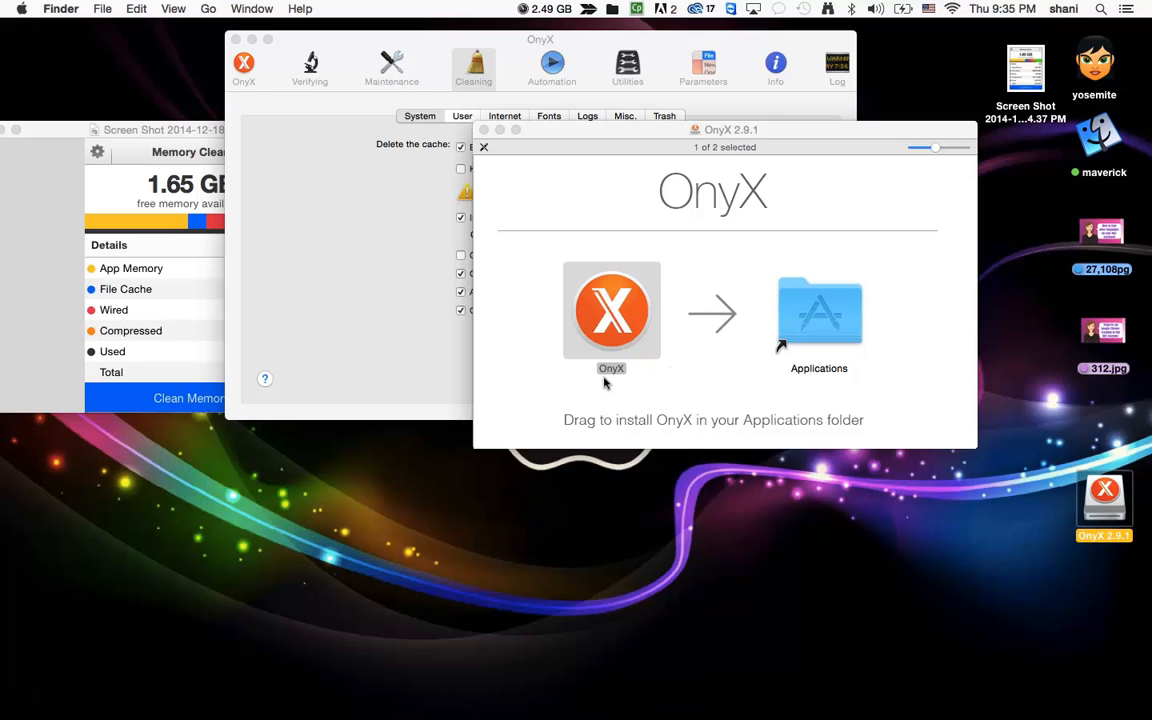
mouse_move(512, 72)
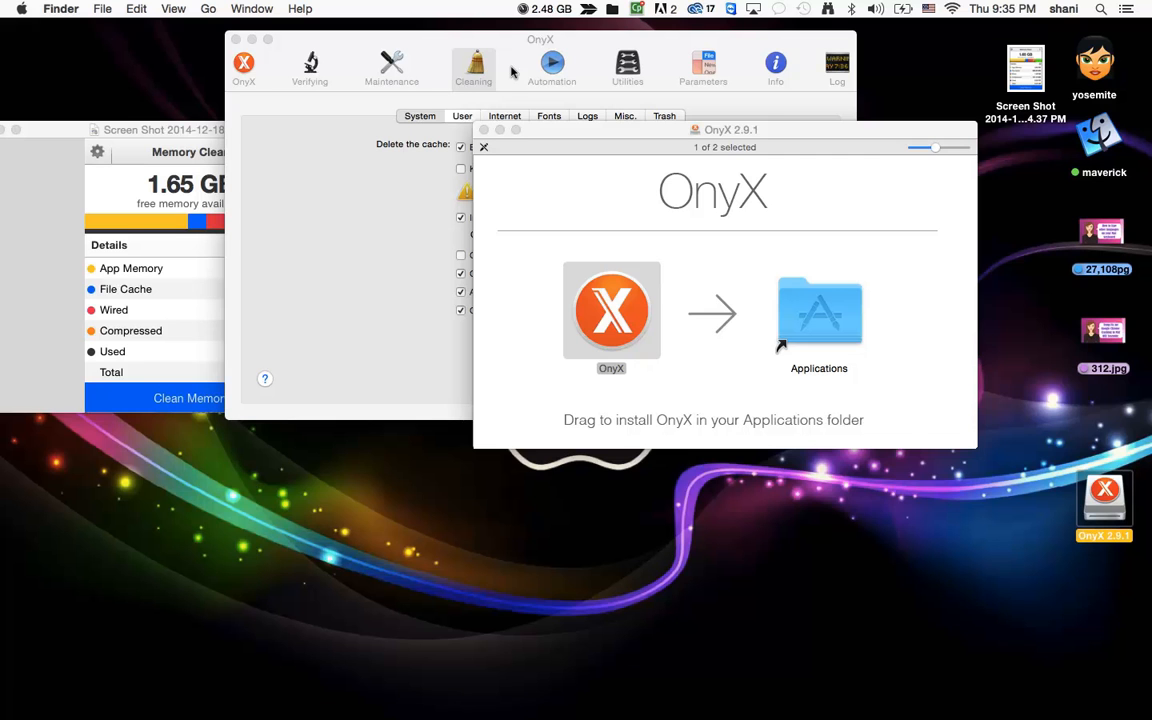
left_click(548, 8)
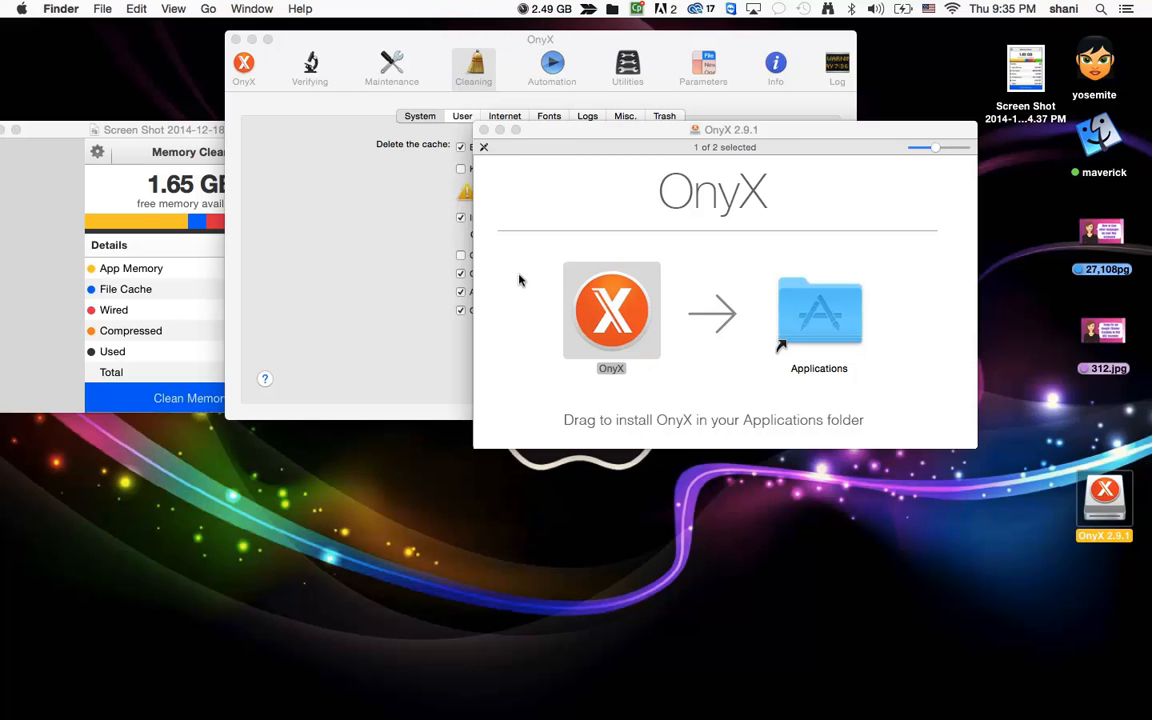
mouse_move(600, 524)
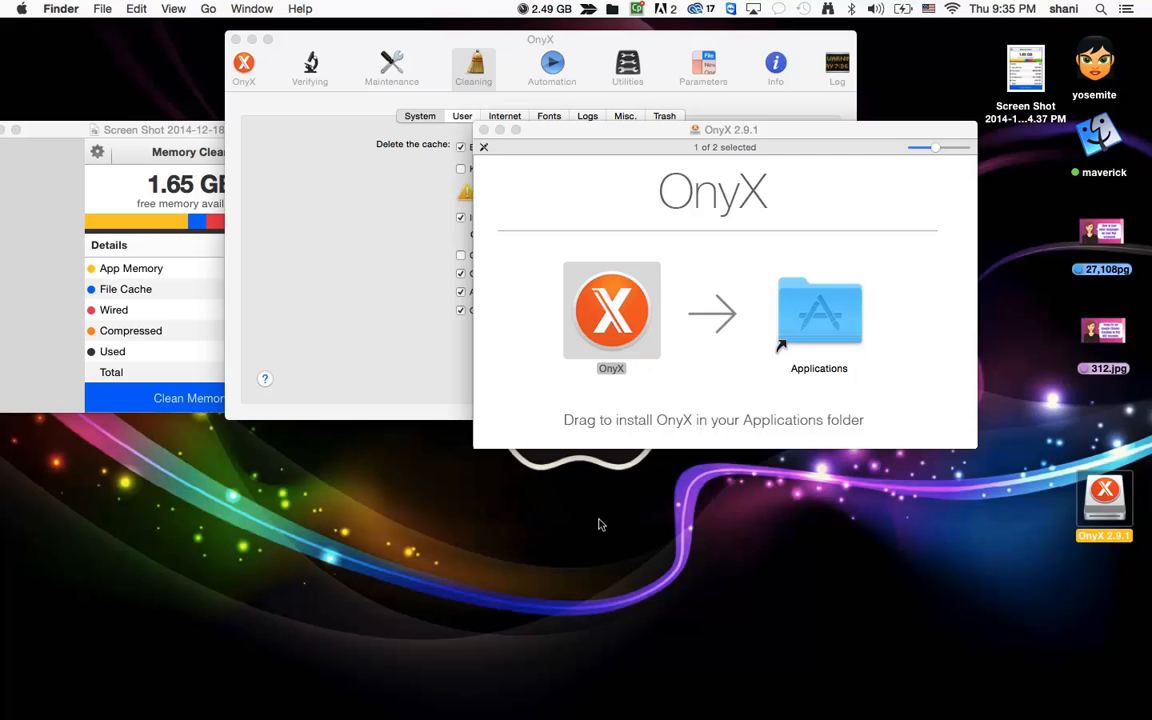